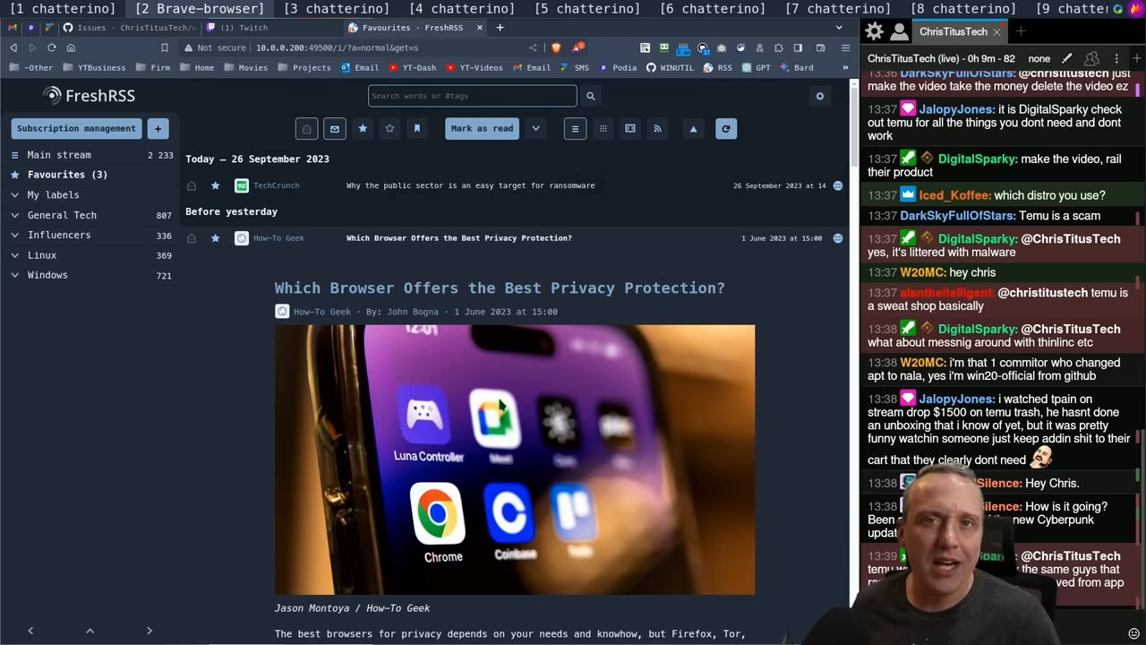
Scroll the How-To Geek privacy-browser article down to its Mozilla Firefox section
scroll(down, 3)
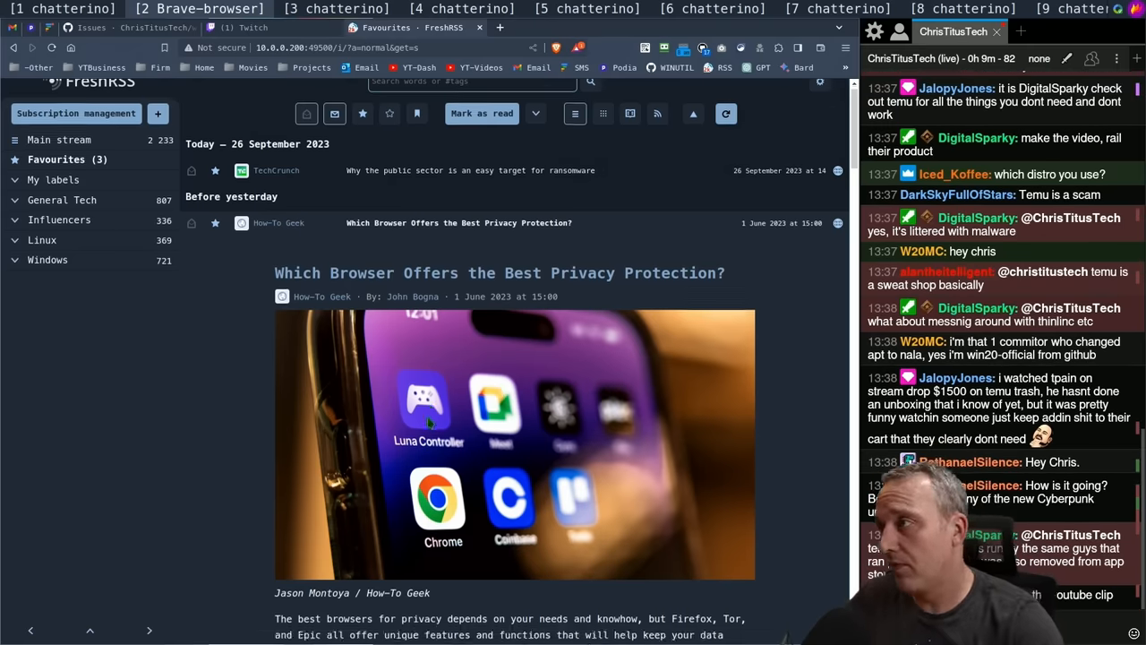
scroll(down, 3)
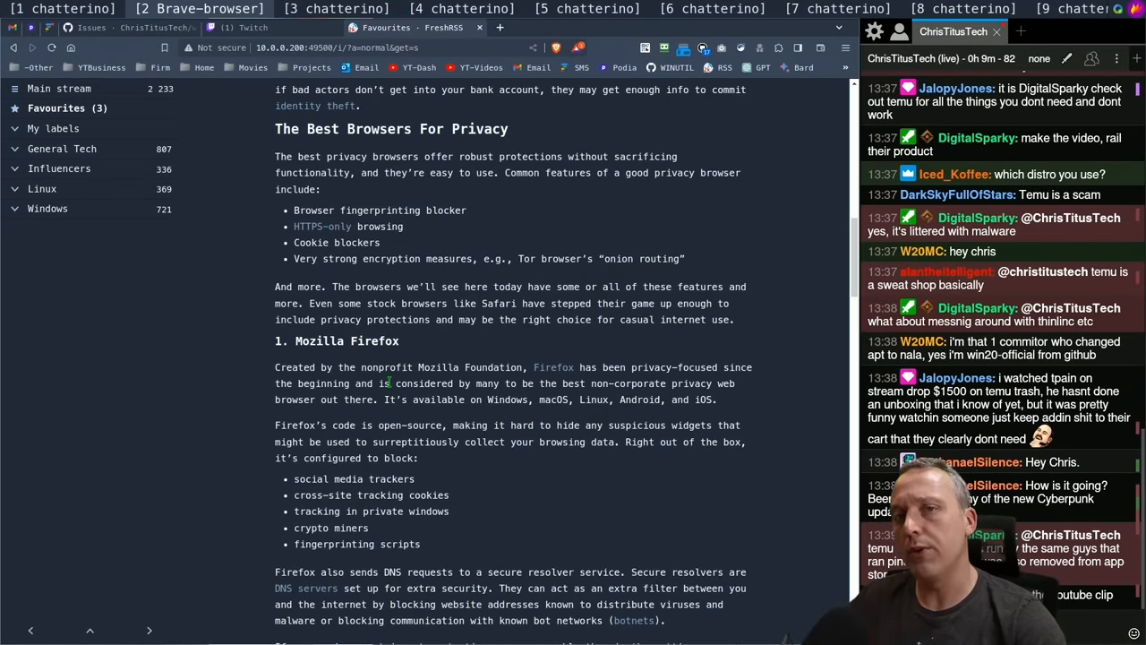
scroll(down, 3)
text(firefox privacy sc)
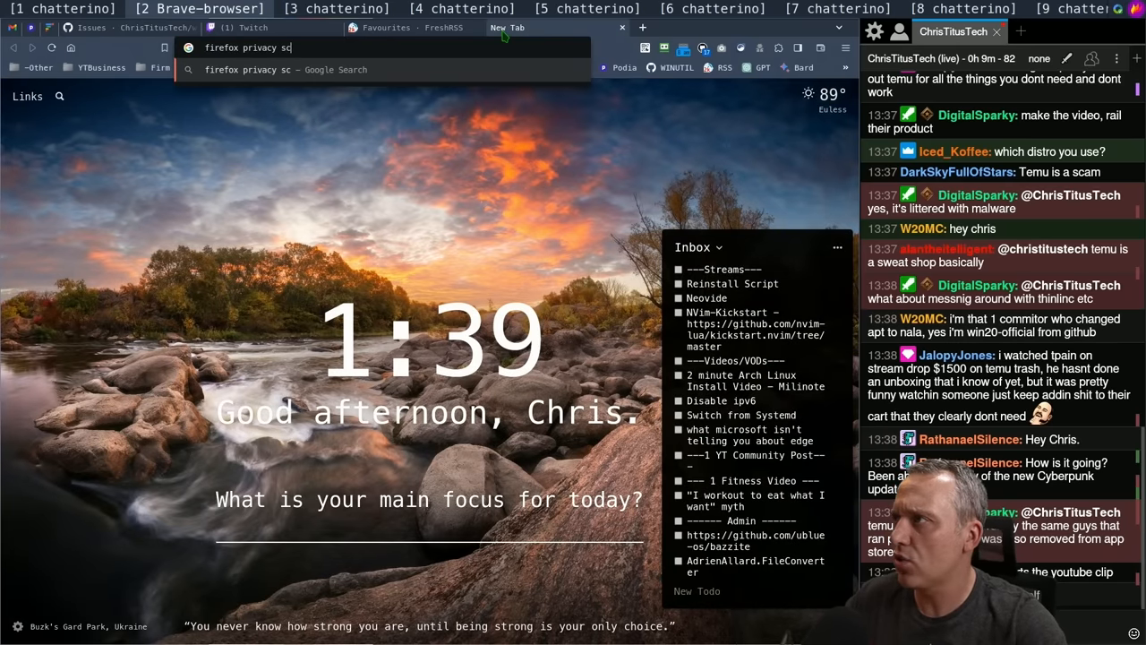
Open the FireFox-Privacy-Script GitHub result, copy its URL, and open the PrivacyTools.io link
key(Return)
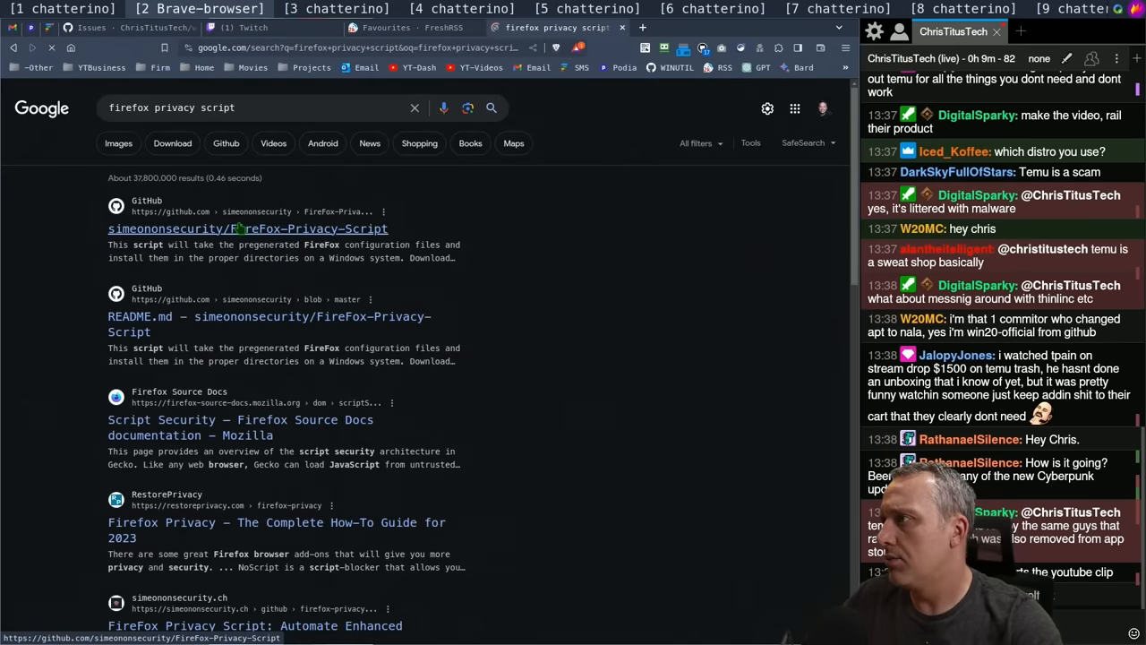
click(248, 229)
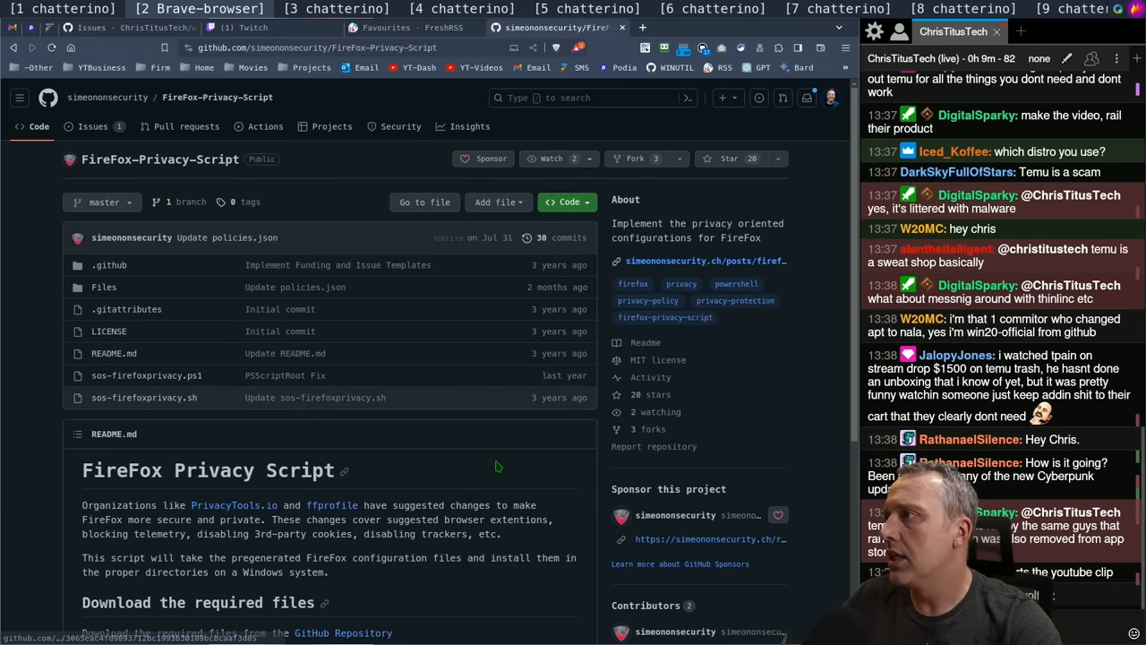
click(318, 47)
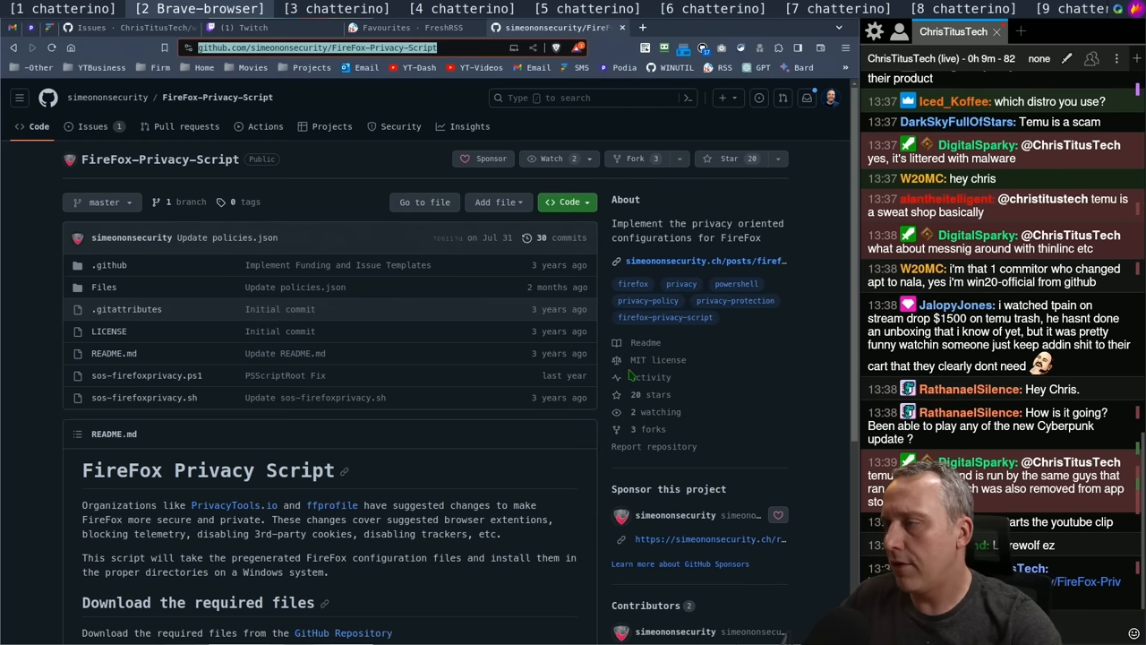
scroll(down, 3)
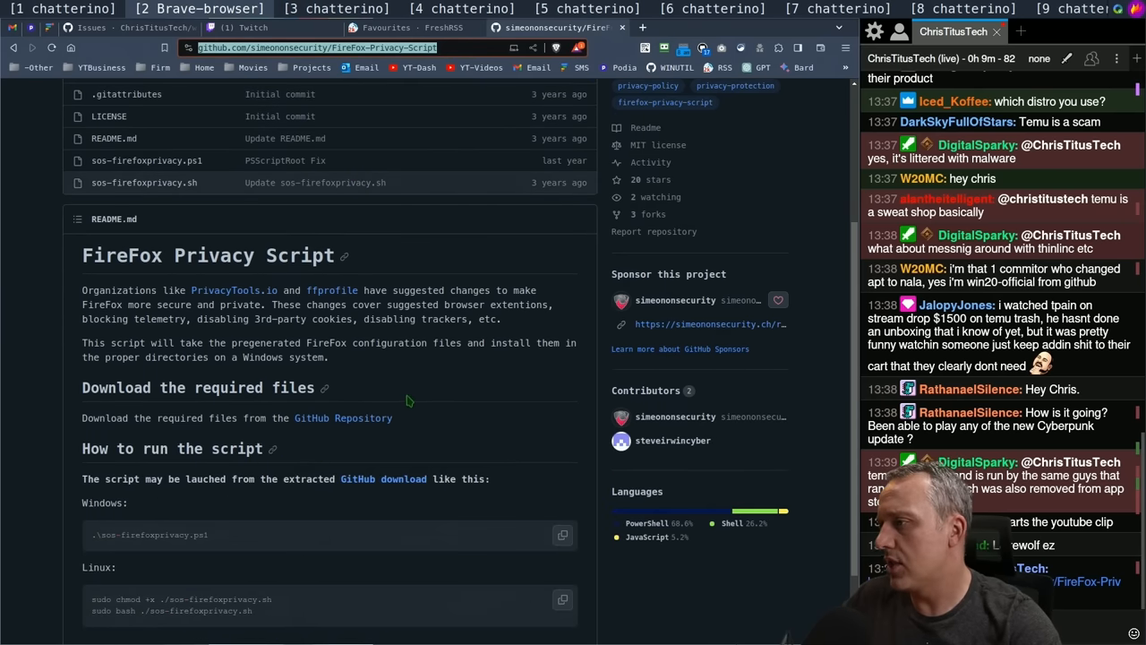
click(233, 291)
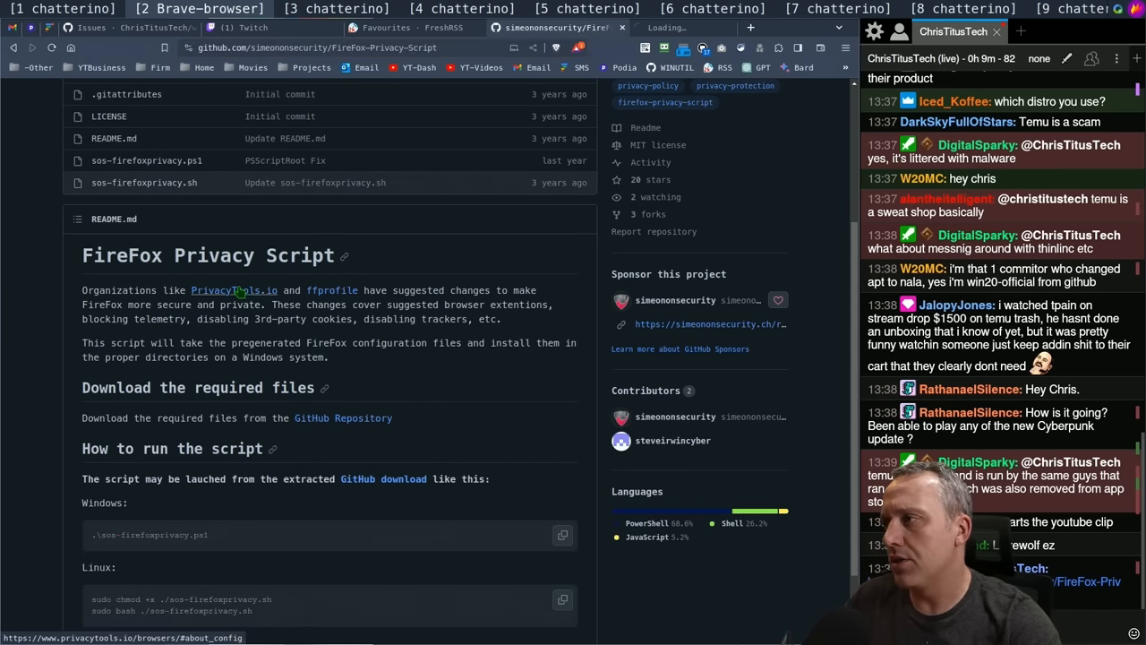
Look over the PrivacyTools.io private browsers list: LibreWolf, Brave and Firefox Focus
click(234, 290)
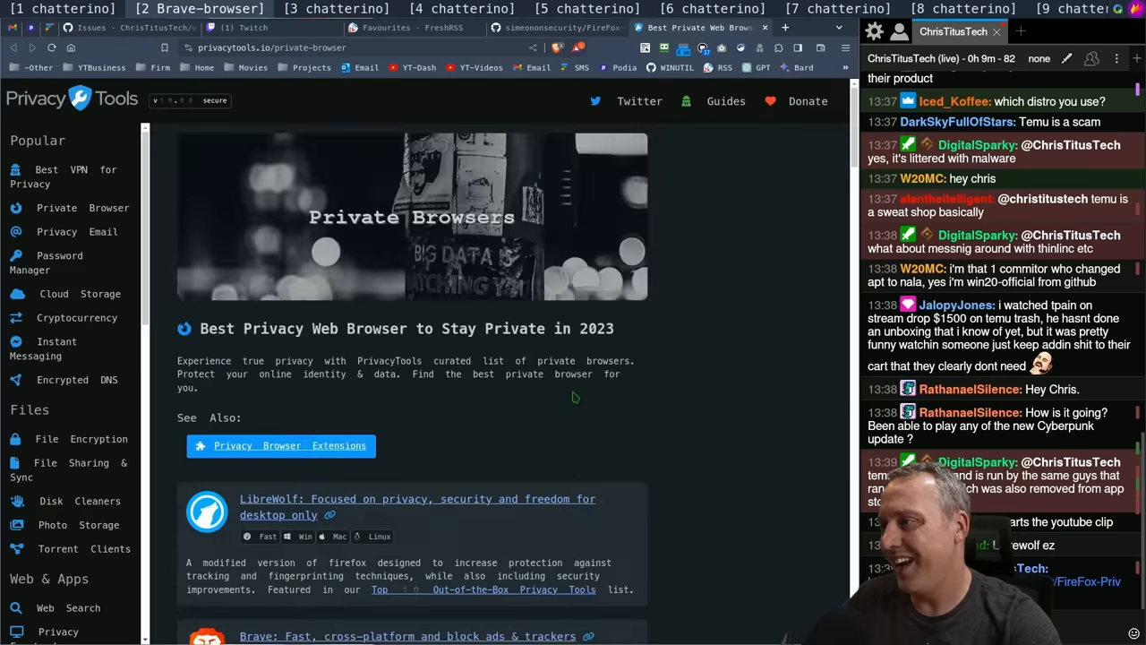
scroll(down, 3)
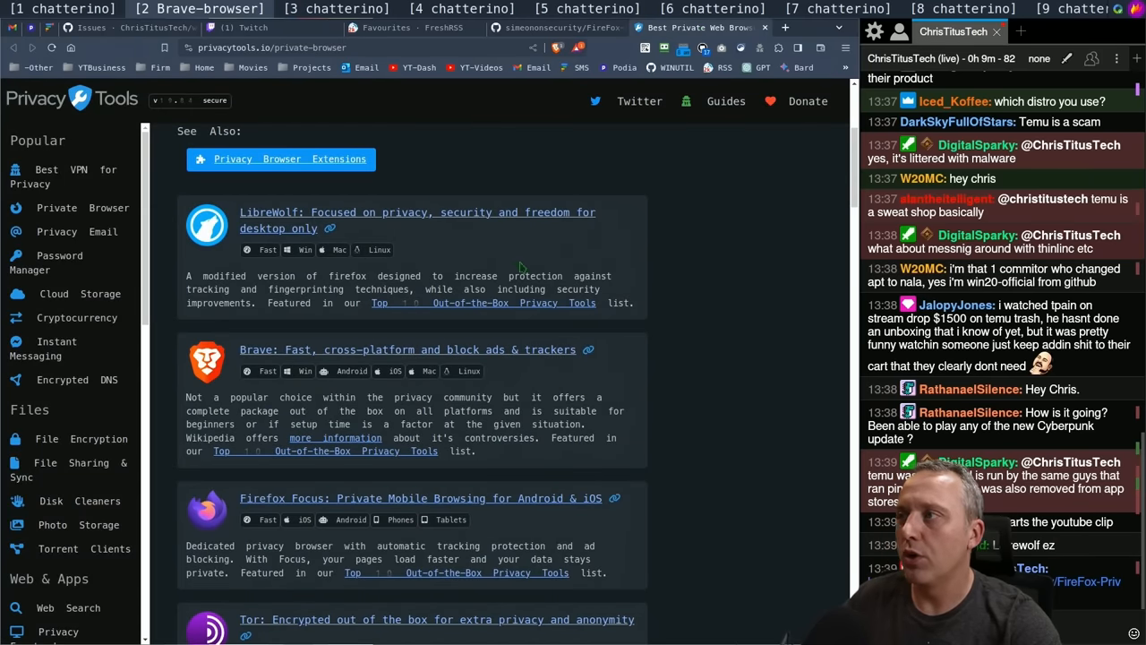
scroll(down, 3)
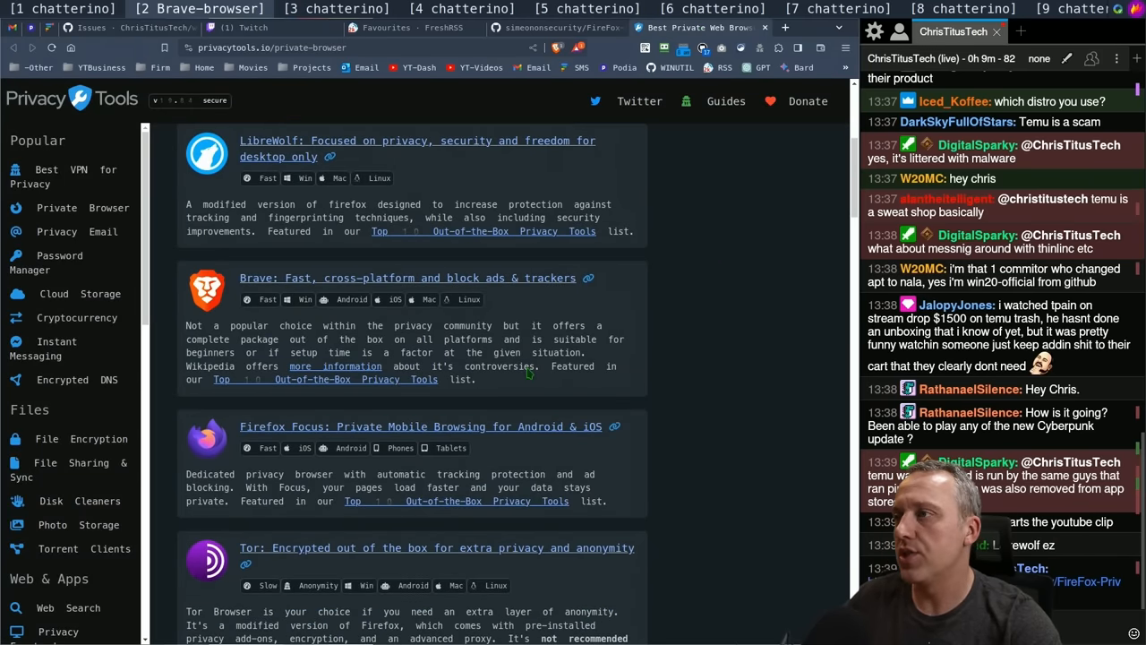
scroll(up, 3)
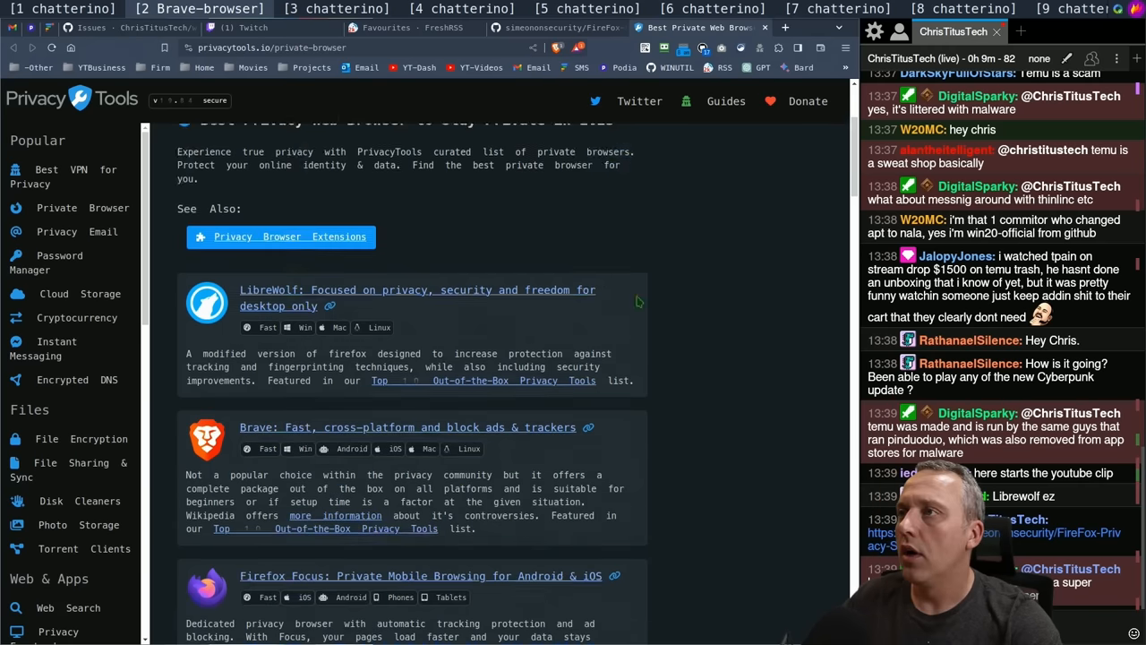
scroll(up, 3)
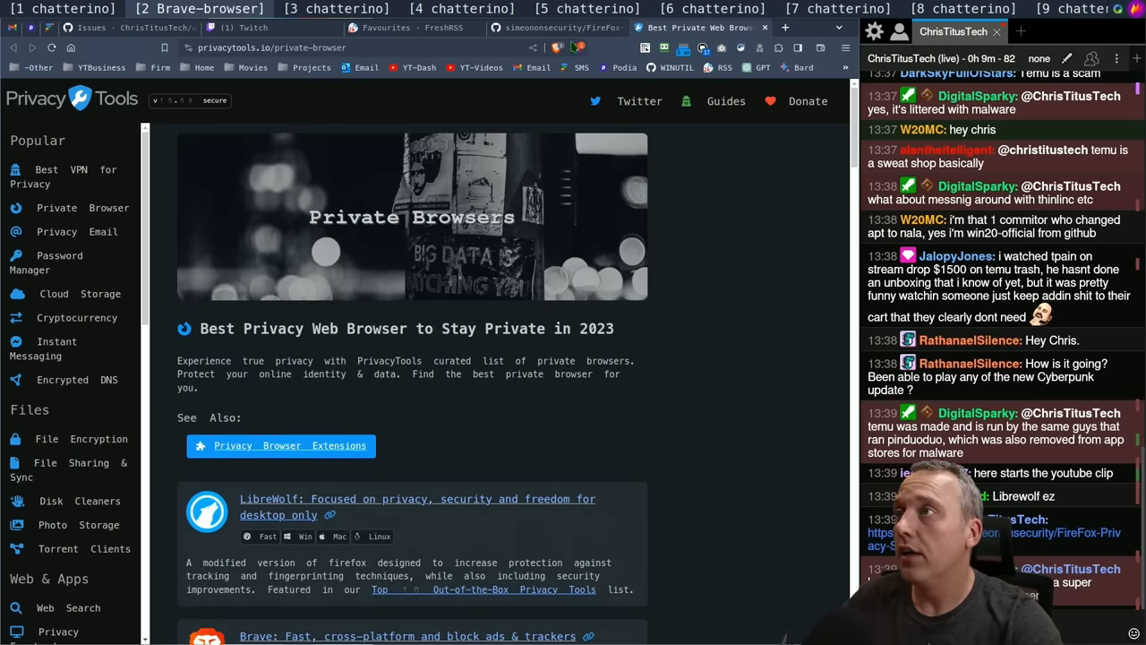
Revisit the FireFox-Privacy-Script repository, then return to the private browsers list
click(555, 28)
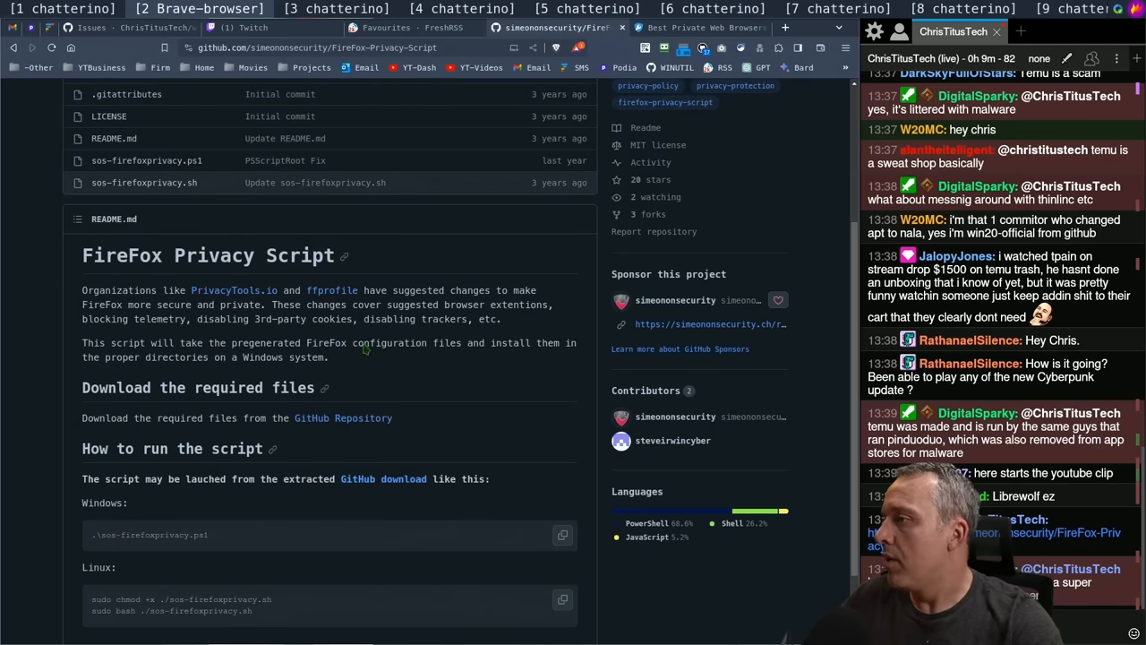
scroll(down, 3)
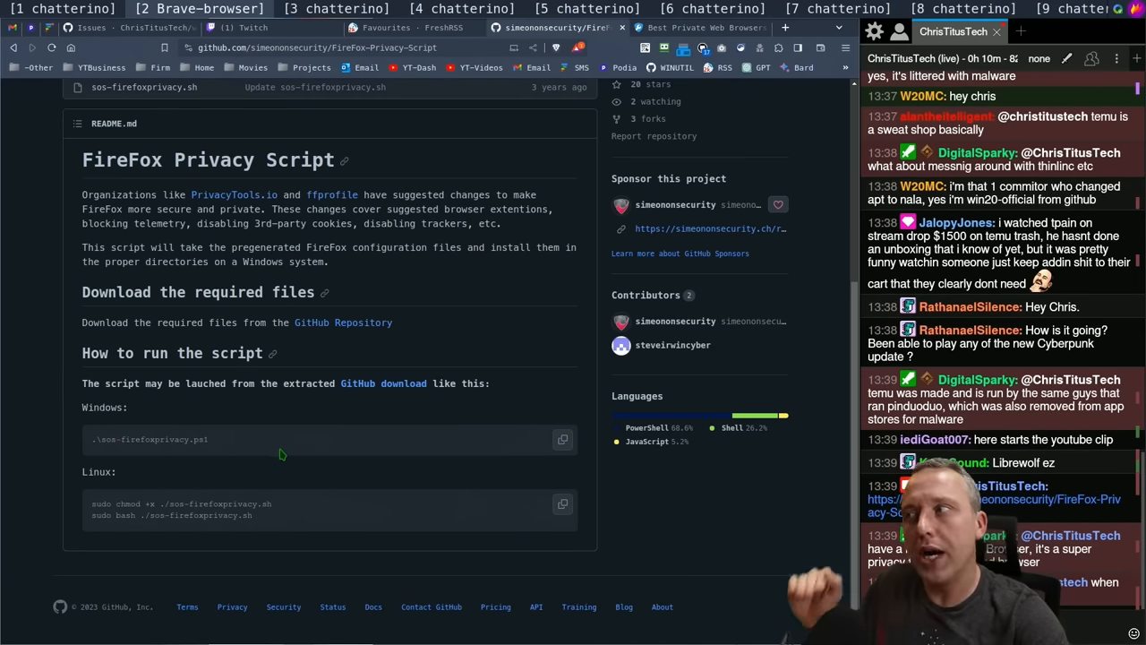
mouse_move(381, 410)
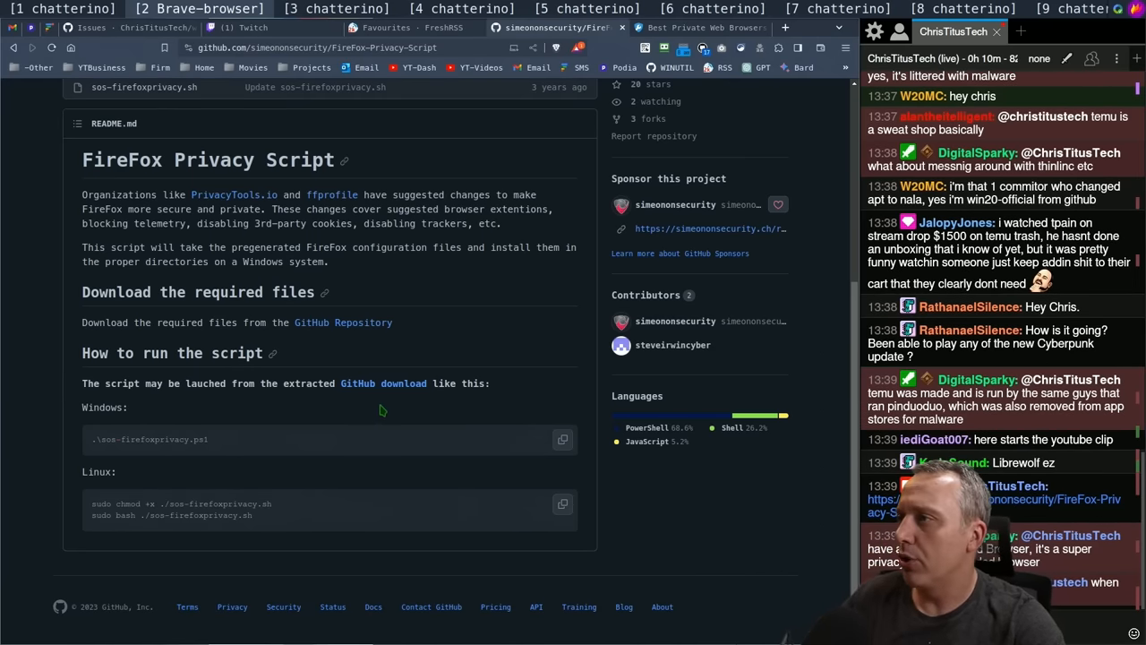
click(703, 28)
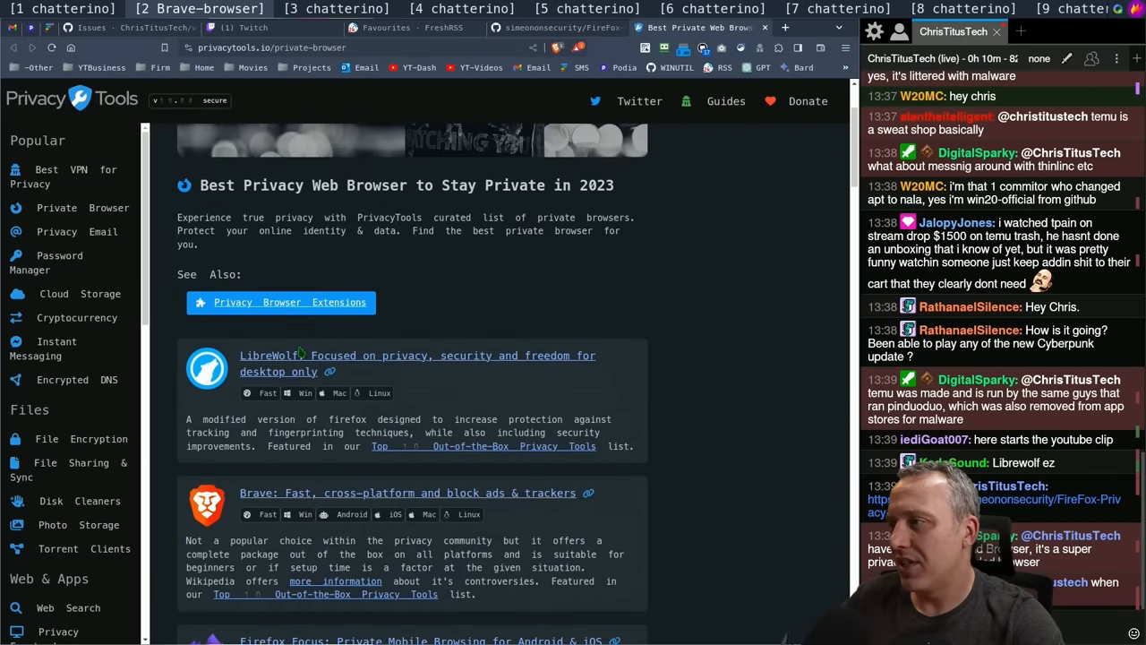
mouse_move(703, 370)
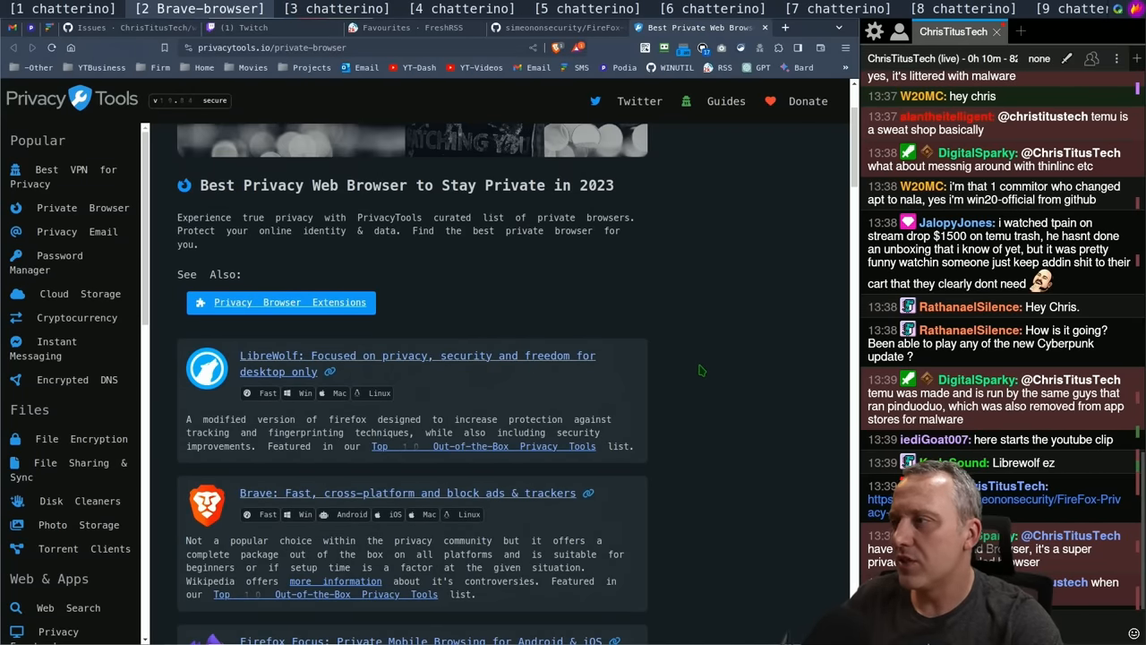
scroll(down, 3)
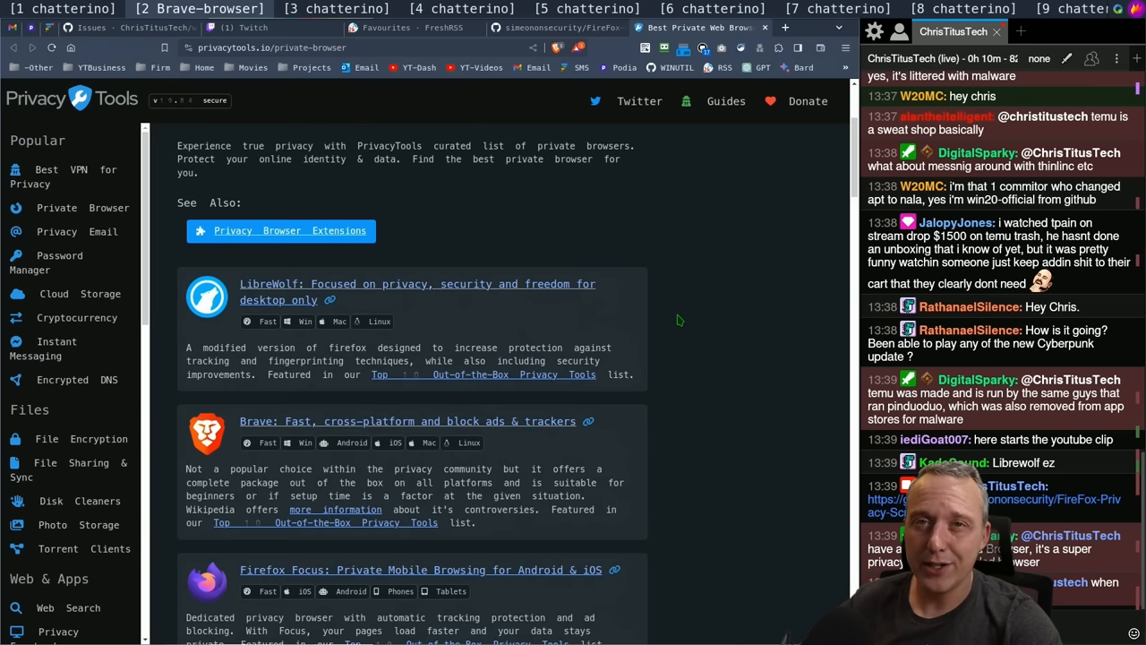
mouse_move(477, 315)
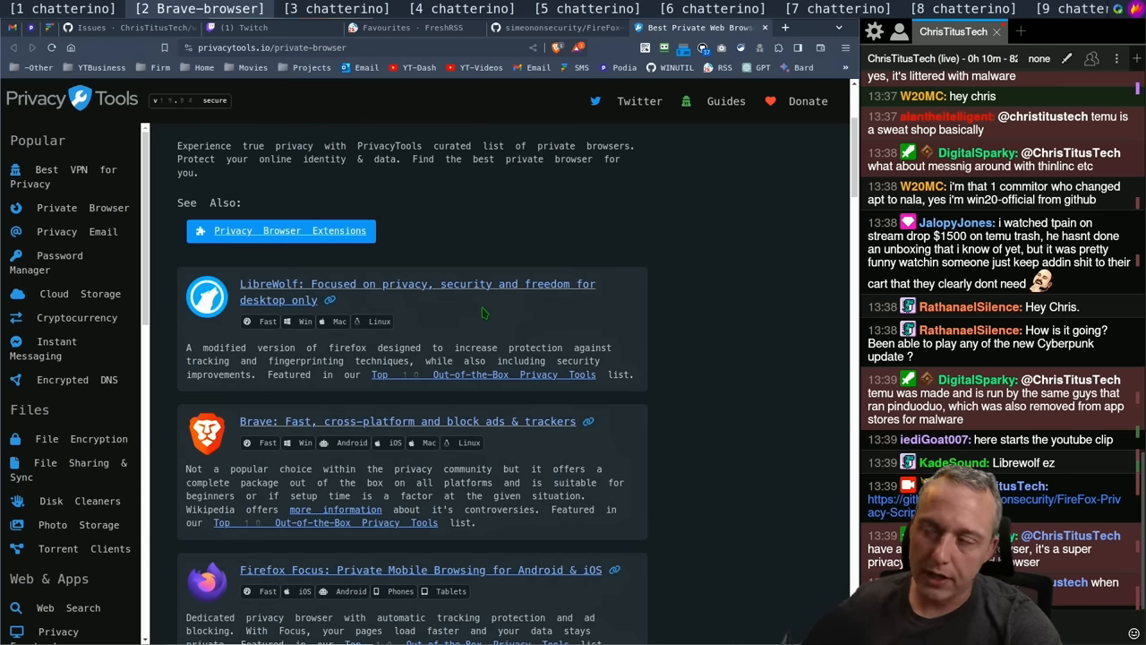
mouse_move(488, 321)
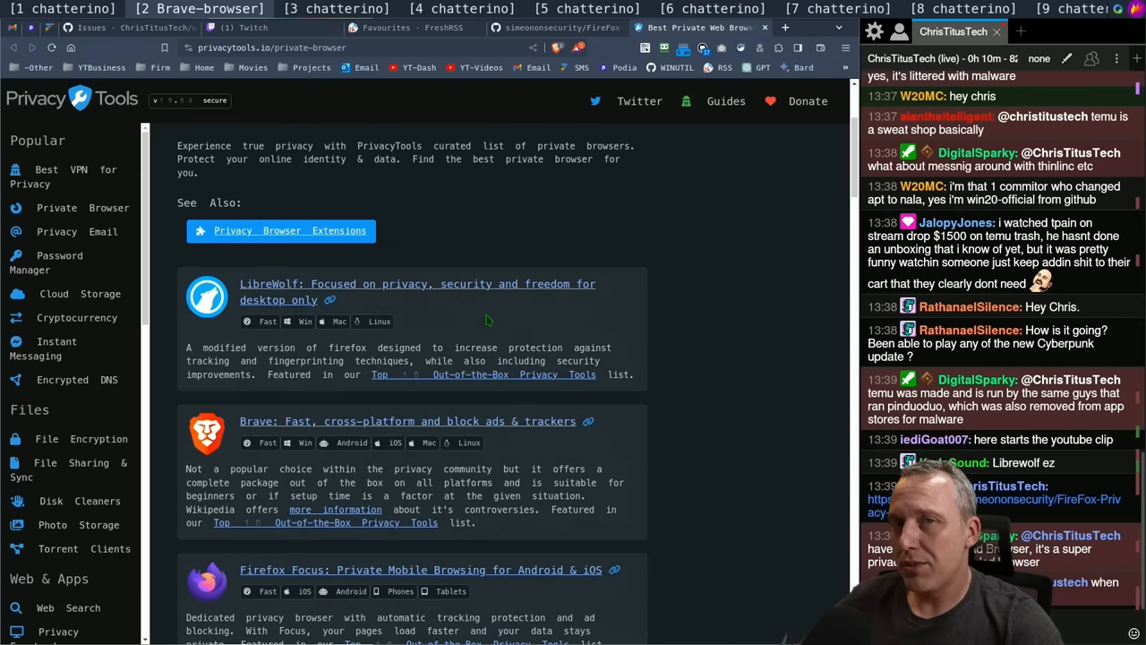
mouse_move(493, 320)
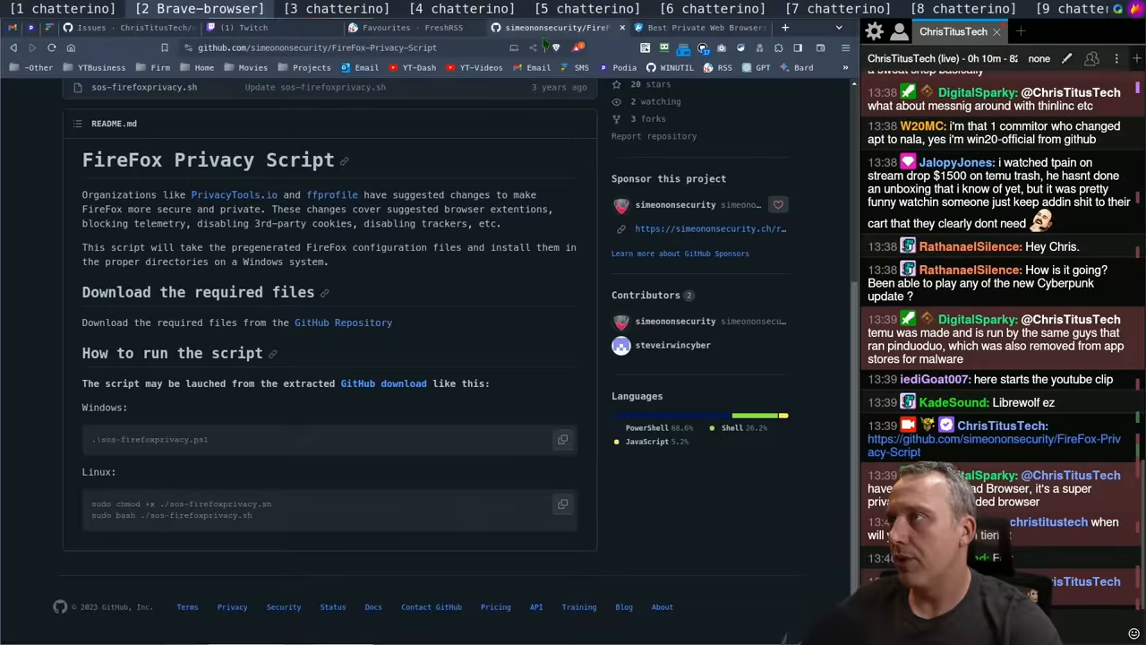
Return to the FreshRSS article and read past the Tor section into section 3, Epic
click(403, 28)
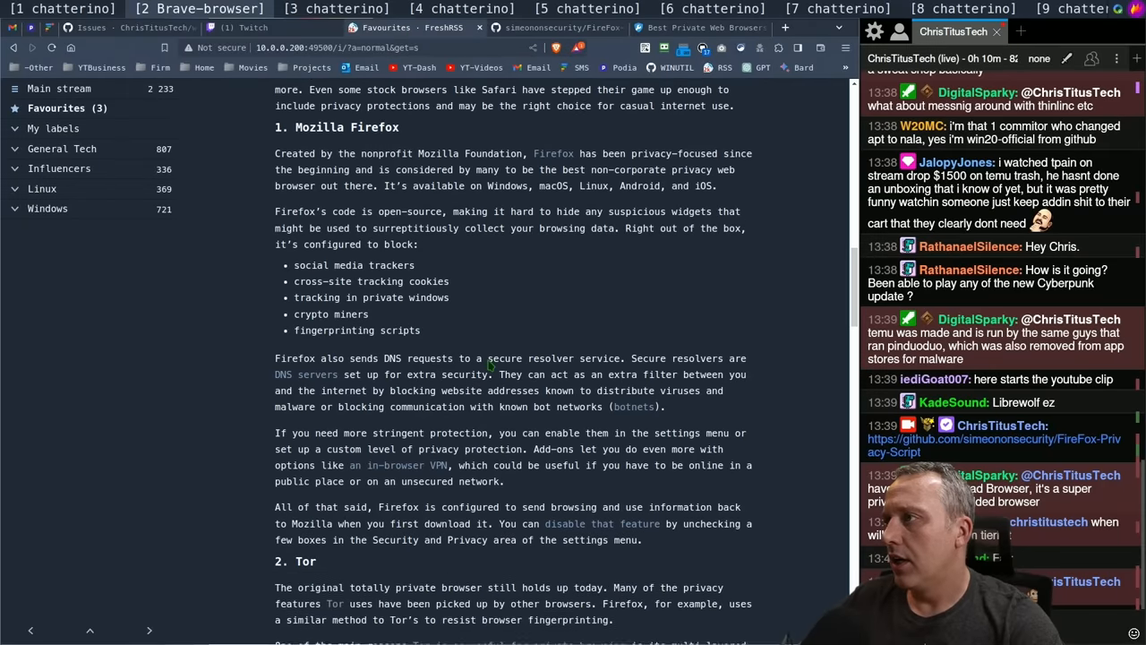
scroll(down, 3)
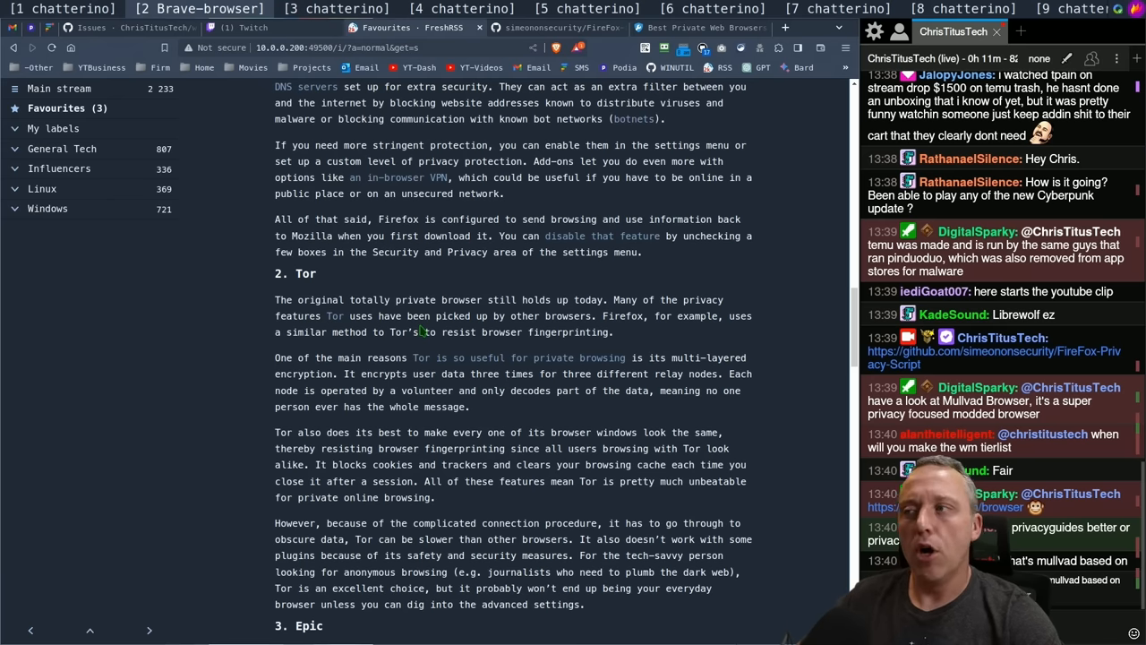
scroll(down, 3)
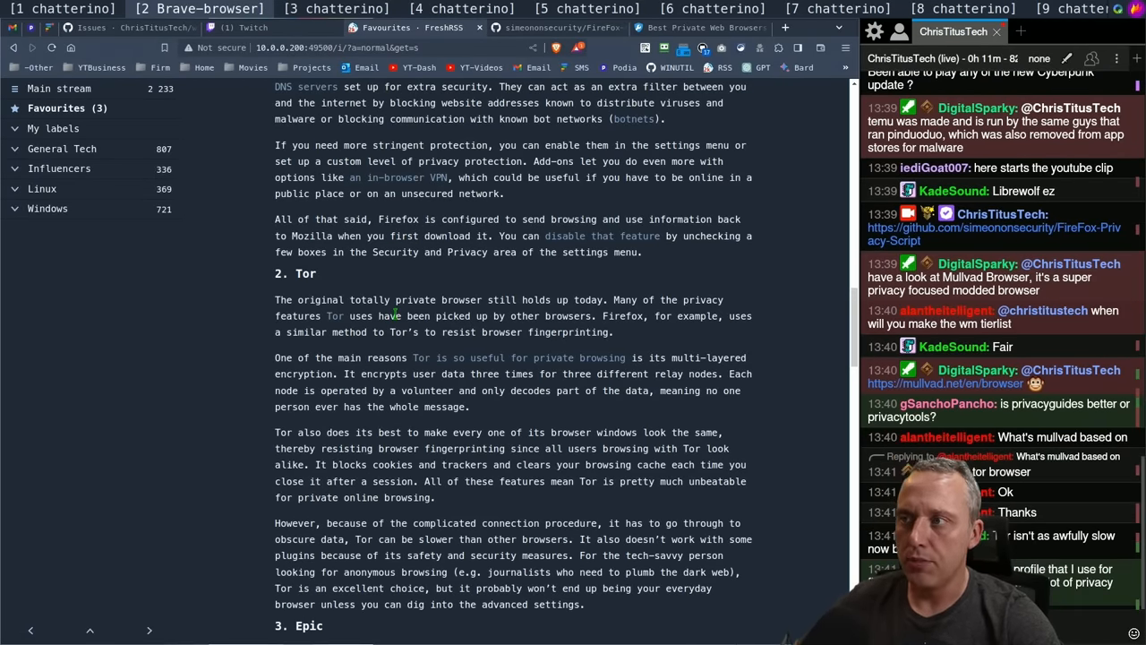
scroll(down, 3)
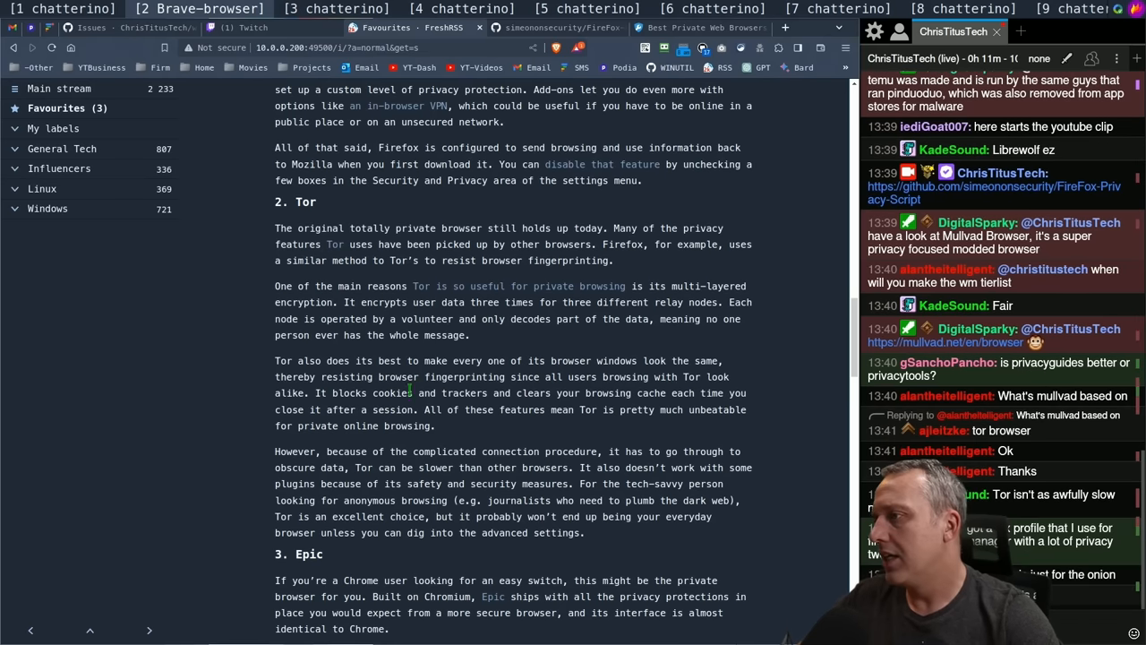
scroll(down, 3)
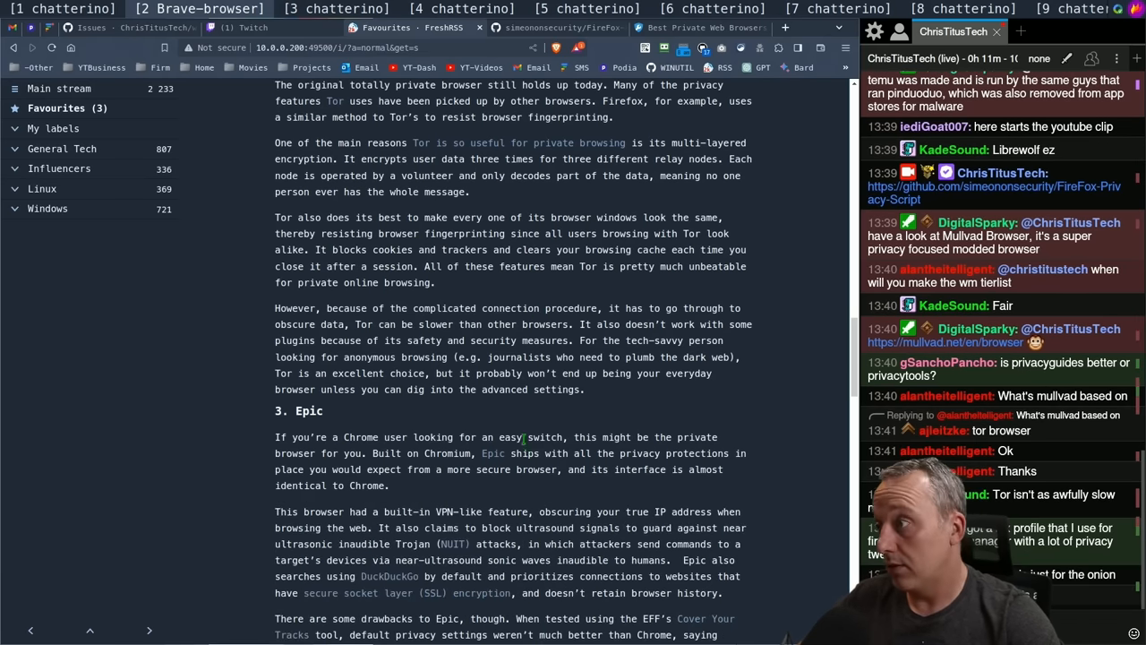
scroll(down, 3)
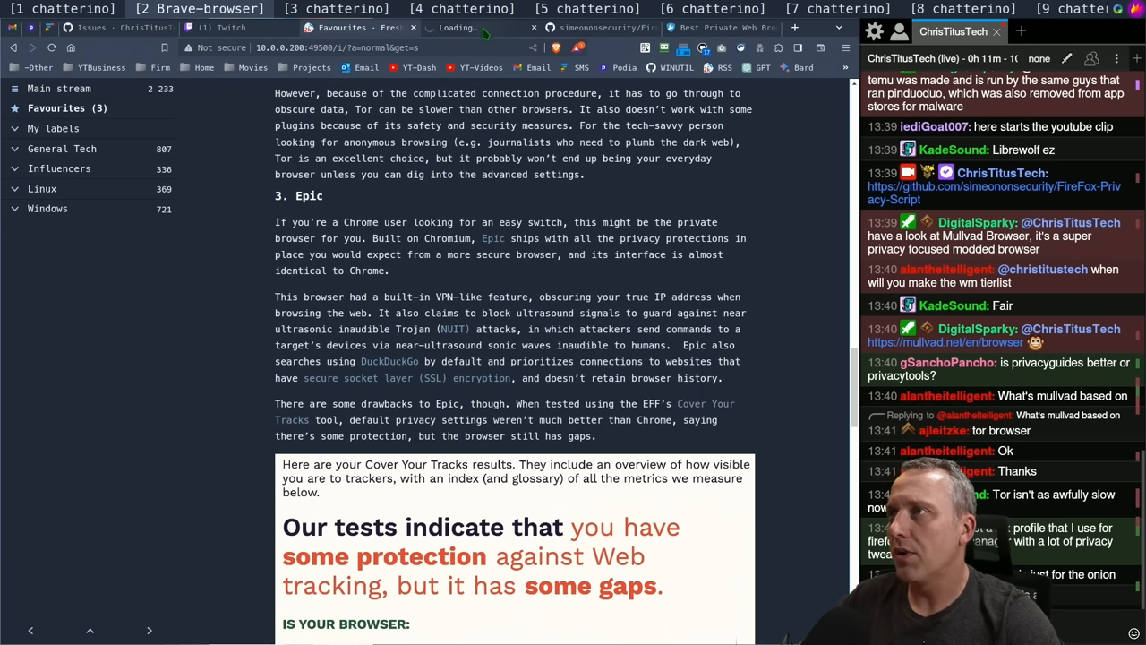
Browse Epic's Key Features page through 'How you're tracked', then back to the top
click(458, 27)
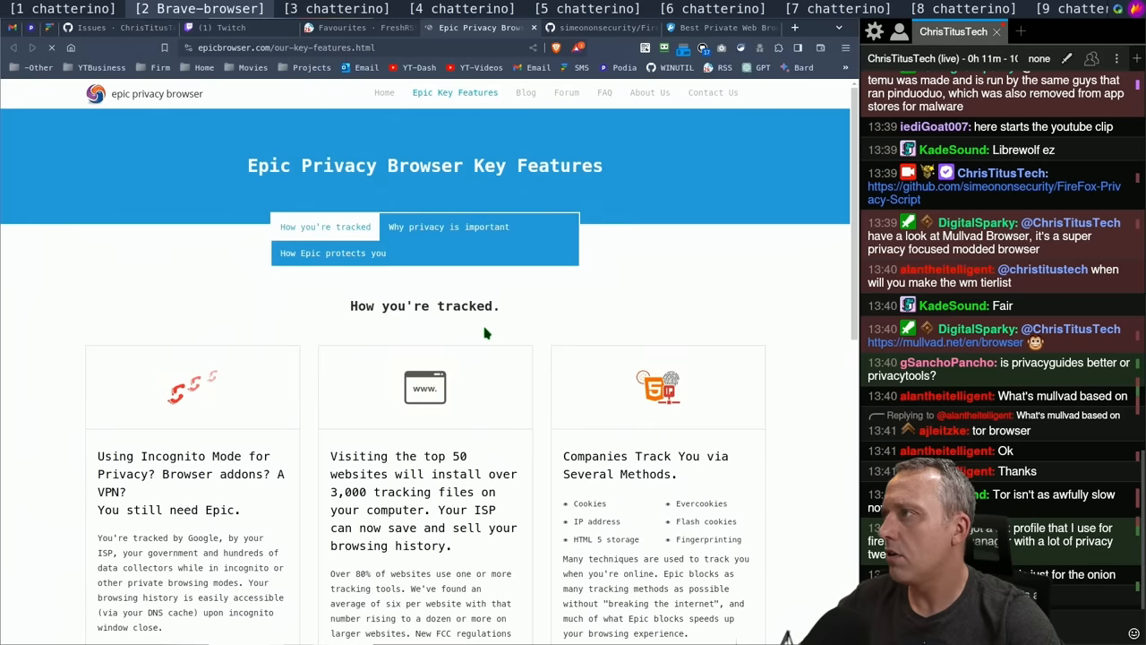
scroll(down, 3)
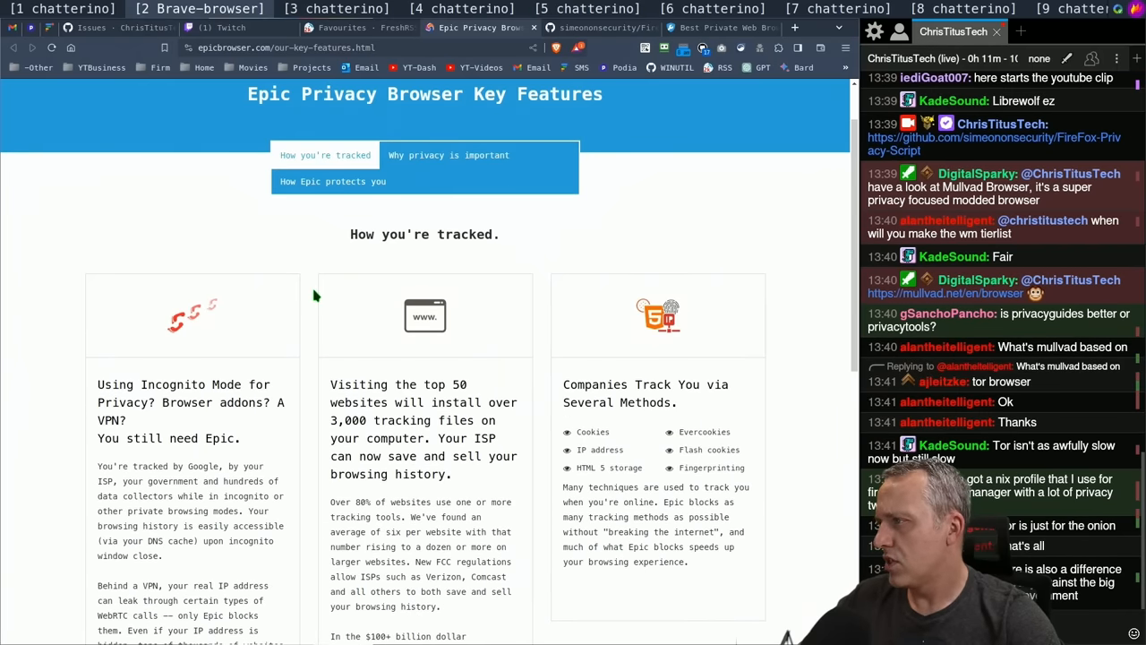
scroll(down, 3)
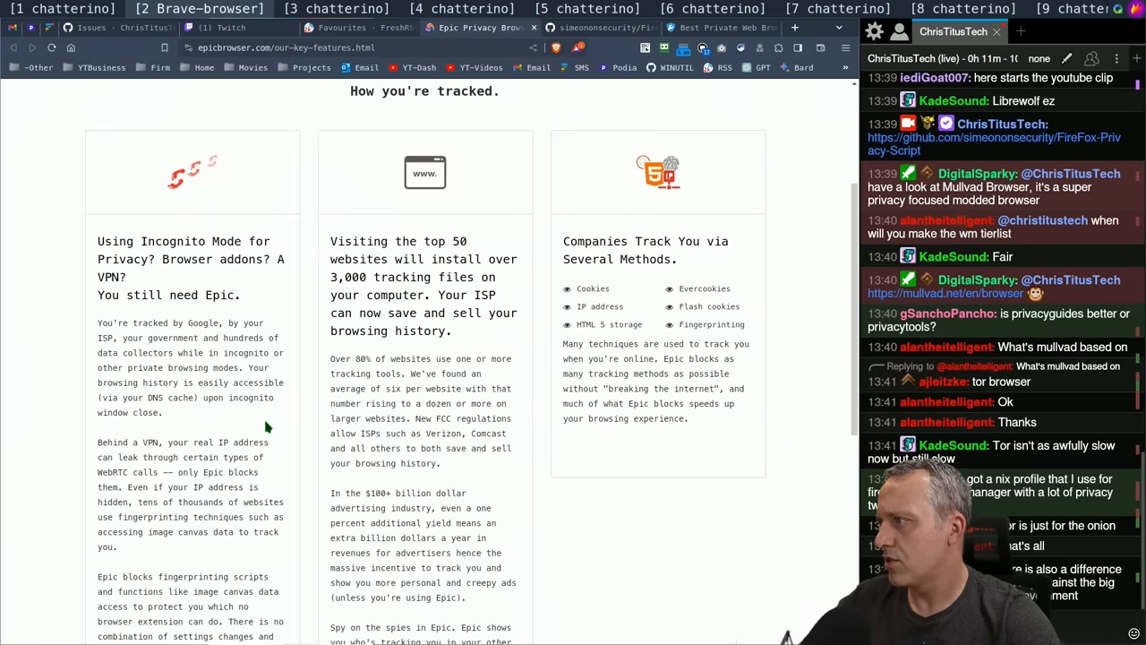
mouse_move(272, 414)
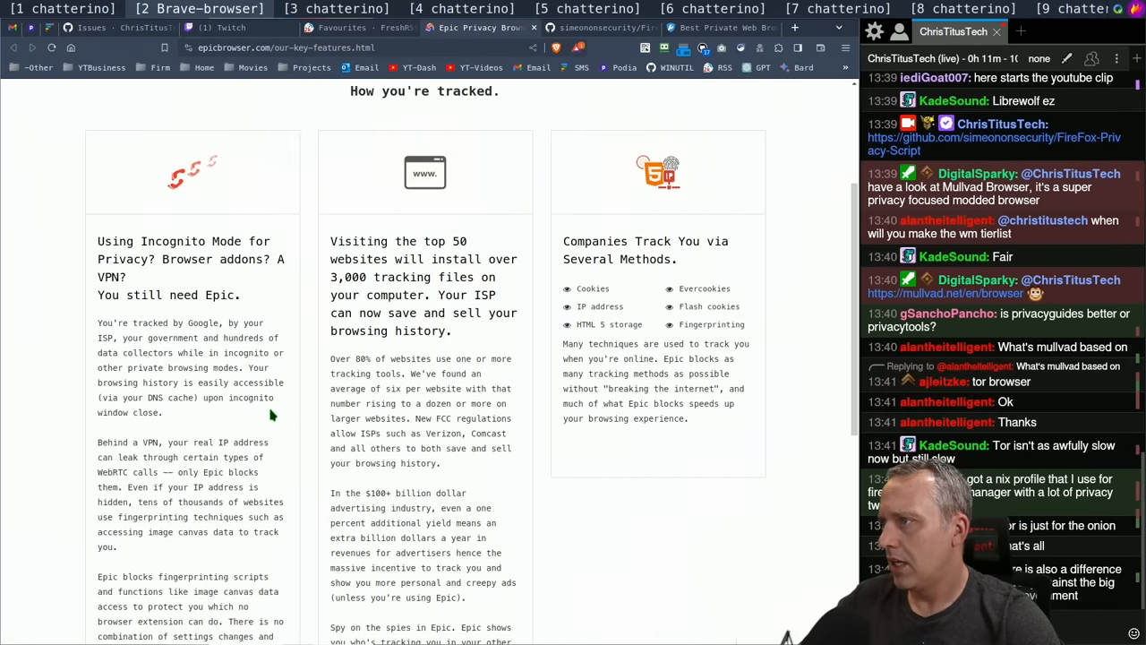
scroll(up, 3)
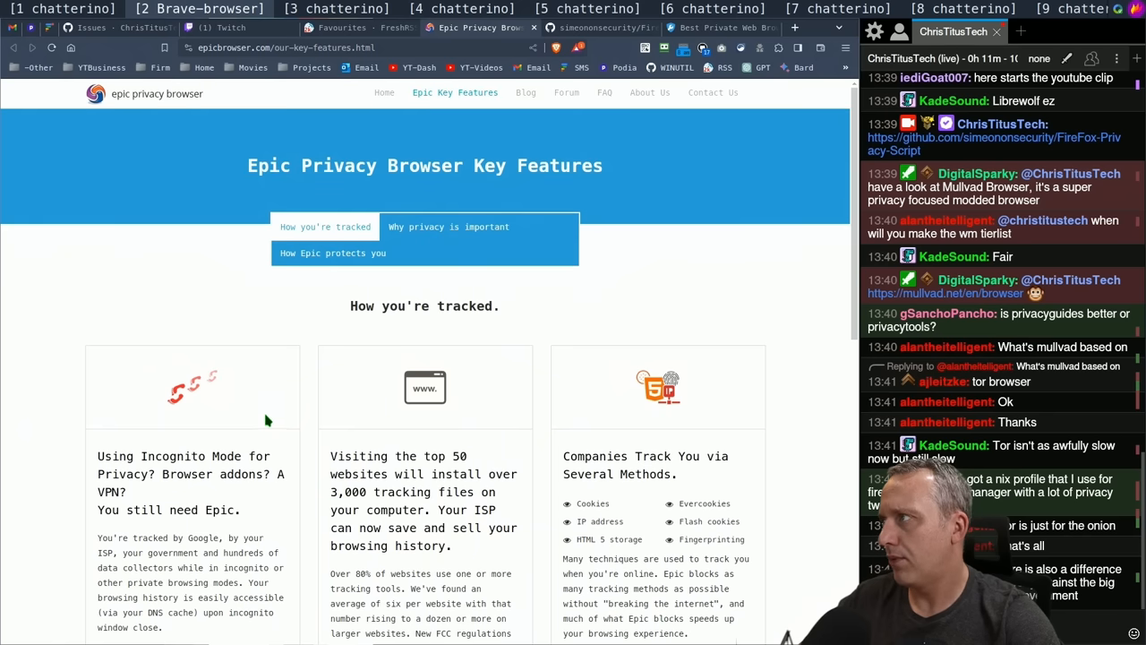
mouse_move(271, 417)
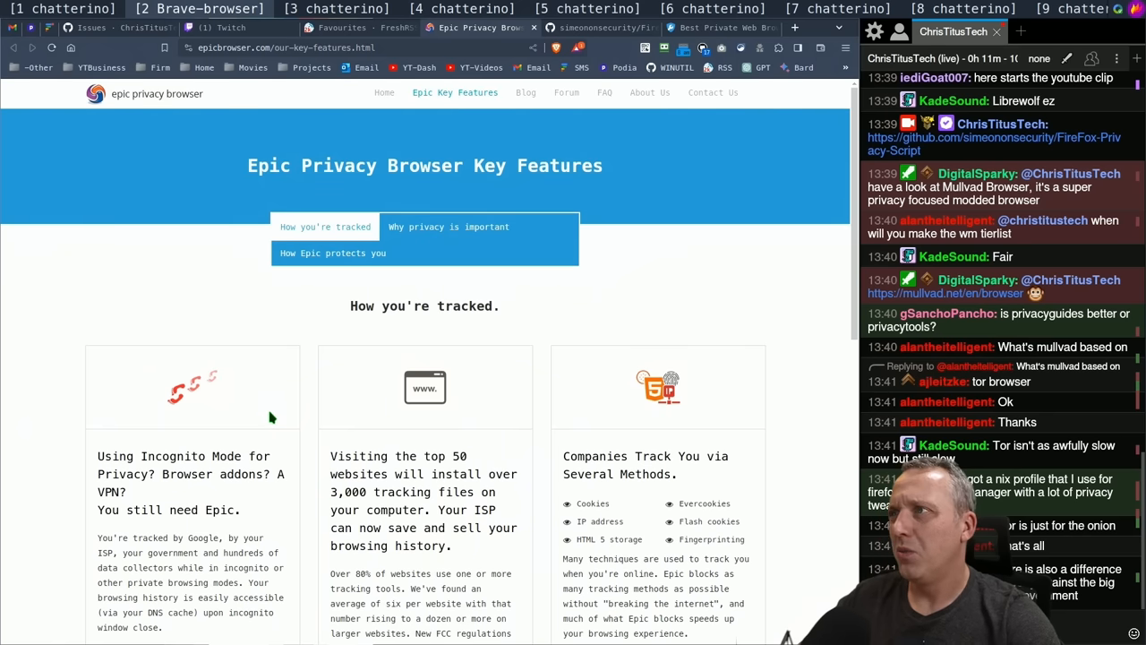
mouse_move(674, 158)
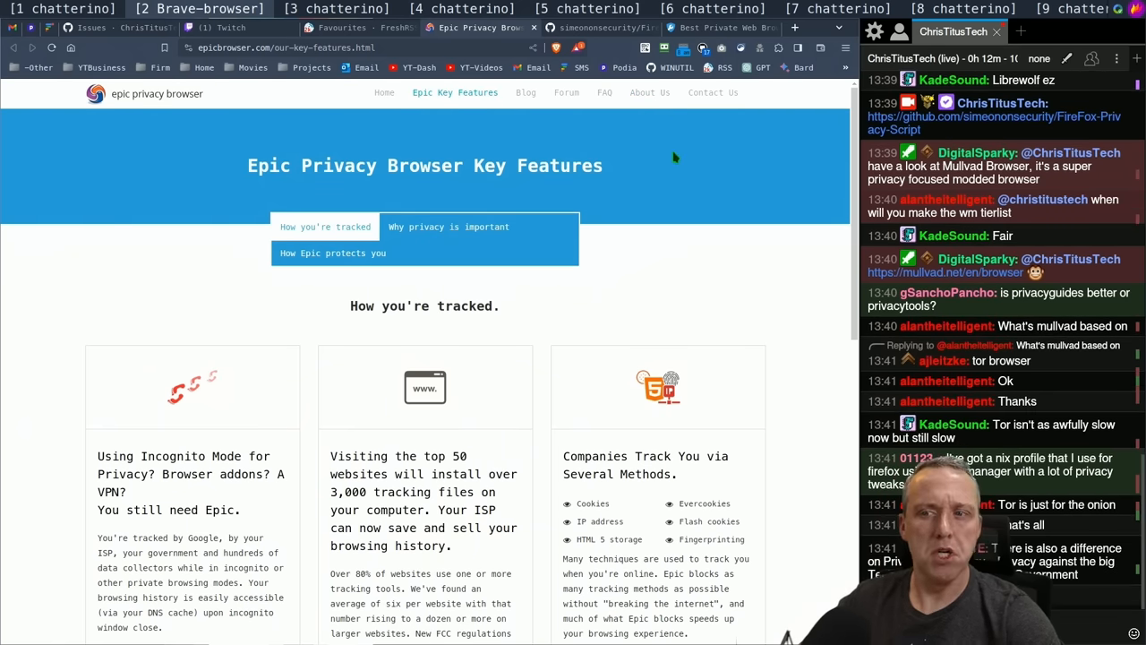
scroll(down, 3)
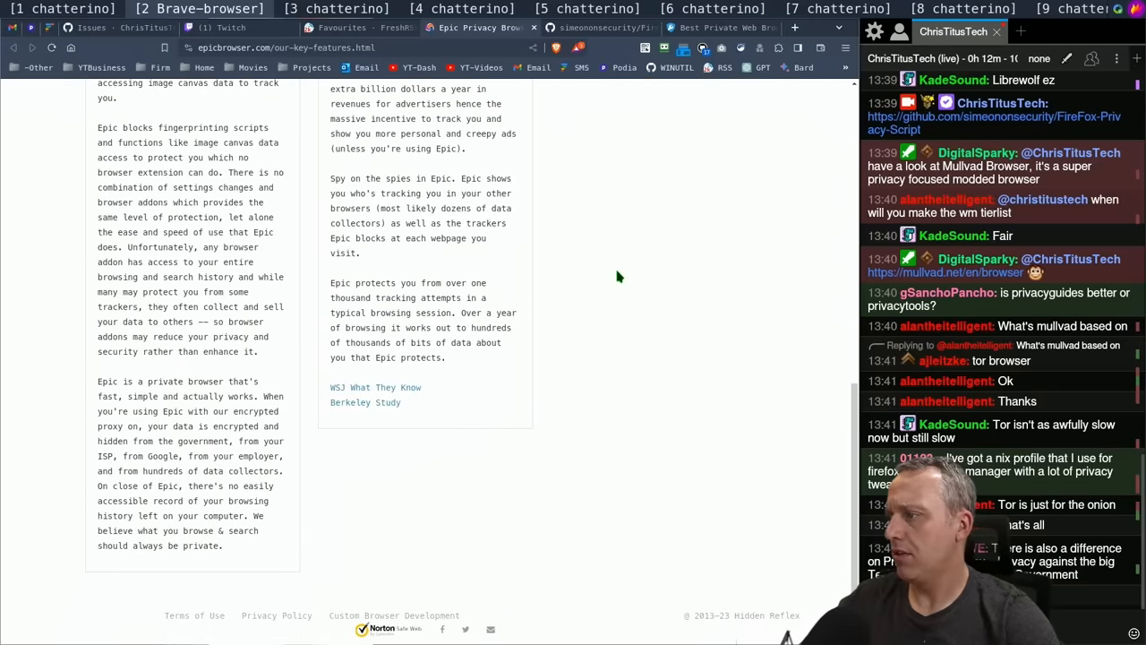
scroll(up, 3)
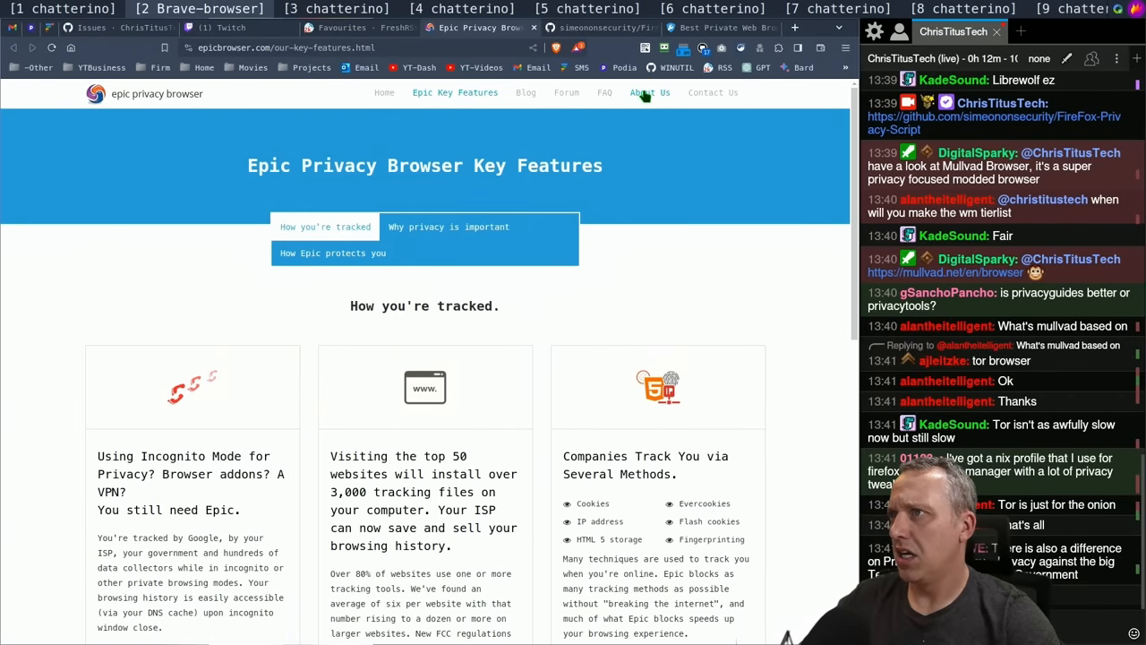
Open Epic's About Us page and read its Vision section down to Backers
click(649, 92)
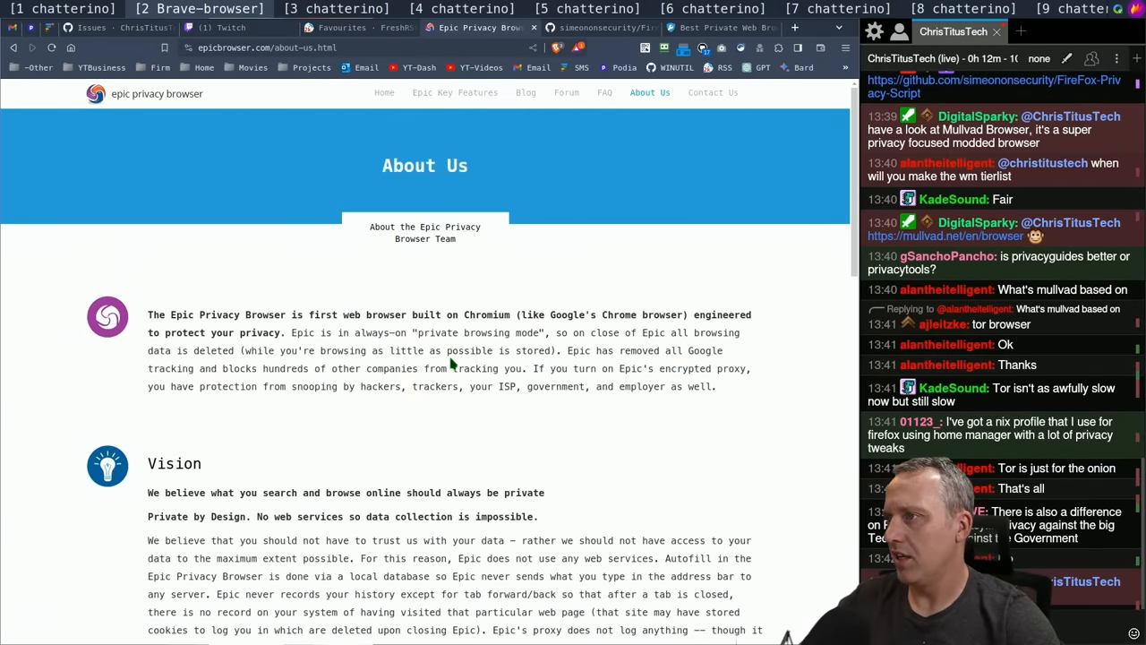
scroll(down, 3)
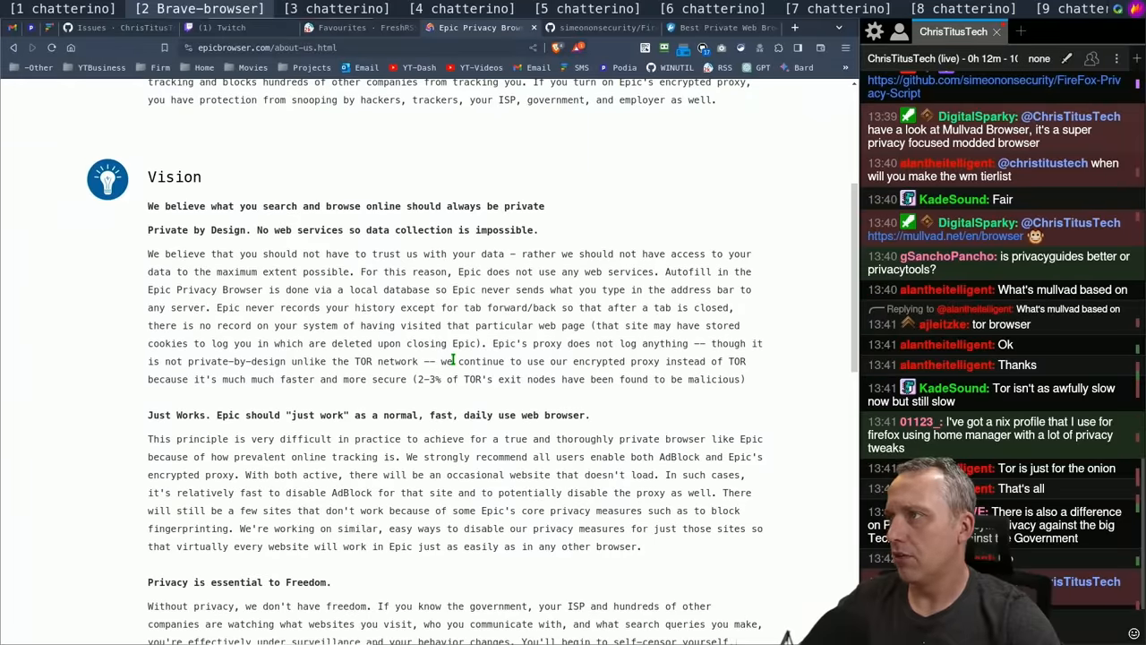
scroll(down, 3)
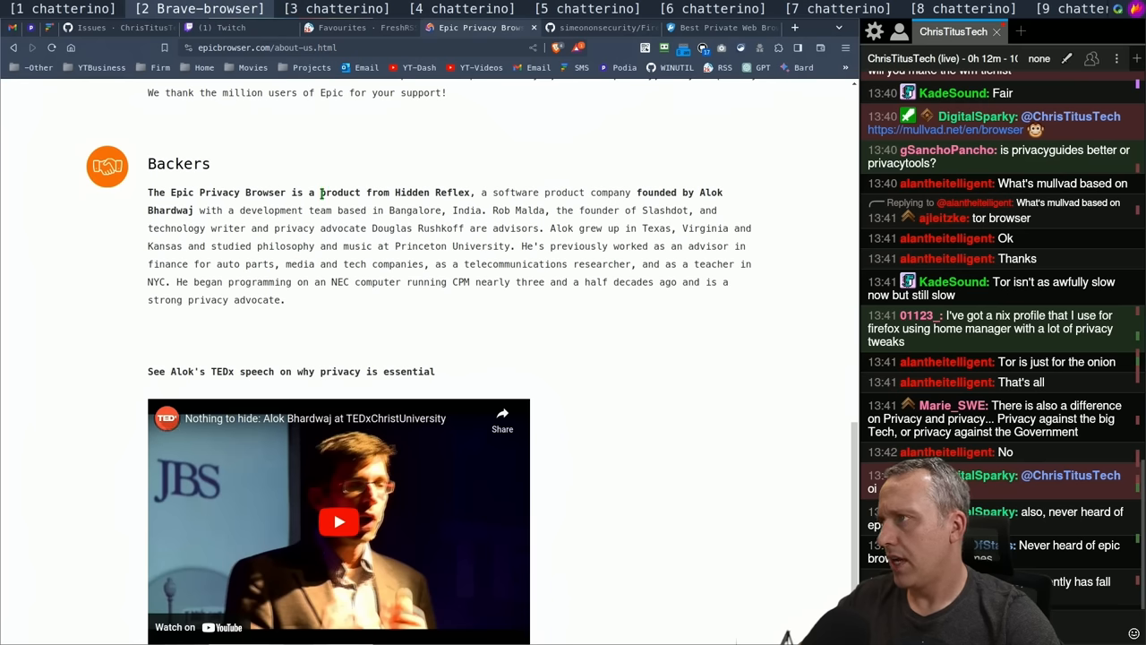
mouse_move(587, 191)
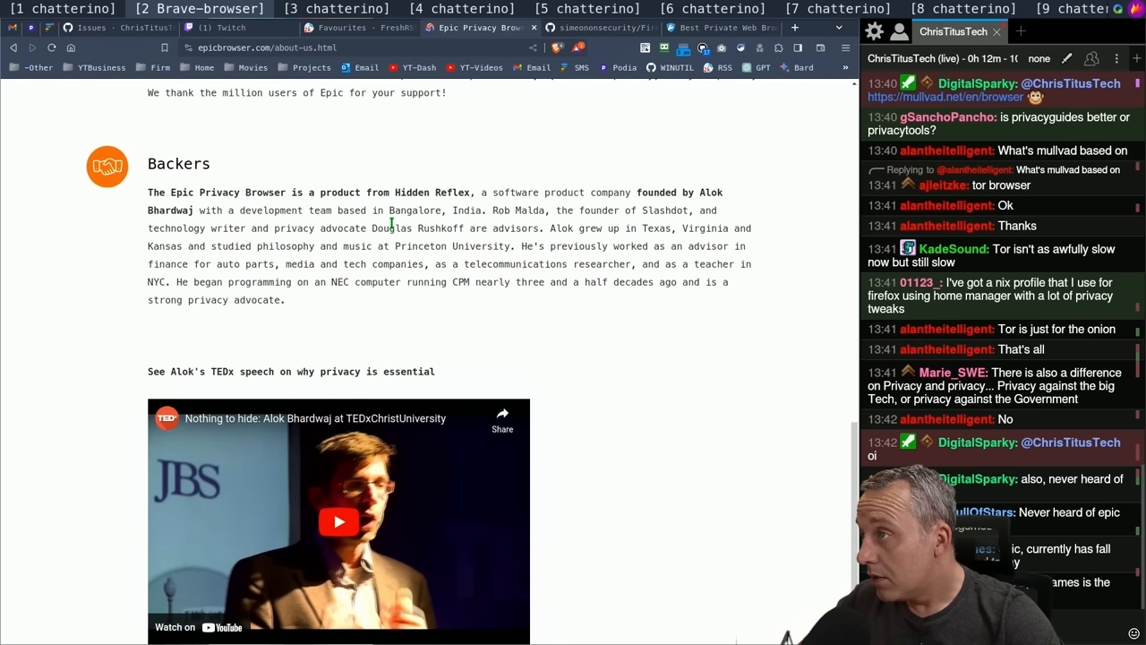
mouse_move(482, 206)
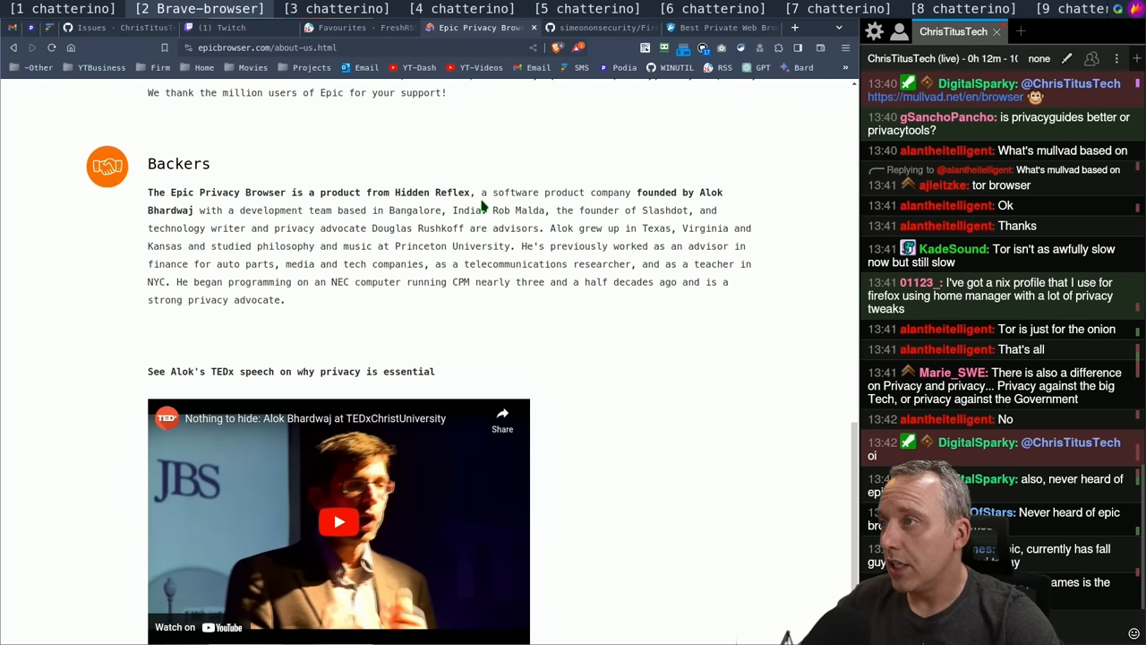
mouse_move(307, 241)
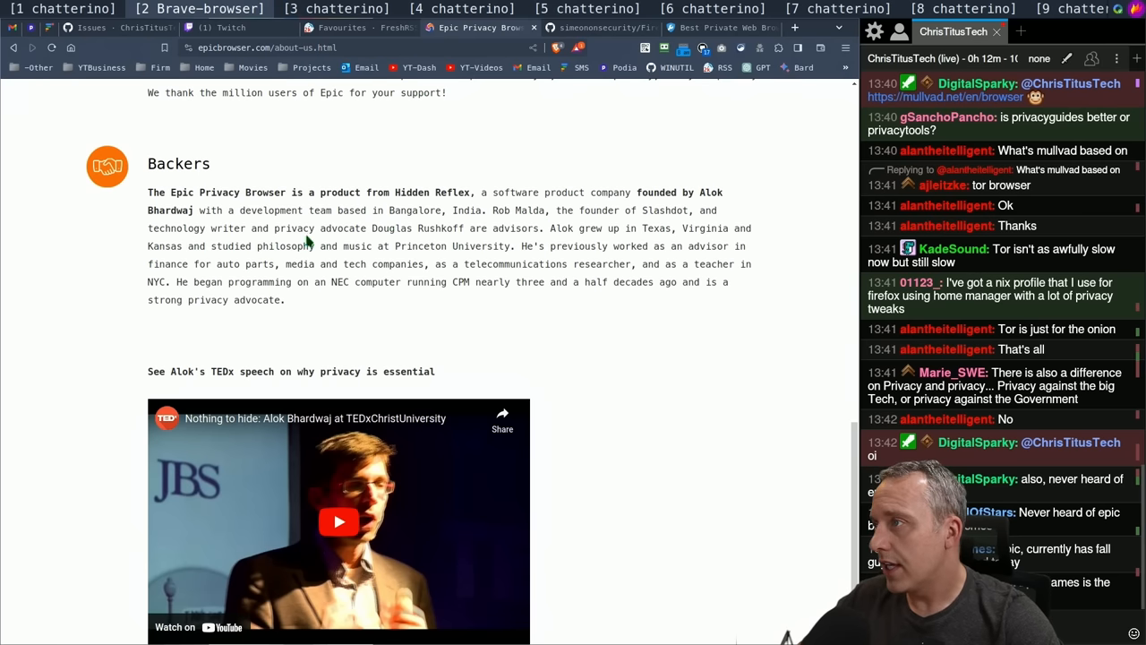
mouse_move(513, 249)
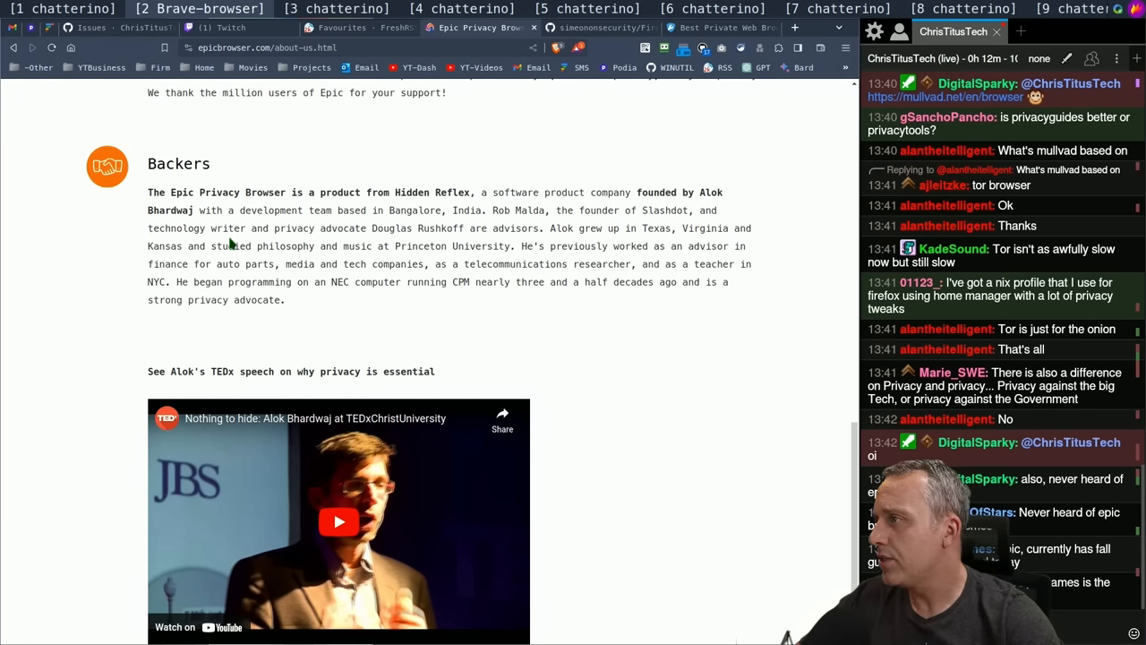
scroll(down, 3)
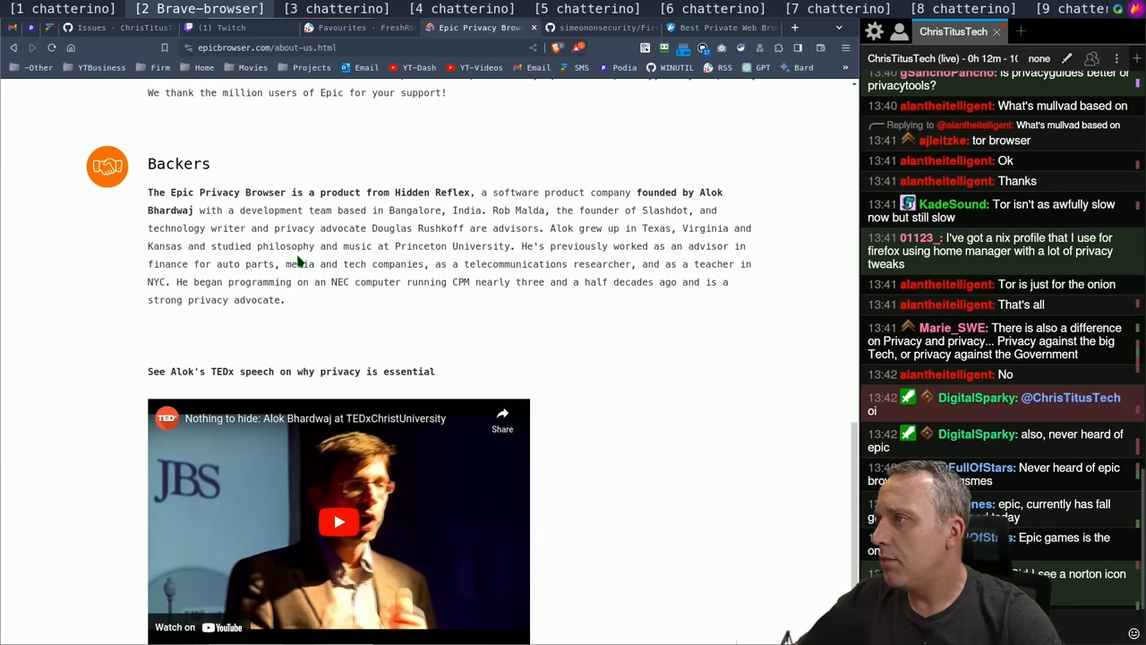
mouse_move(287, 262)
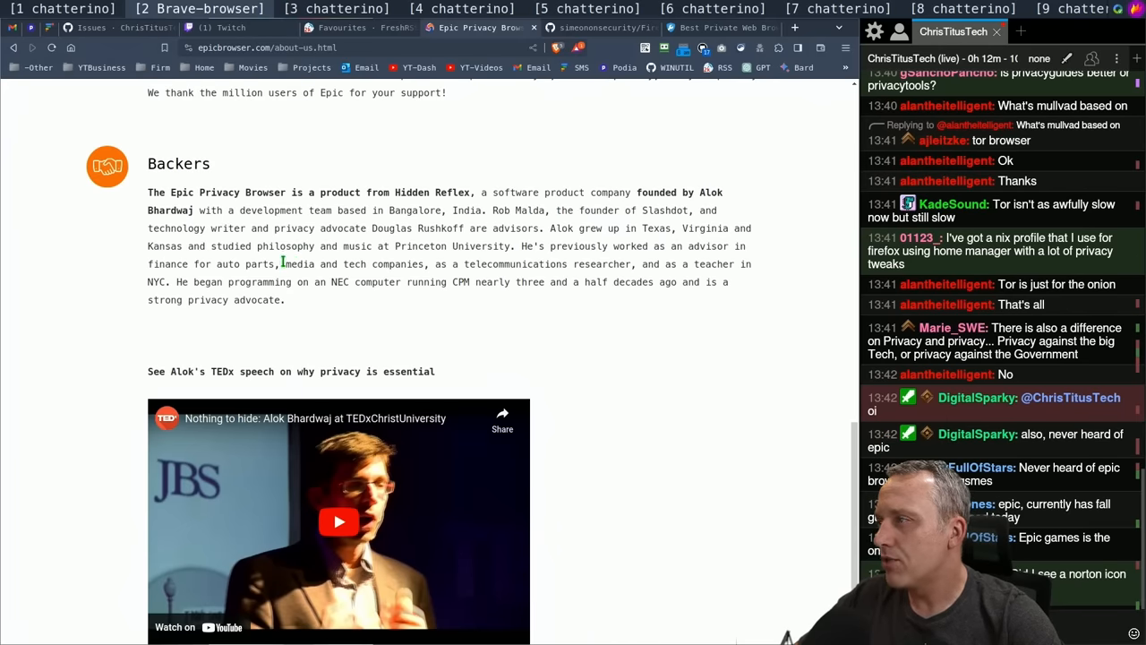
scroll(down, 3)
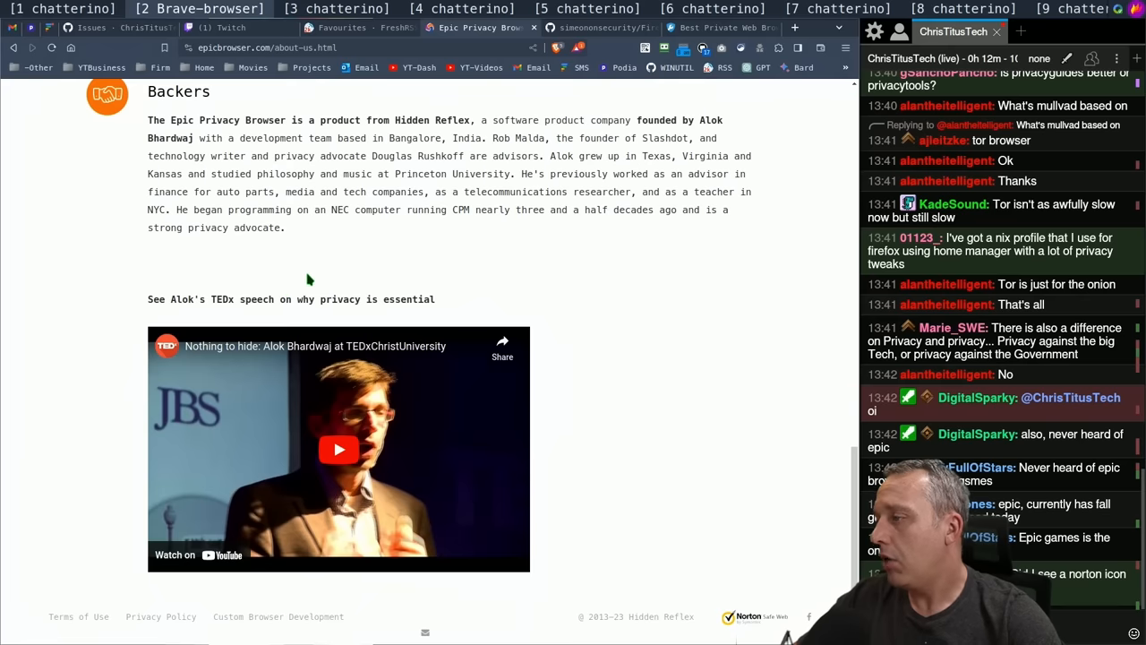
scroll(up, 3)
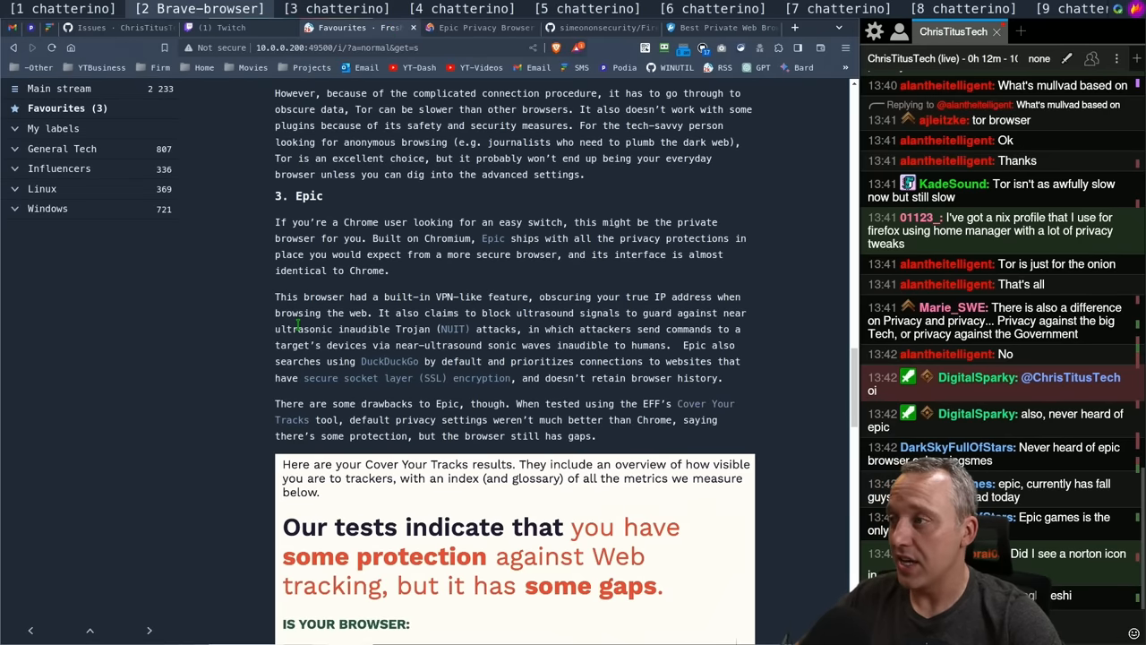
Highlight 'default privacy settings weren't much better than Chrome' in pink
scroll(down, 3)
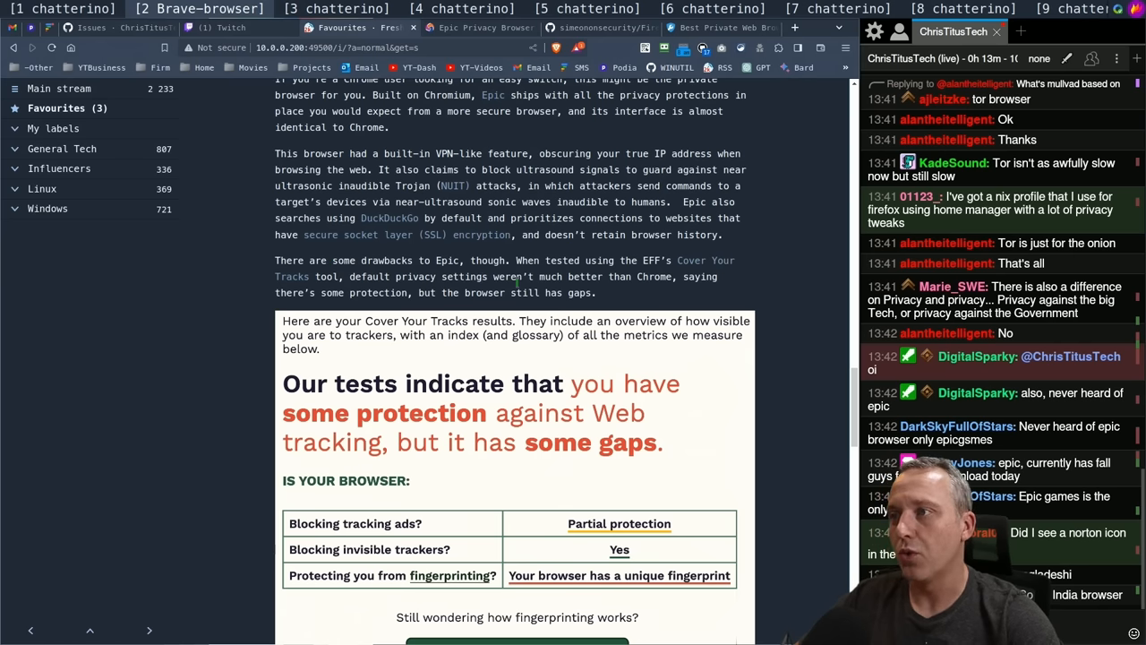
mouse_move(627, 276)
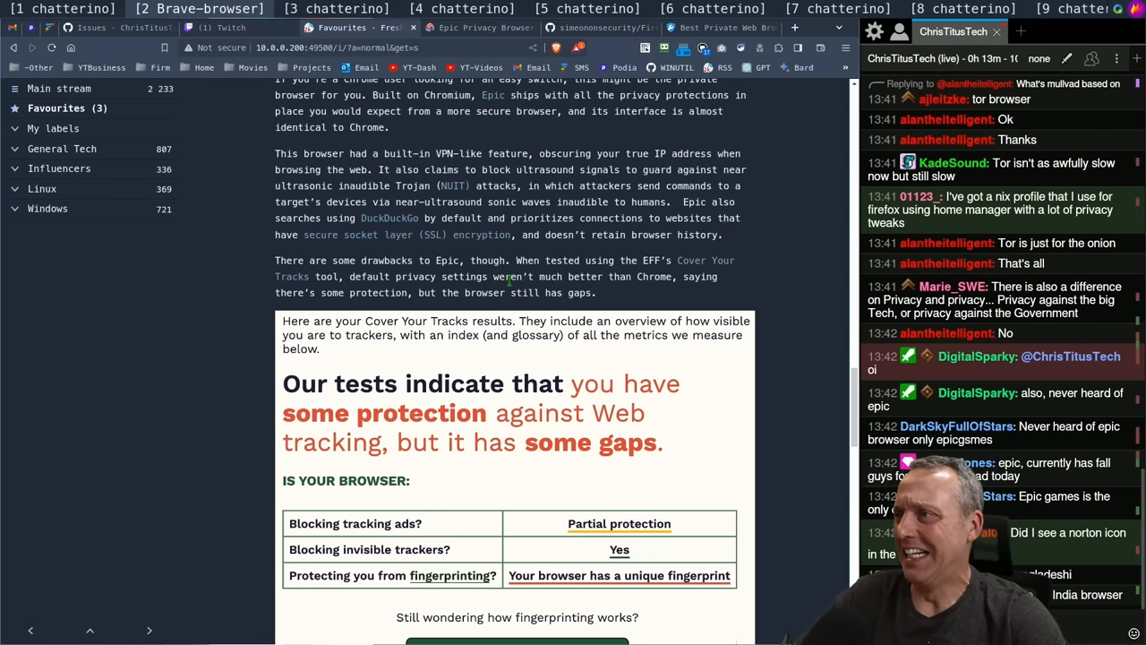
drag(348, 276, 595, 292)
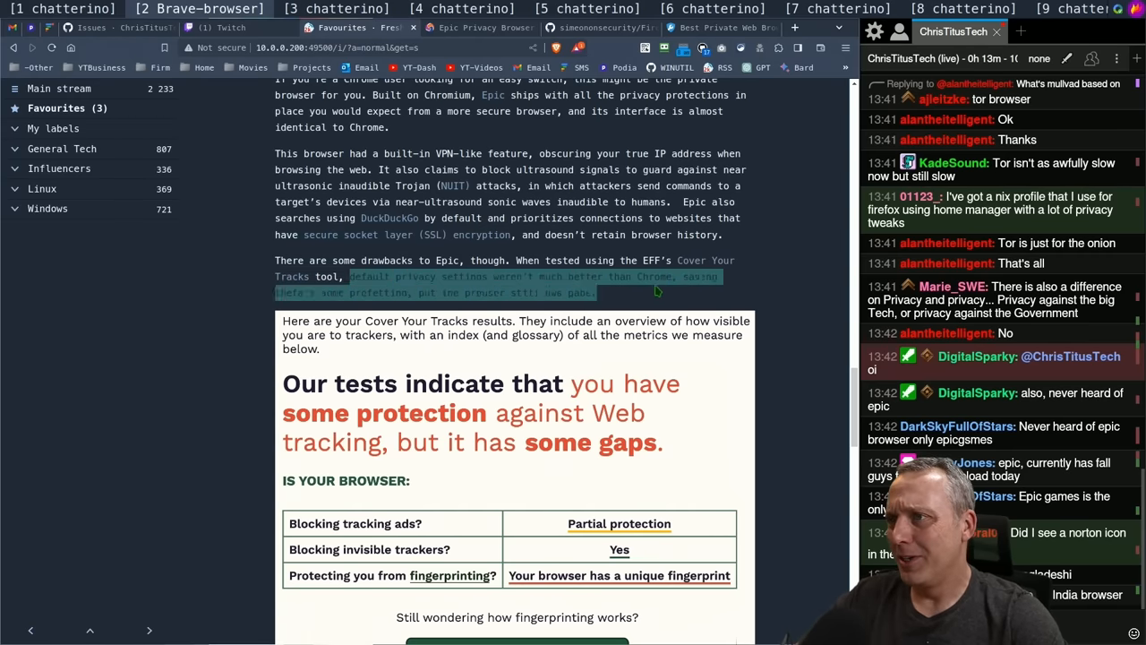
click(672, 258)
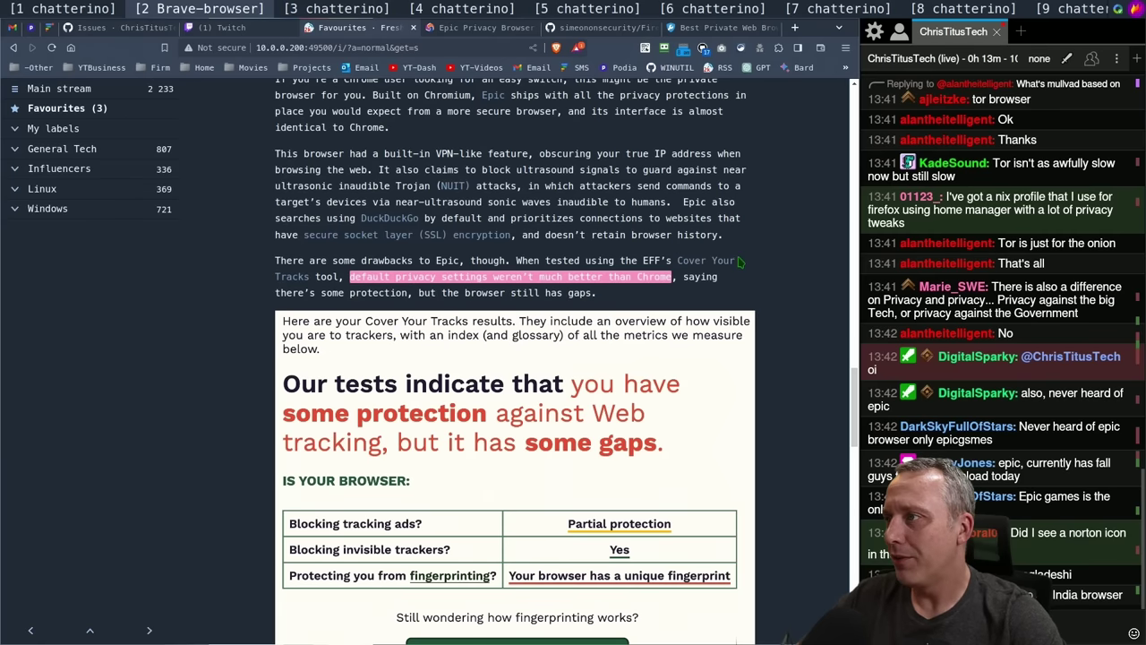
mouse_move(748, 257)
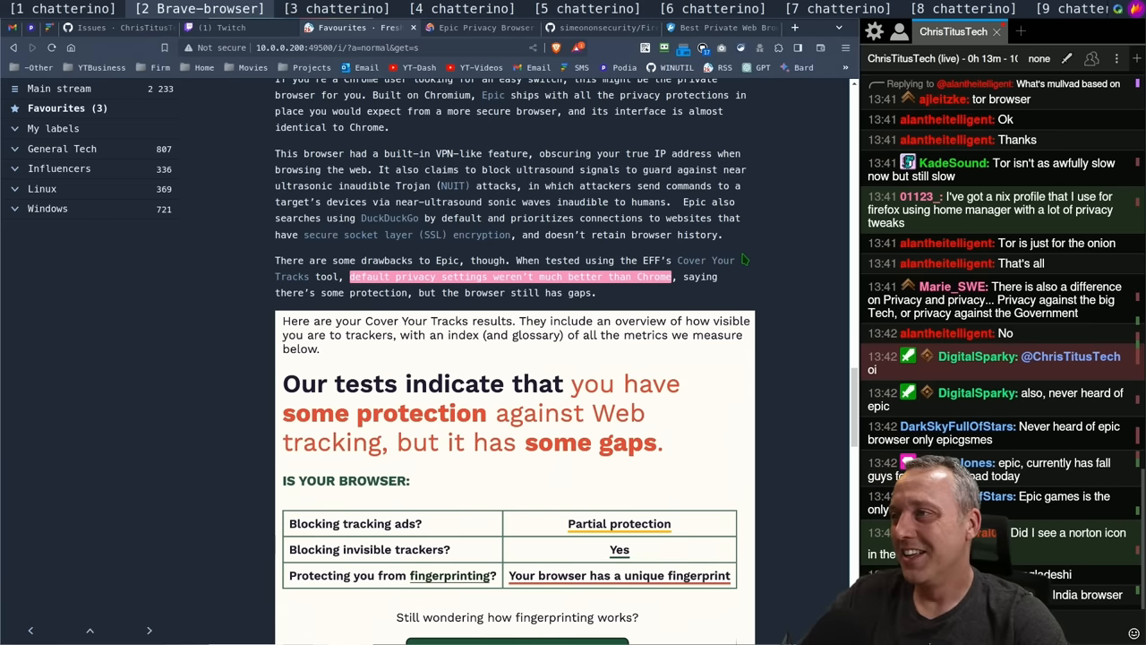
scroll(down, 3)
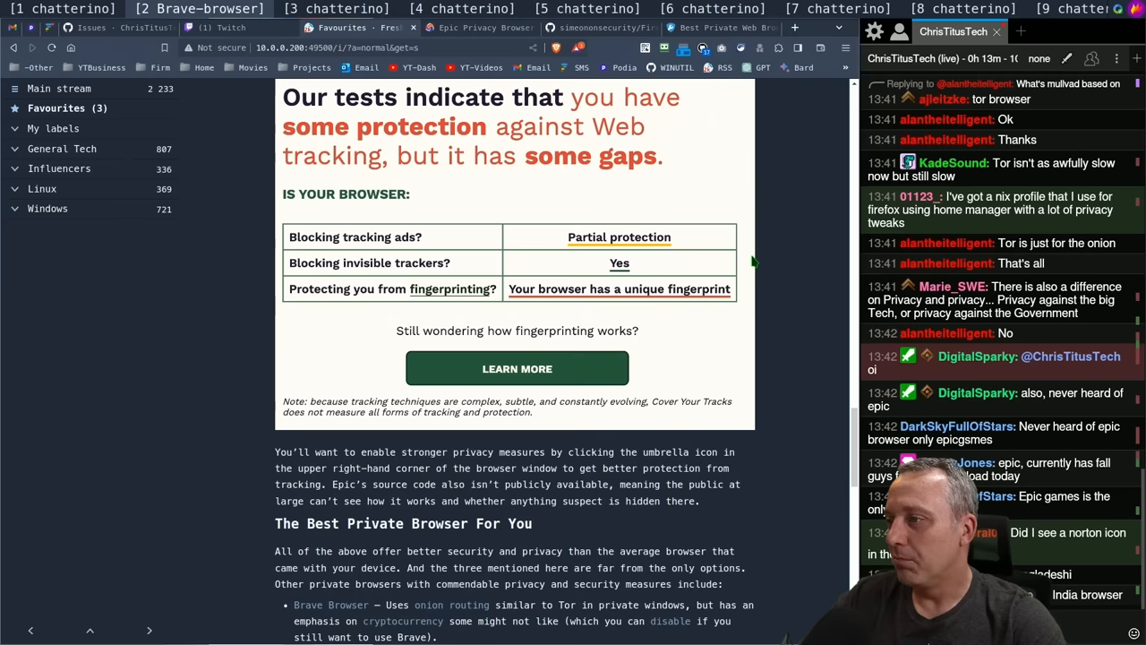
scroll(down, 3)
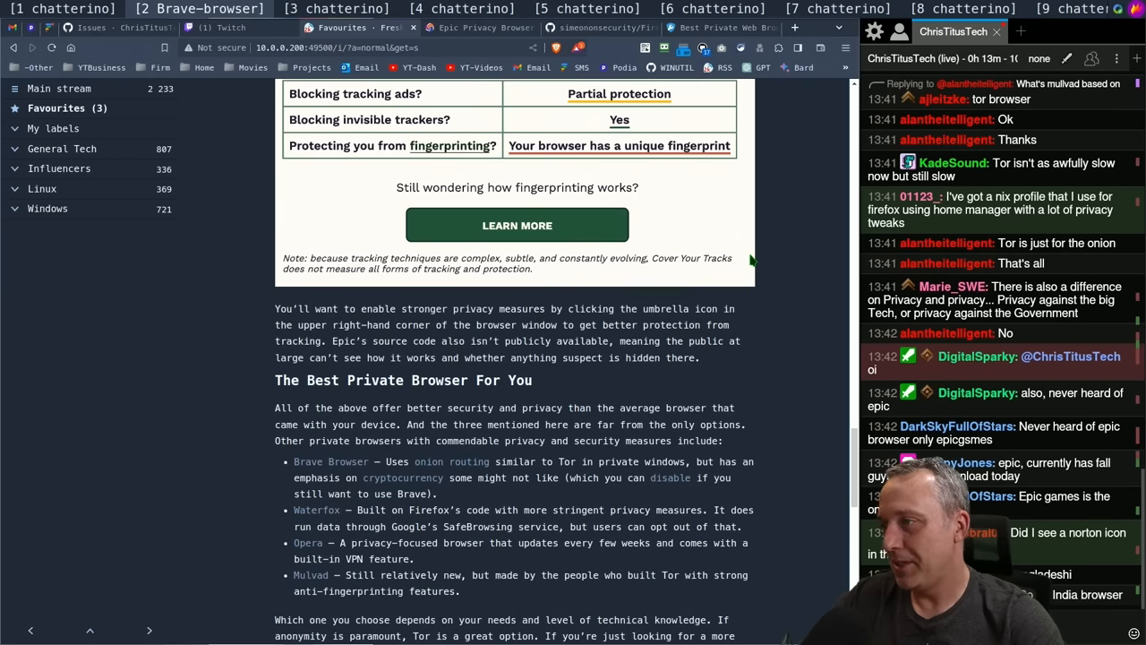
scroll(down, 3)
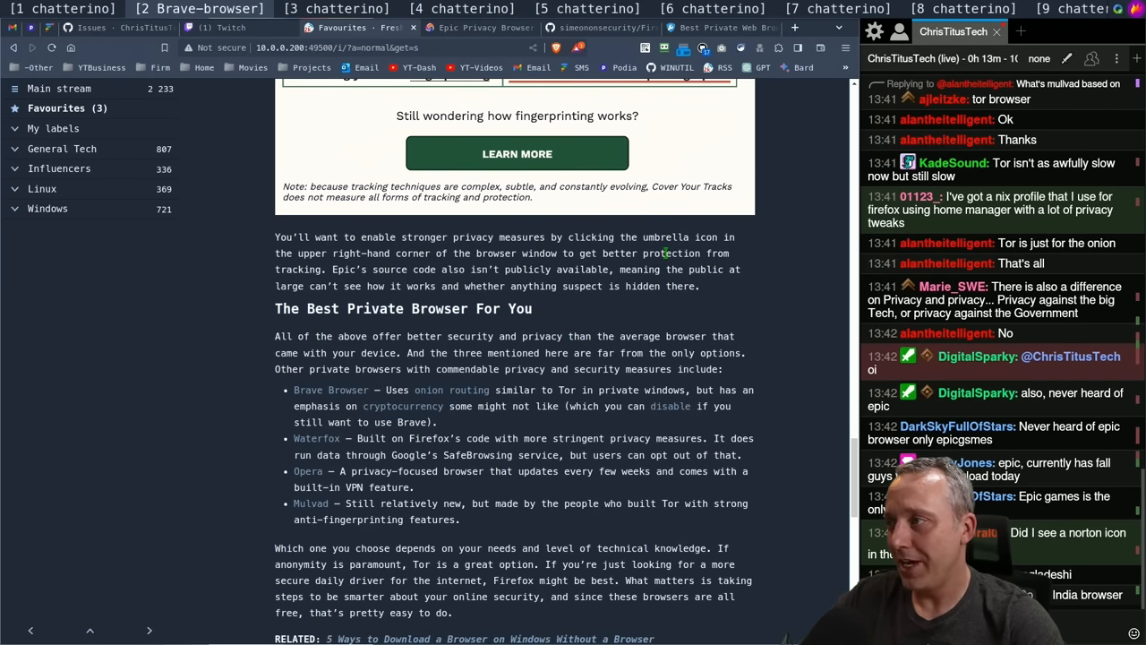
scroll(down, 3)
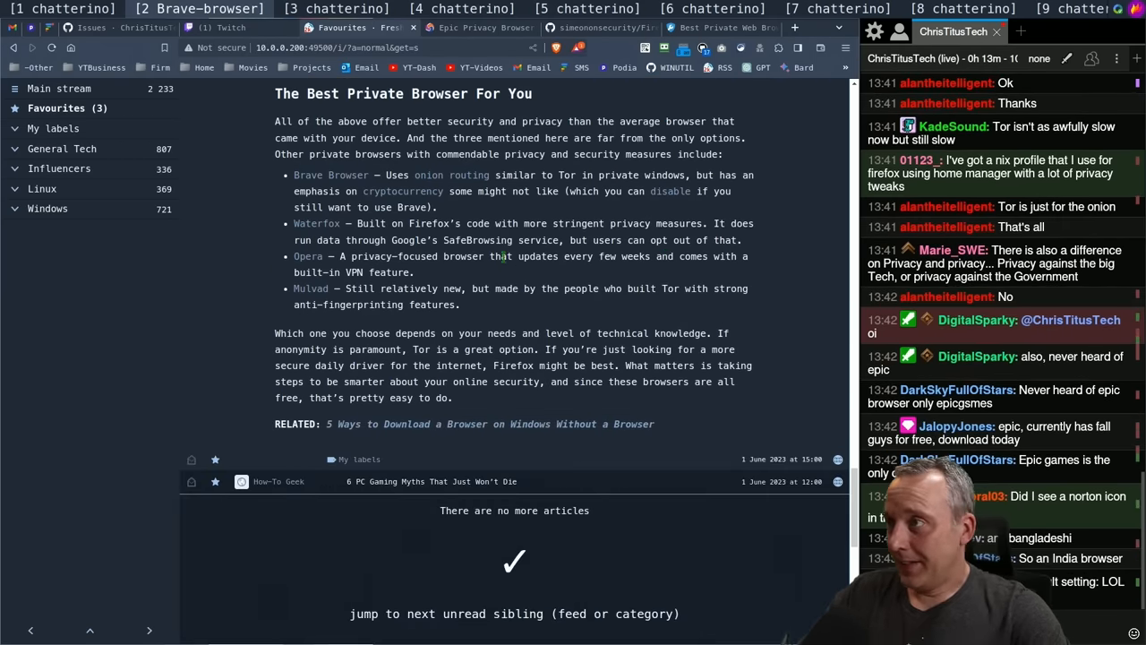
scroll(up, 3)
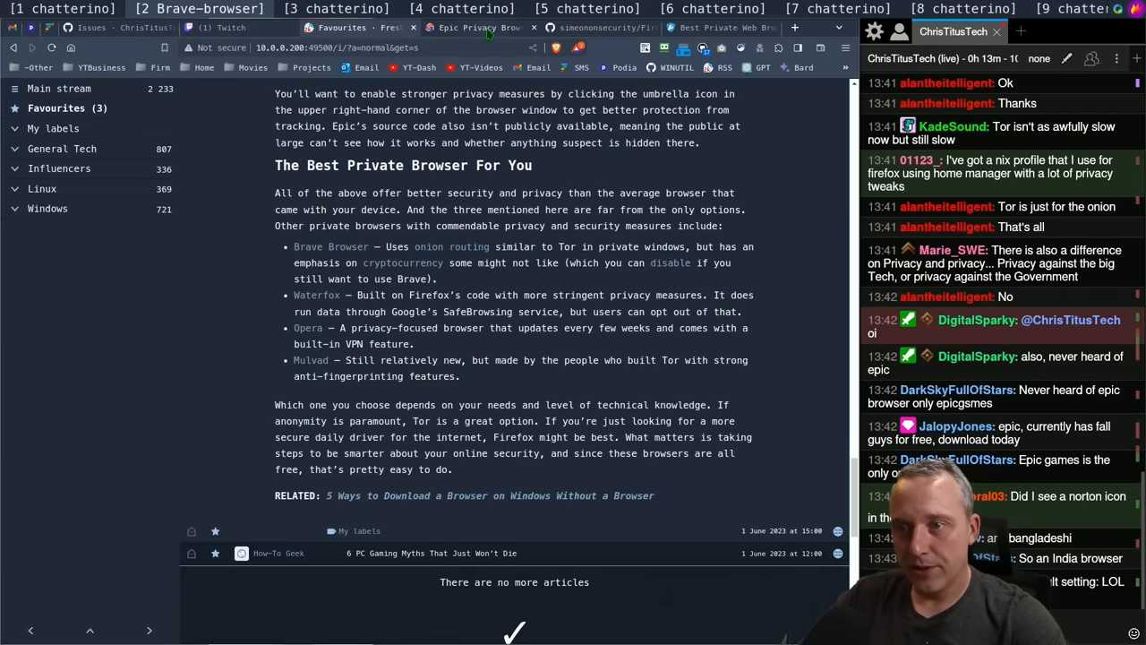
mouse_move(484, 28)
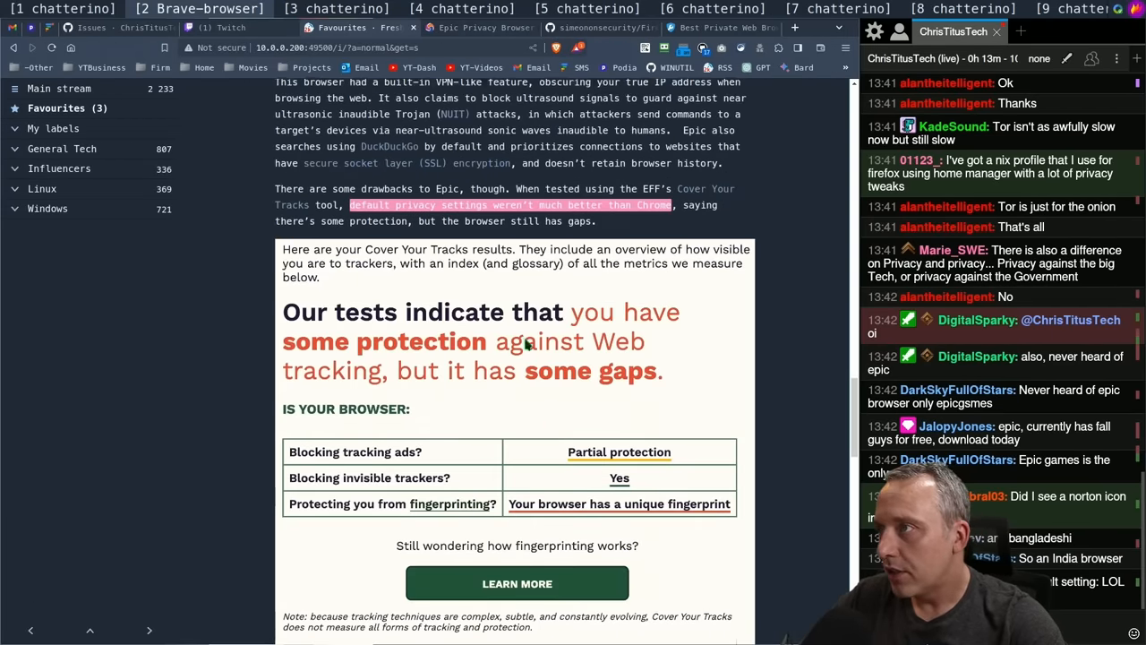
Return to Epic's About Us page and scroll to the Hidden Reflex backers and Norton footer
click(475, 27)
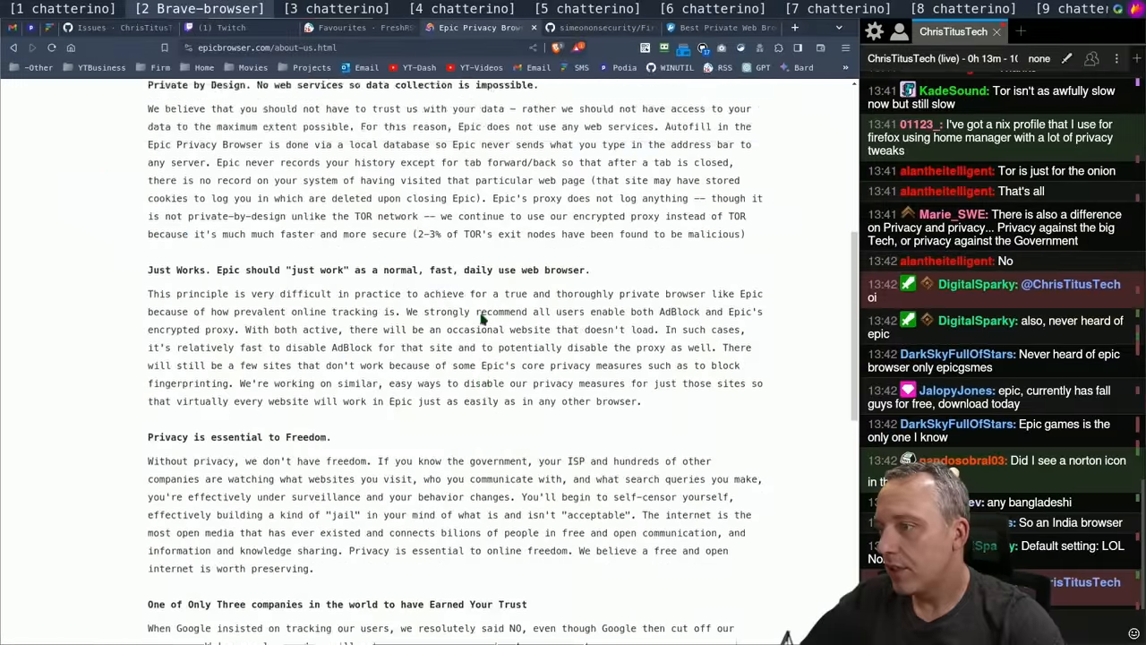
scroll(down, 3)
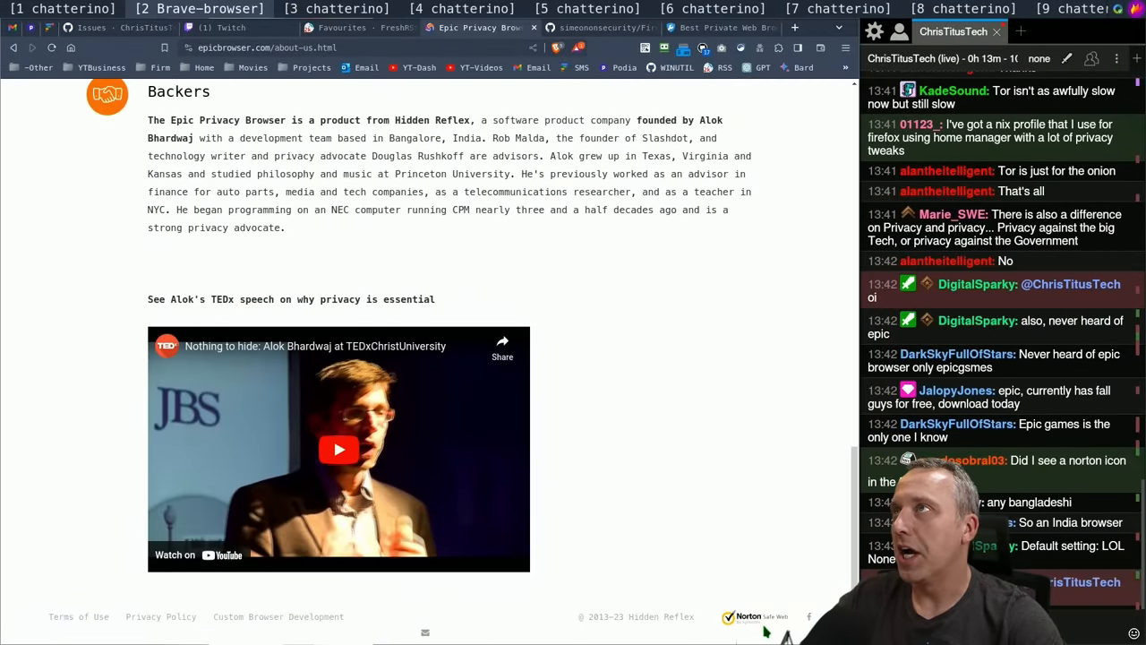
scroll(down, 3)
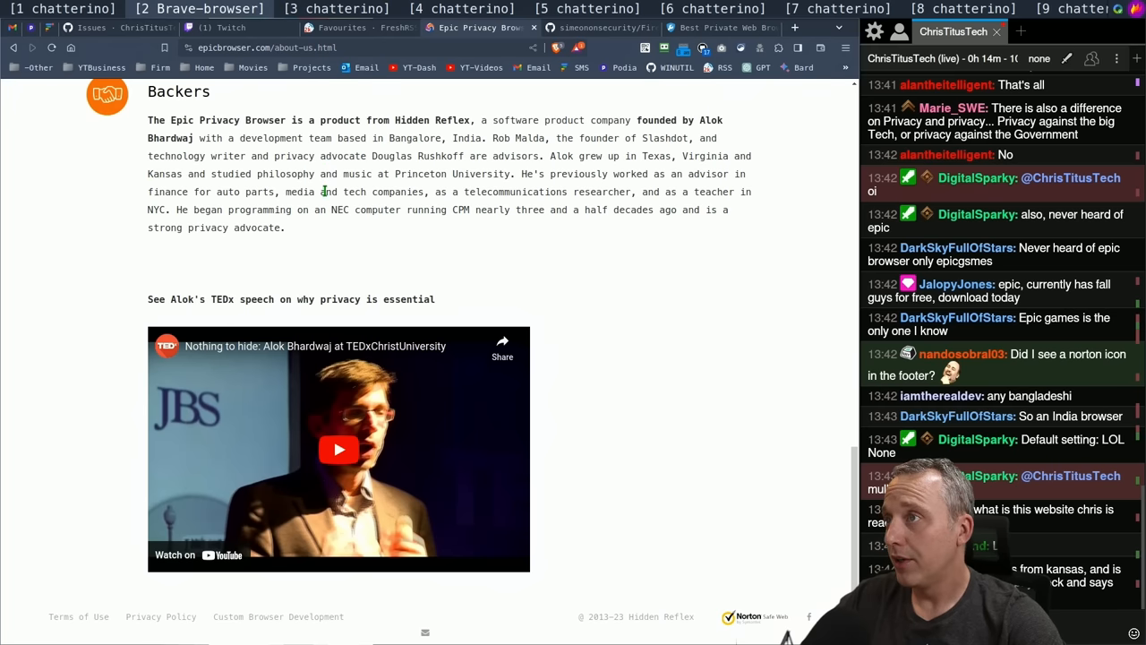
scroll(down, 3)
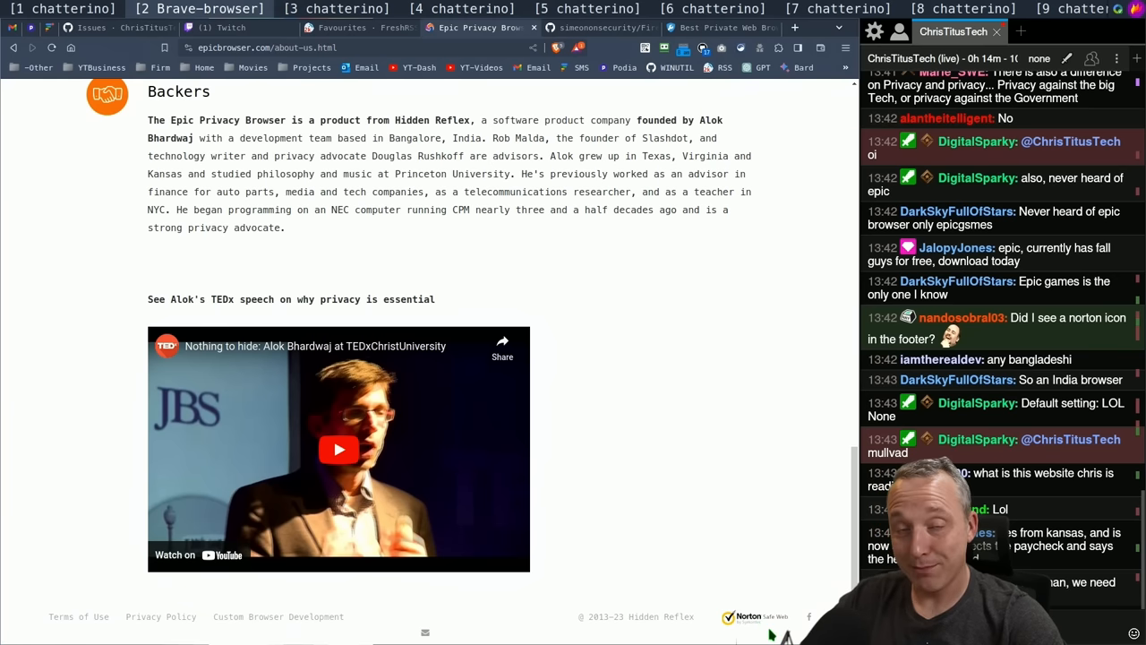
mouse_move(688, 387)
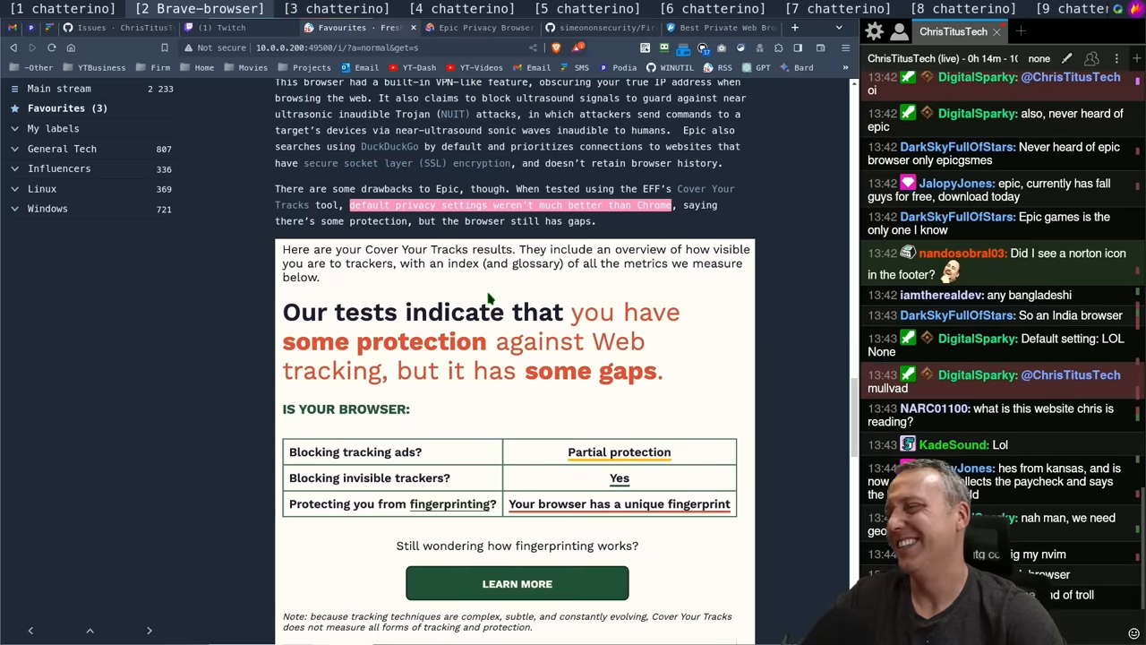
Scroll the FreshRSS article to the Brave, Waterfox, Opera and Mullvad browser list
scroll(down, 3)
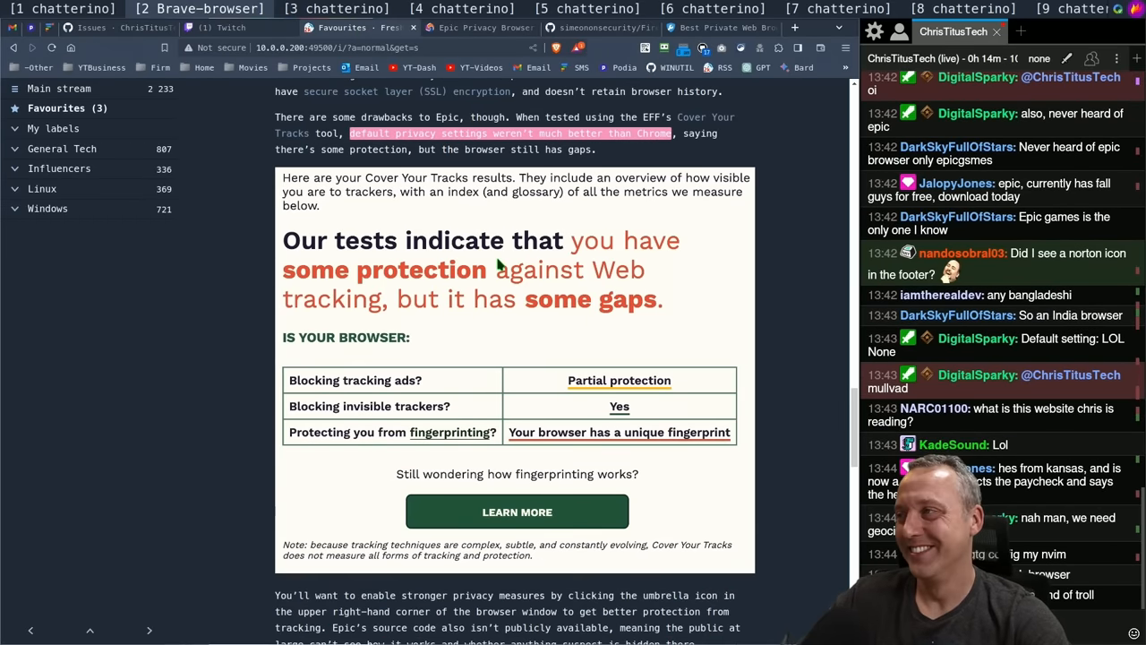
scroll(down, 3)
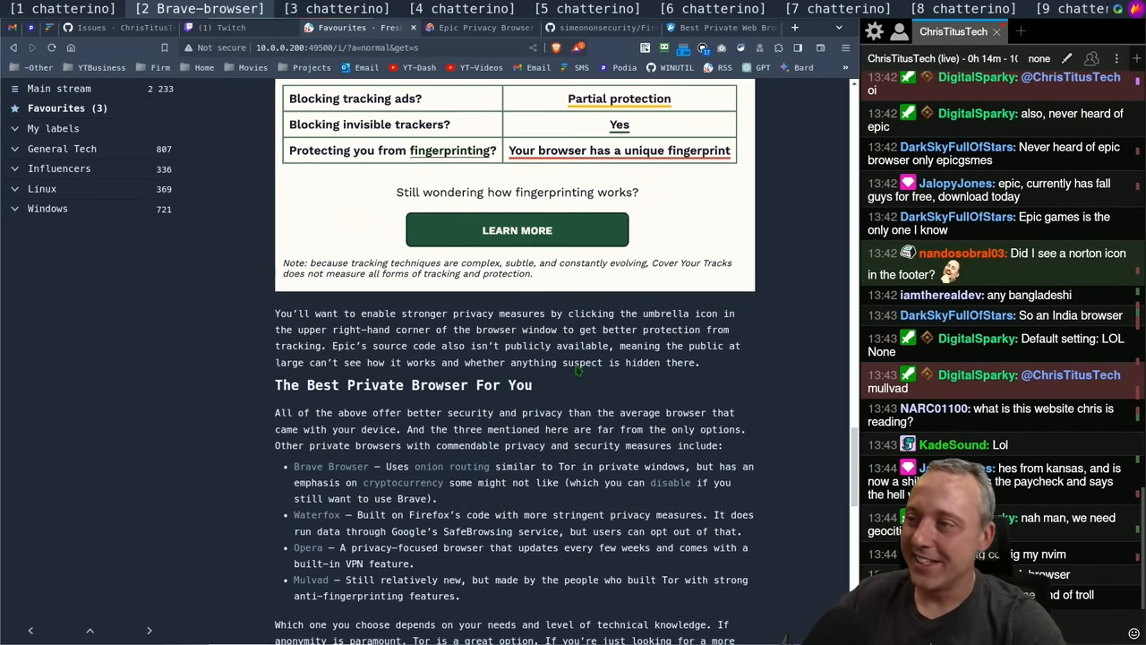
scroll(down, 3)
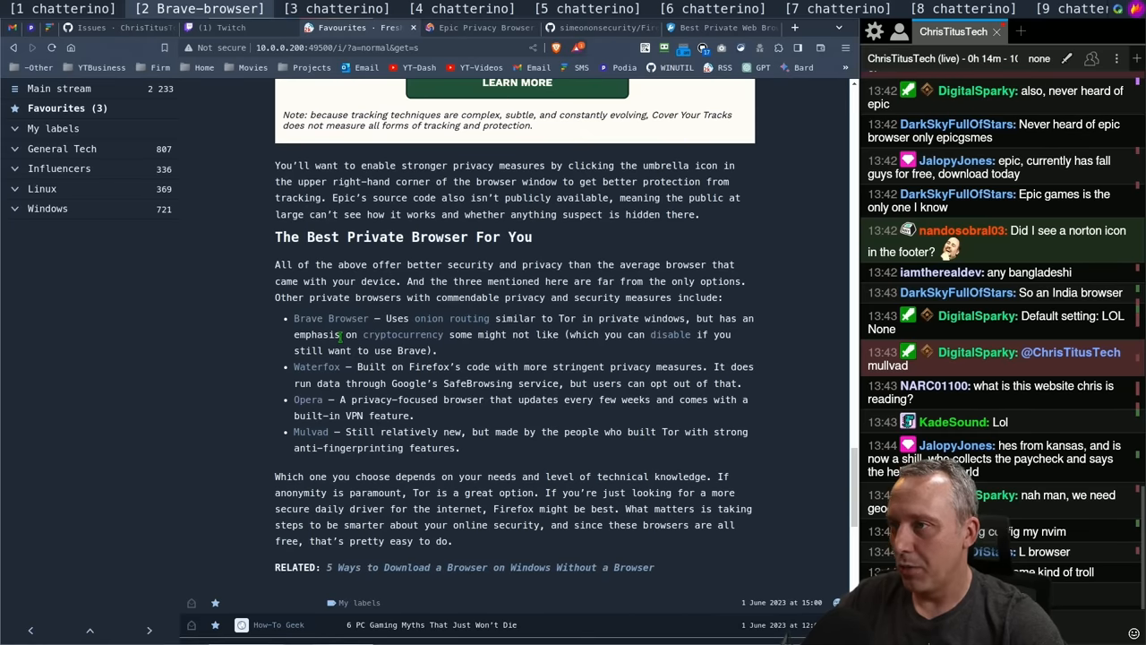
mouse_move(573, 351)
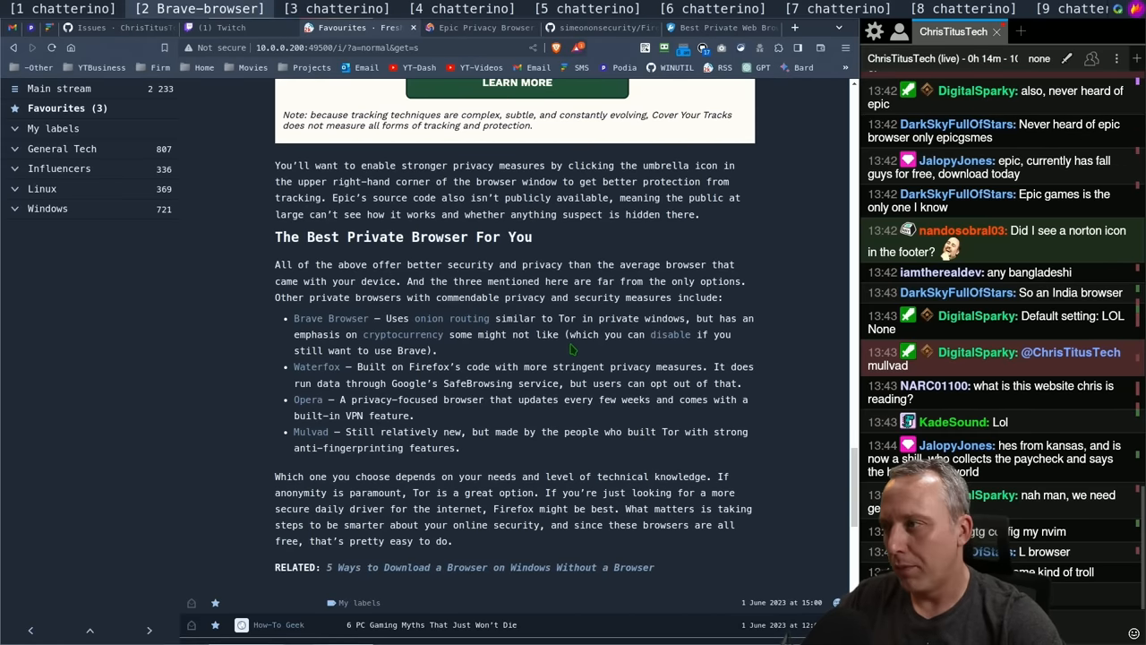
mouse_move(530, 329)
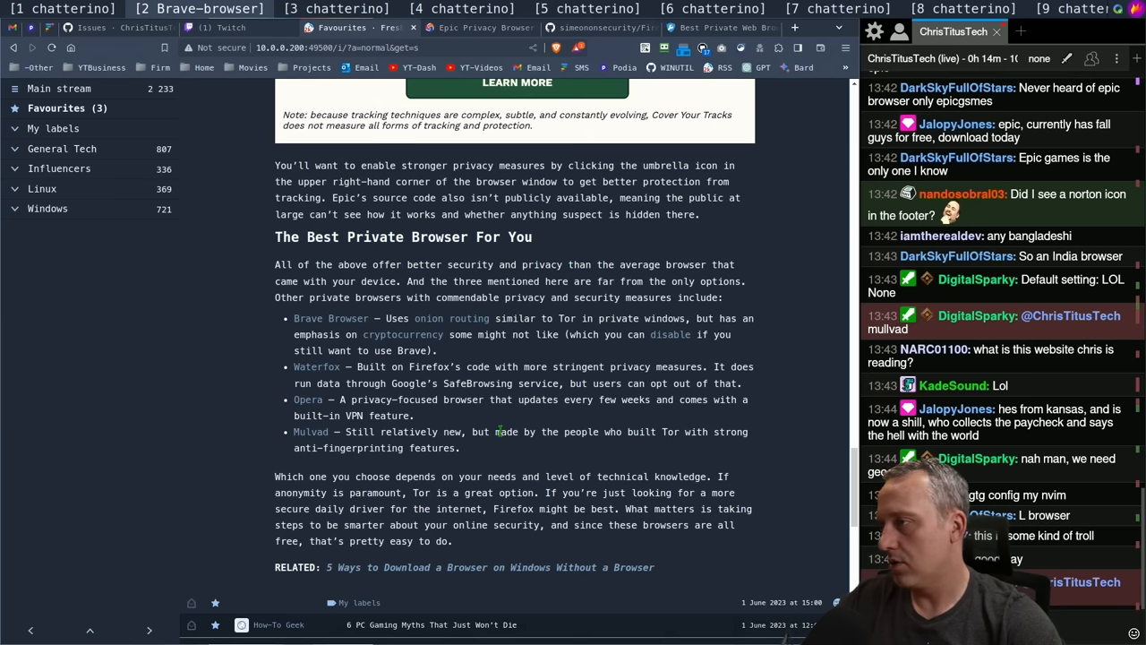
mouse_move(501, 367)
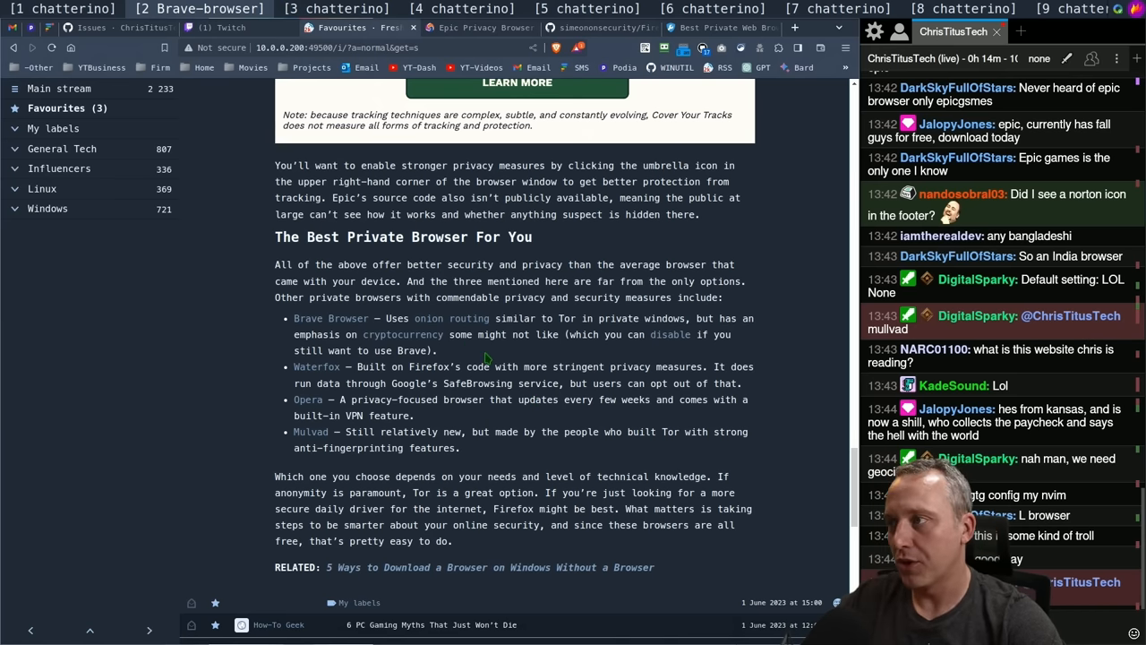
mouse_move(430, 376)
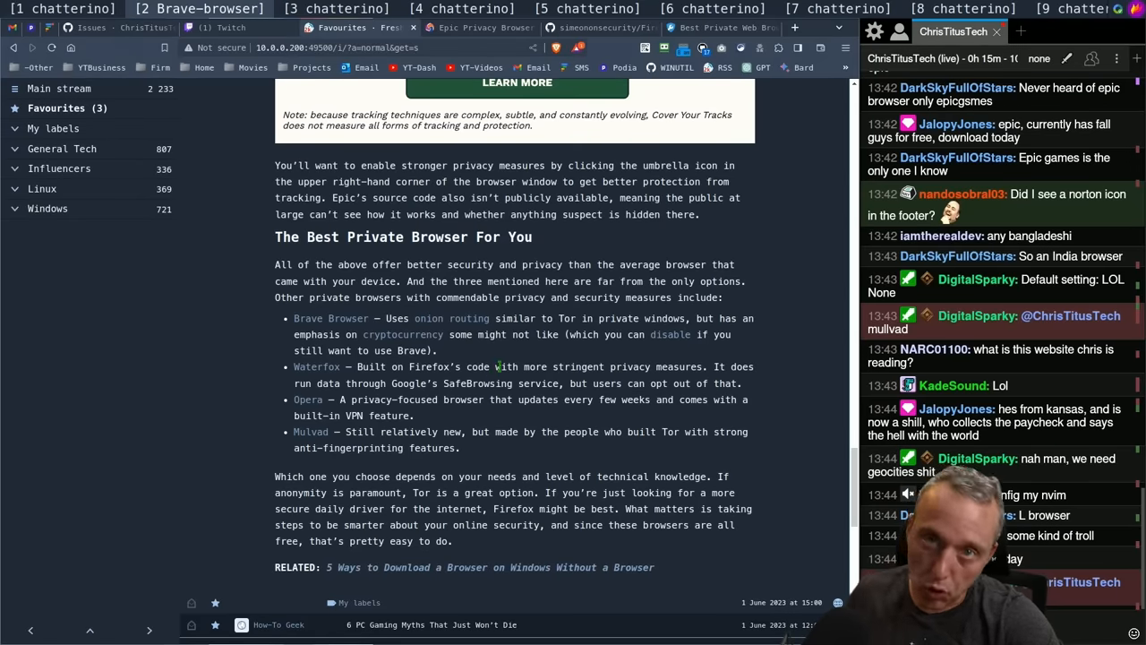
mouse_move(496, 376)
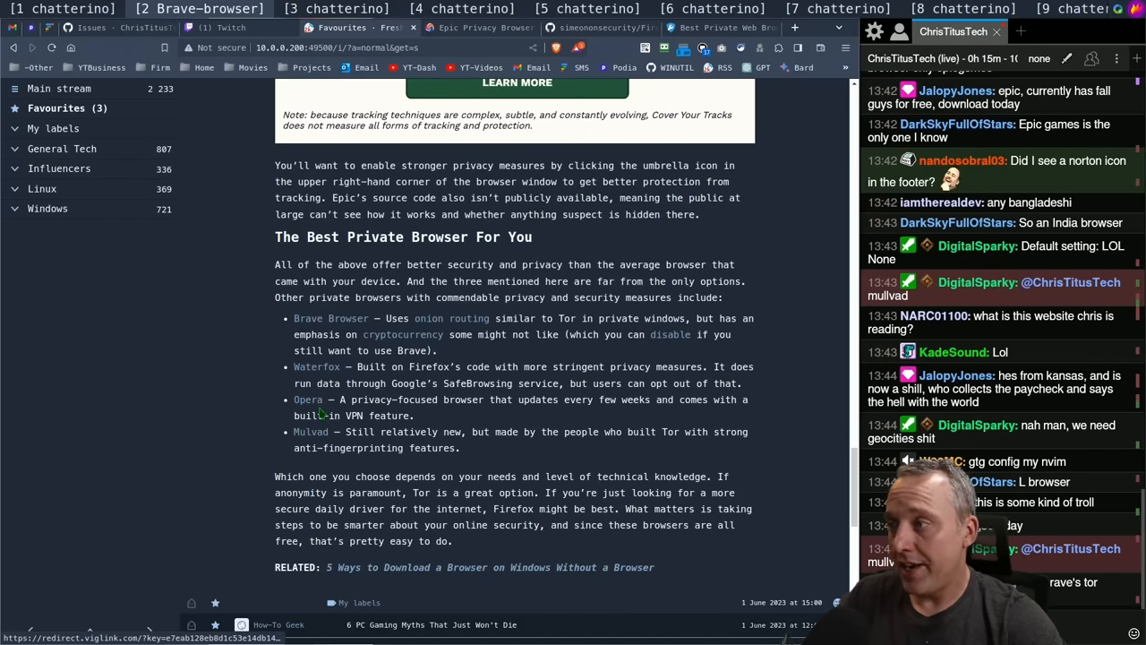
Open and read Engadget's article on Opera's predatory loans through Android apps
double_click(359, 416)
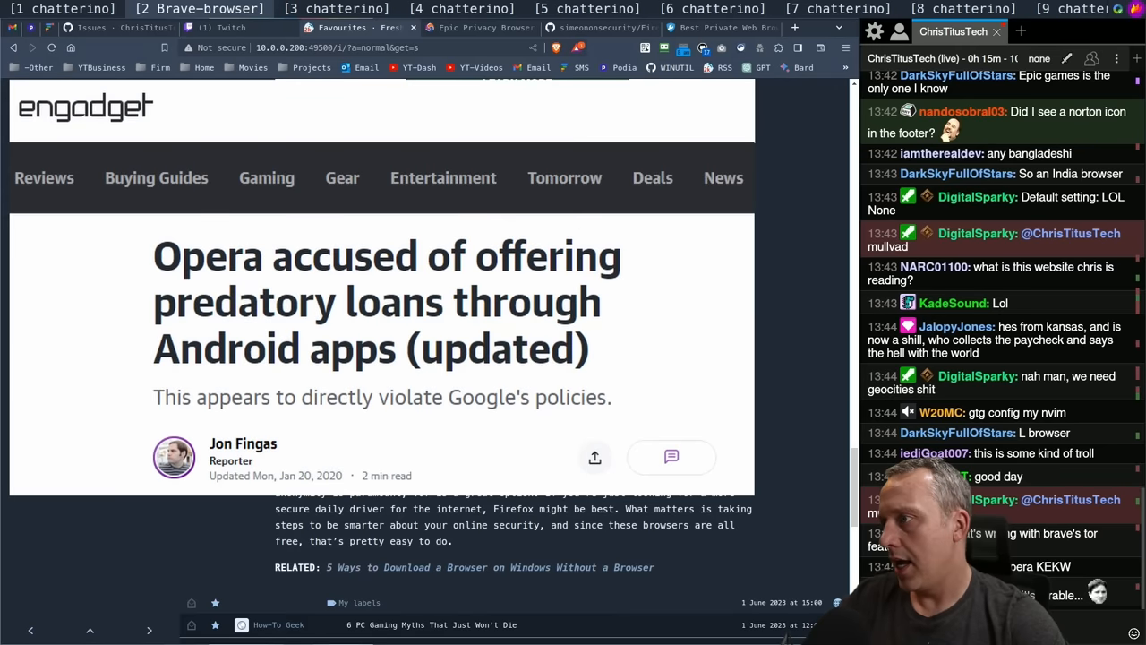
scroll(down, 3)
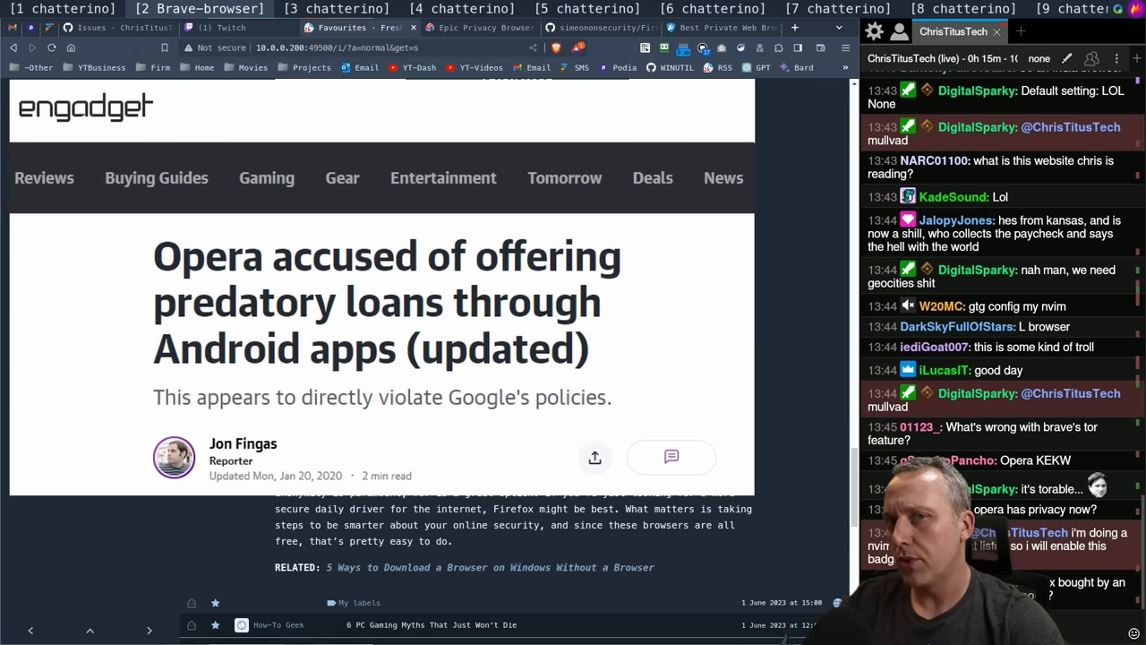
scroll(down, 3)
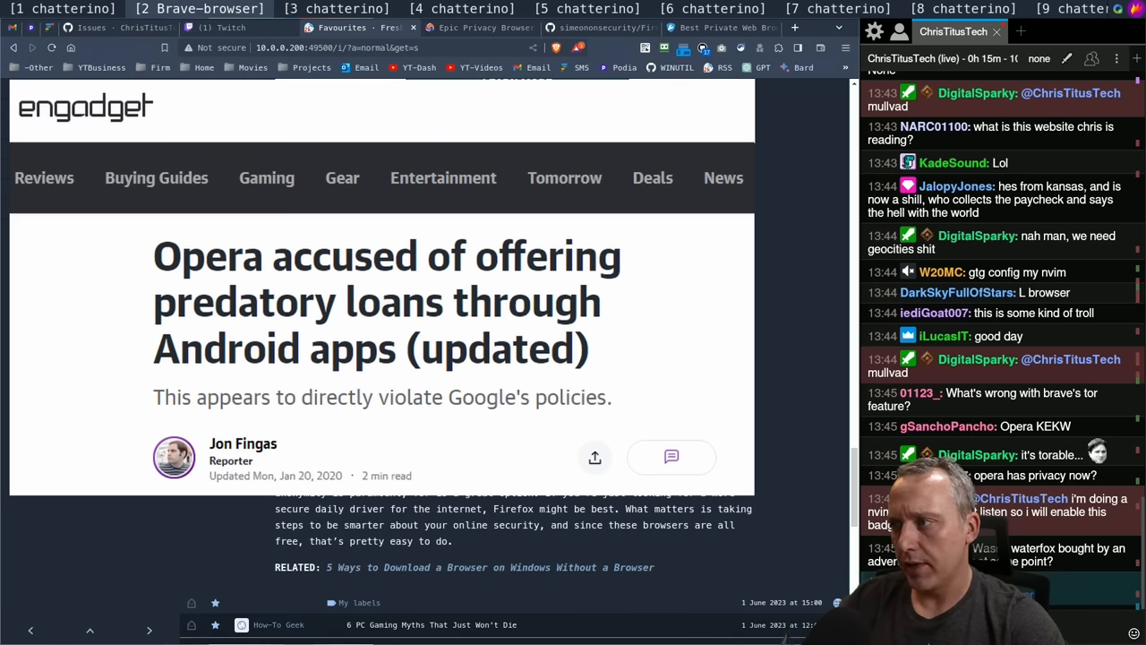
scroll(down, 3)
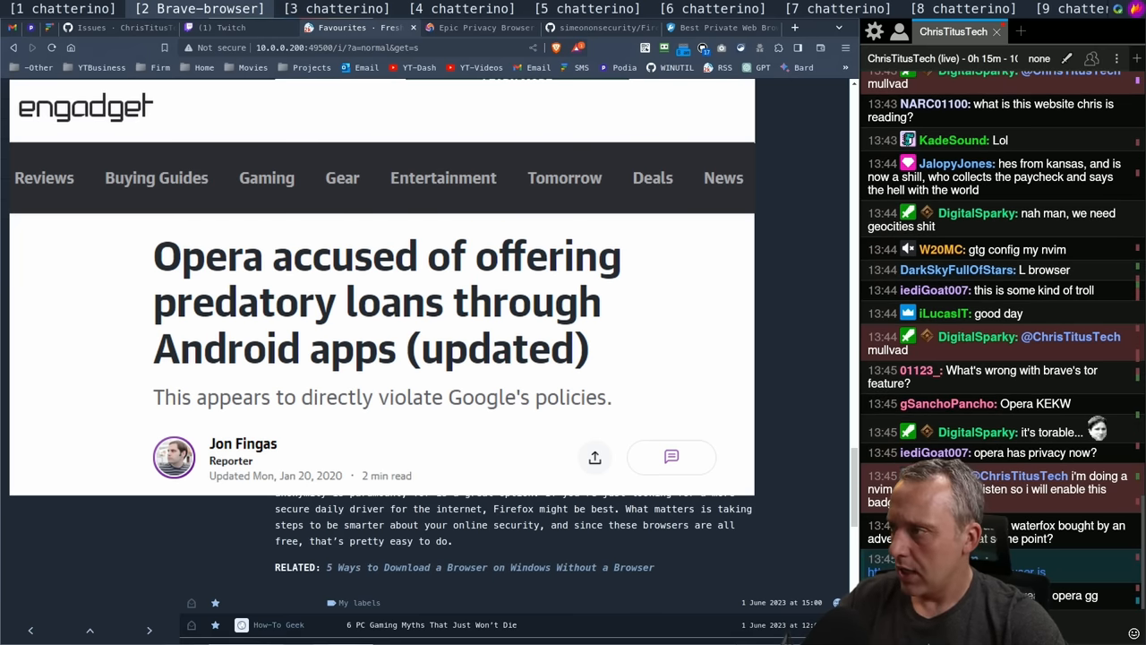
scroll(down, 3)
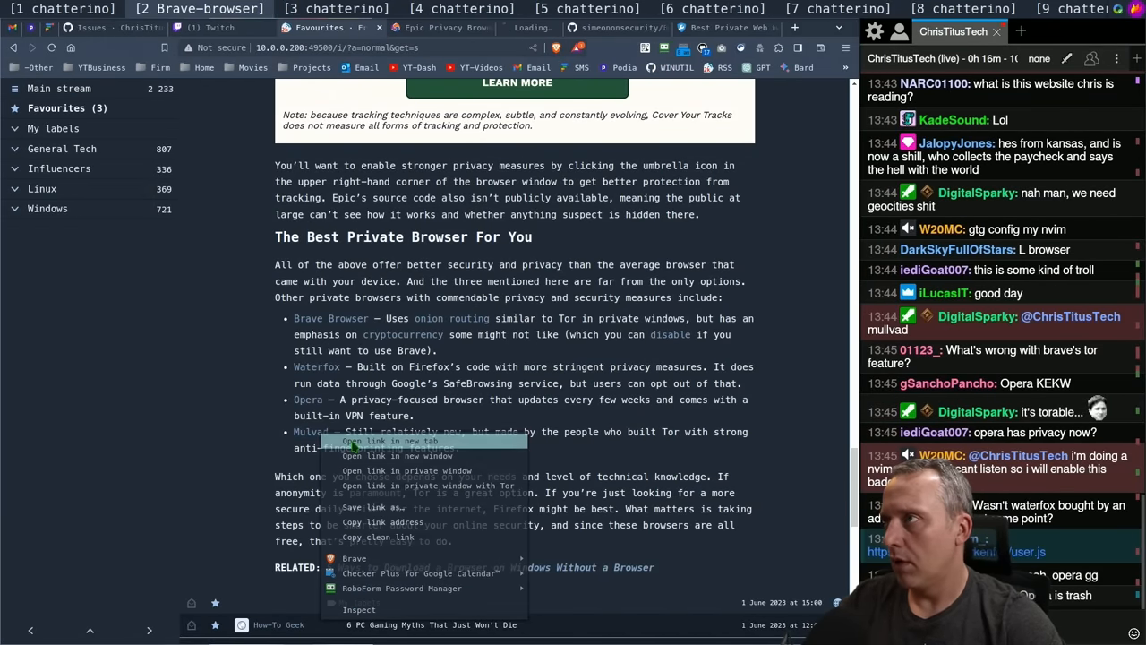
Open the article's Mulvad browser link in a new tab to reach Mullvad's download page
click(389, 441)
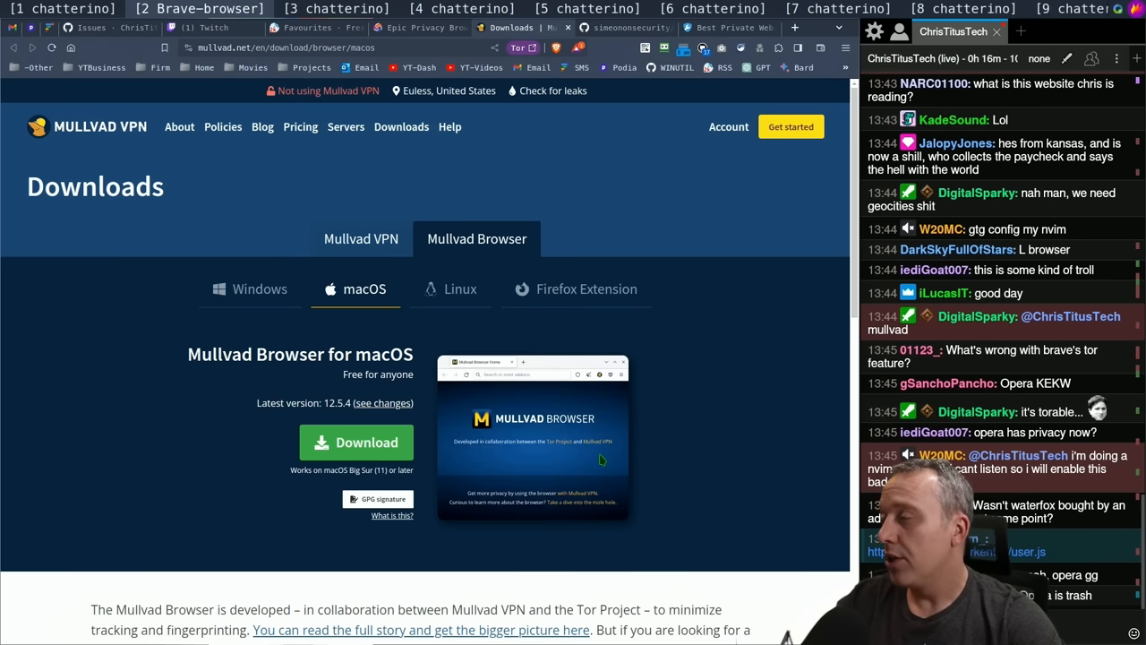
mouse_move(636, 454)
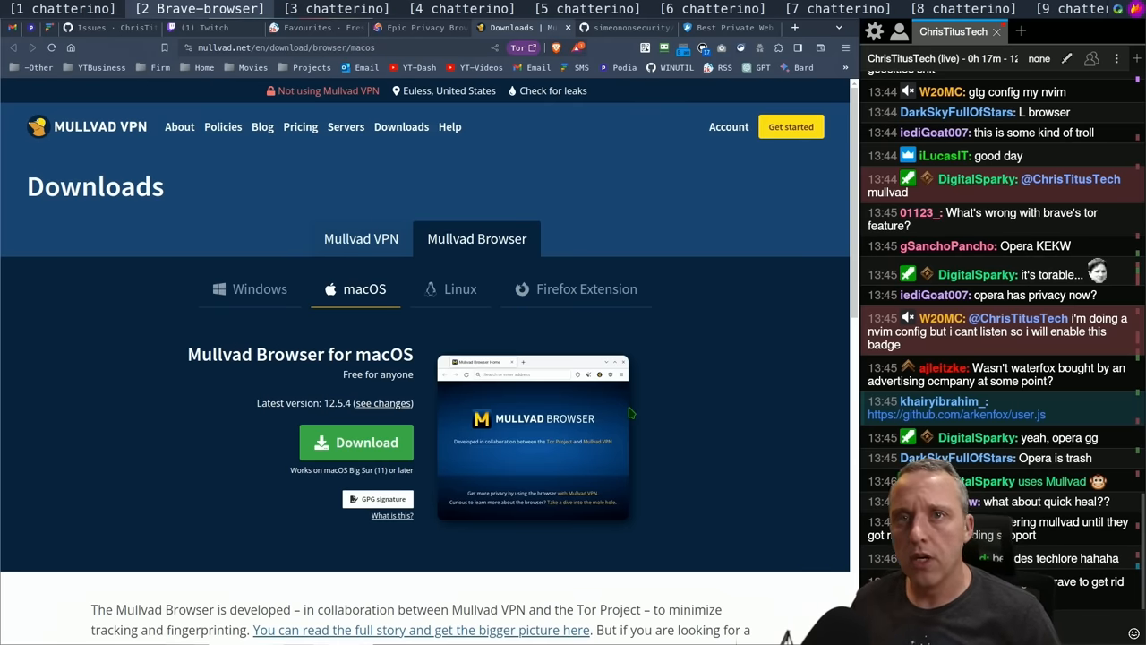
scroll(down, 3)
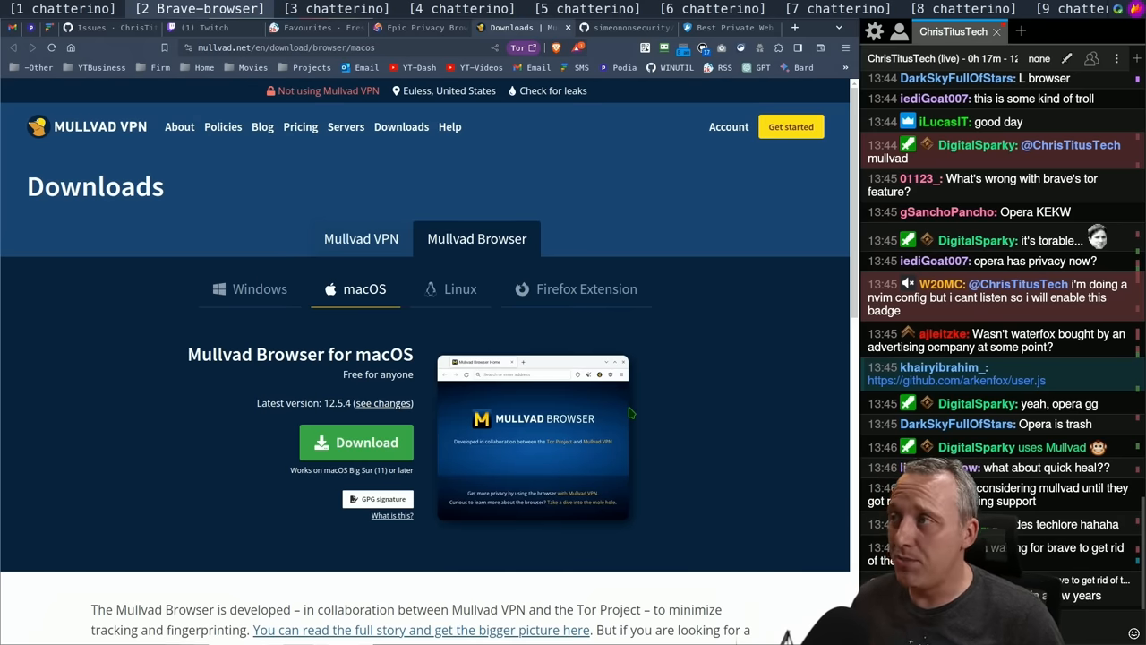
scroll(down, 3)
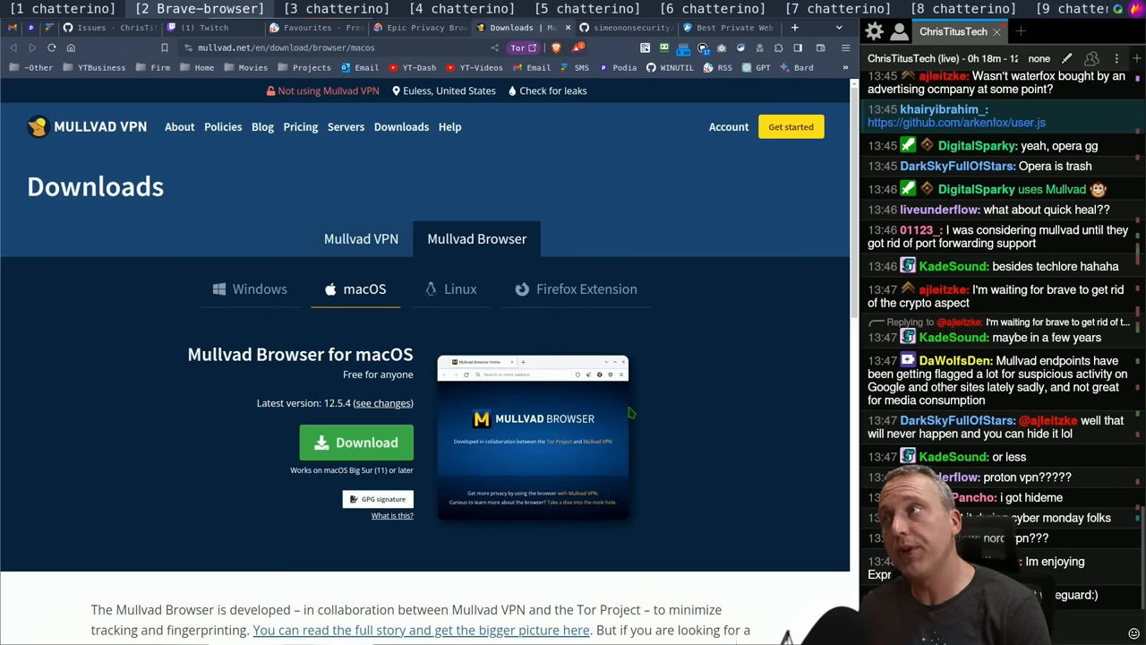
scroll(down, 3)
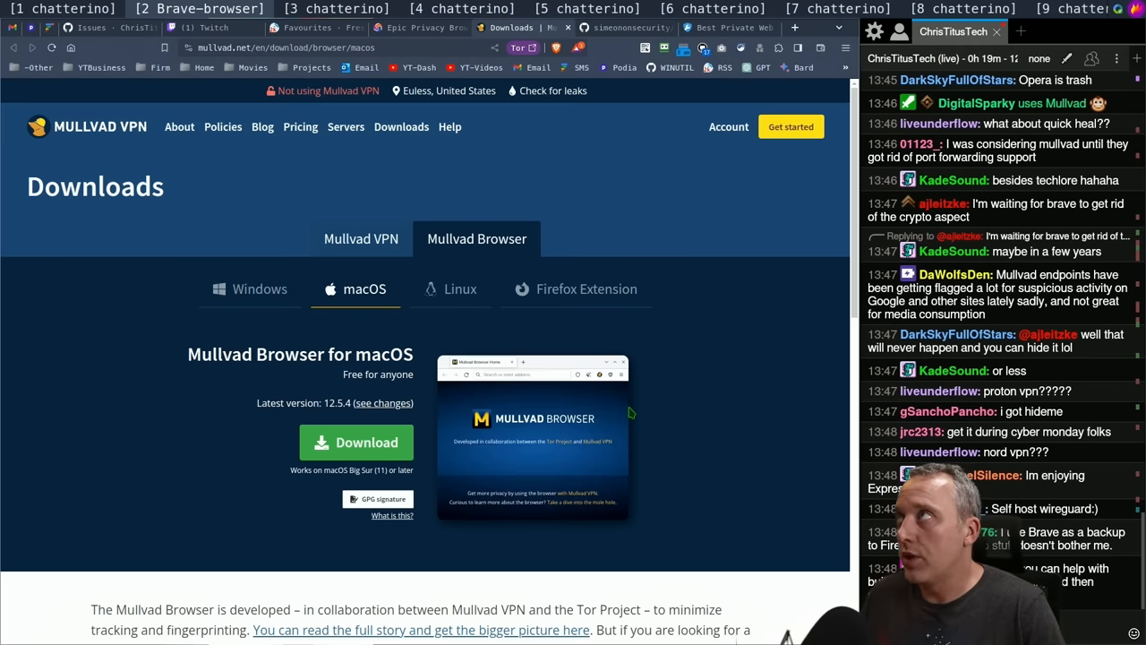
scroll(down, 3)
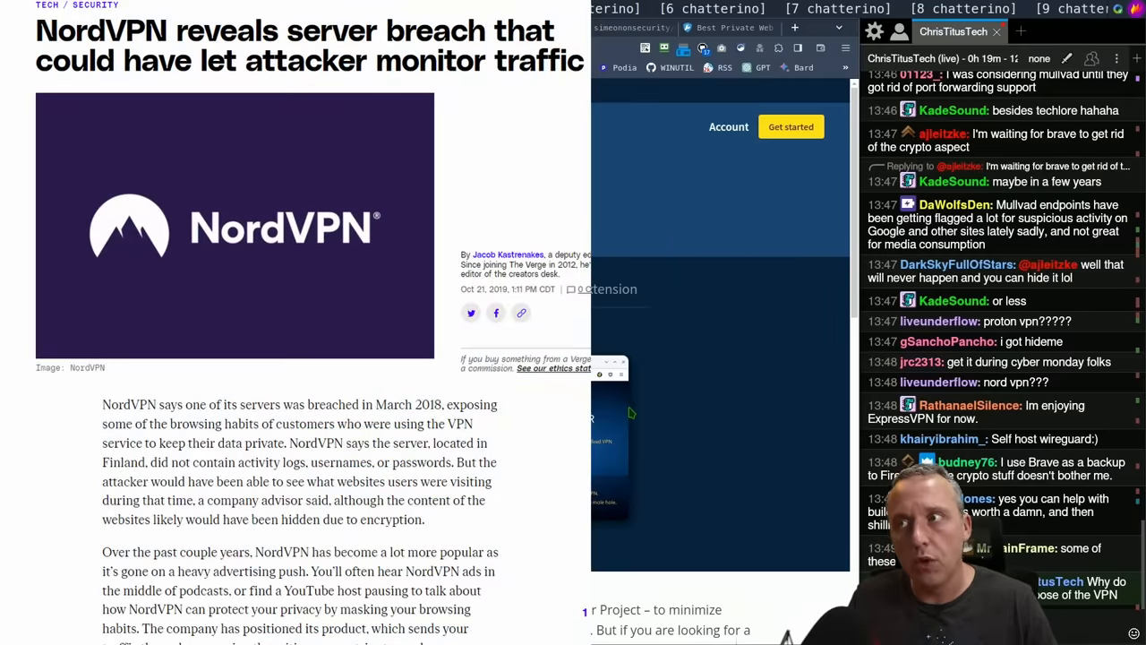
Scroll through The Verge's NordVPN server breach article to its breach details
scroll(down, 3)
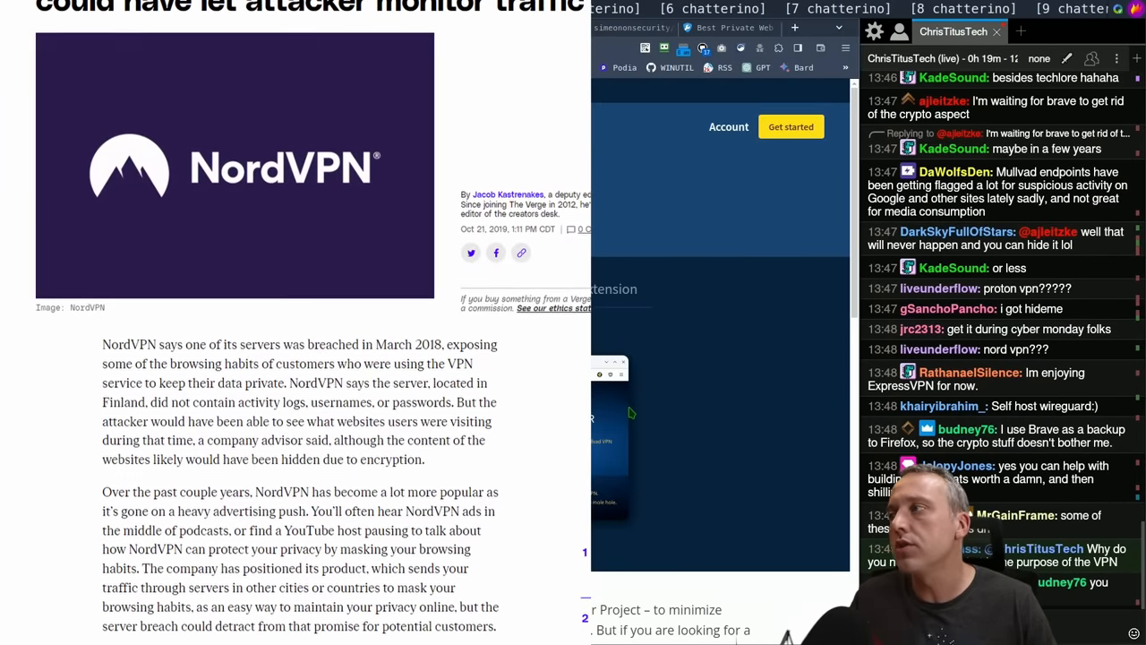
scroll(down, 3)
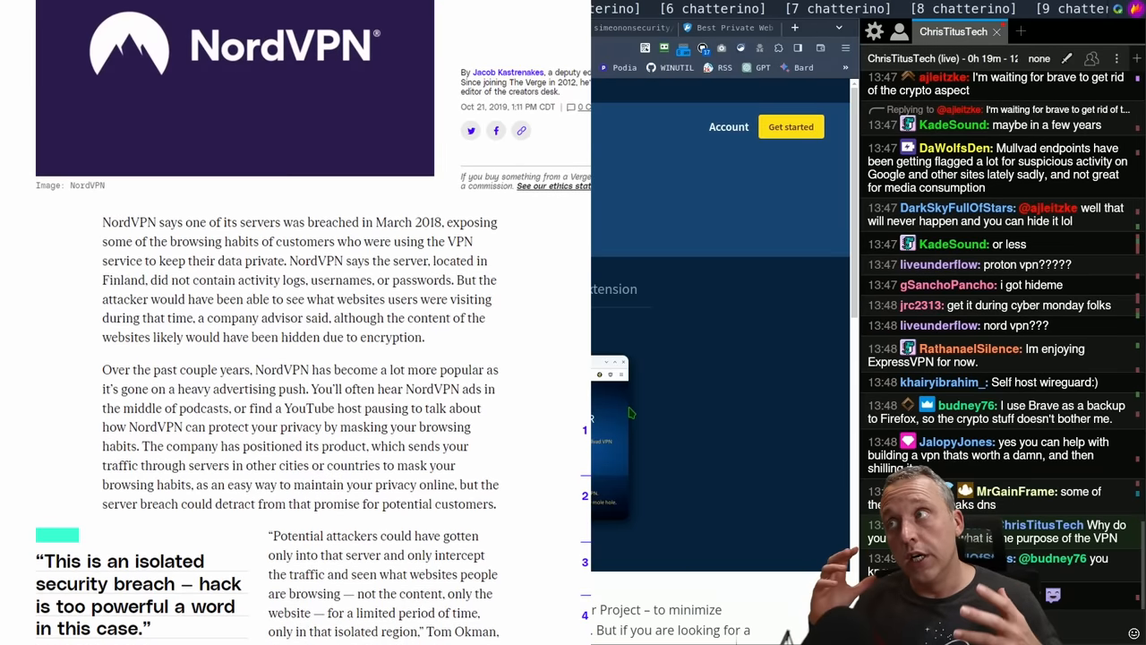
scroll(down, 3)
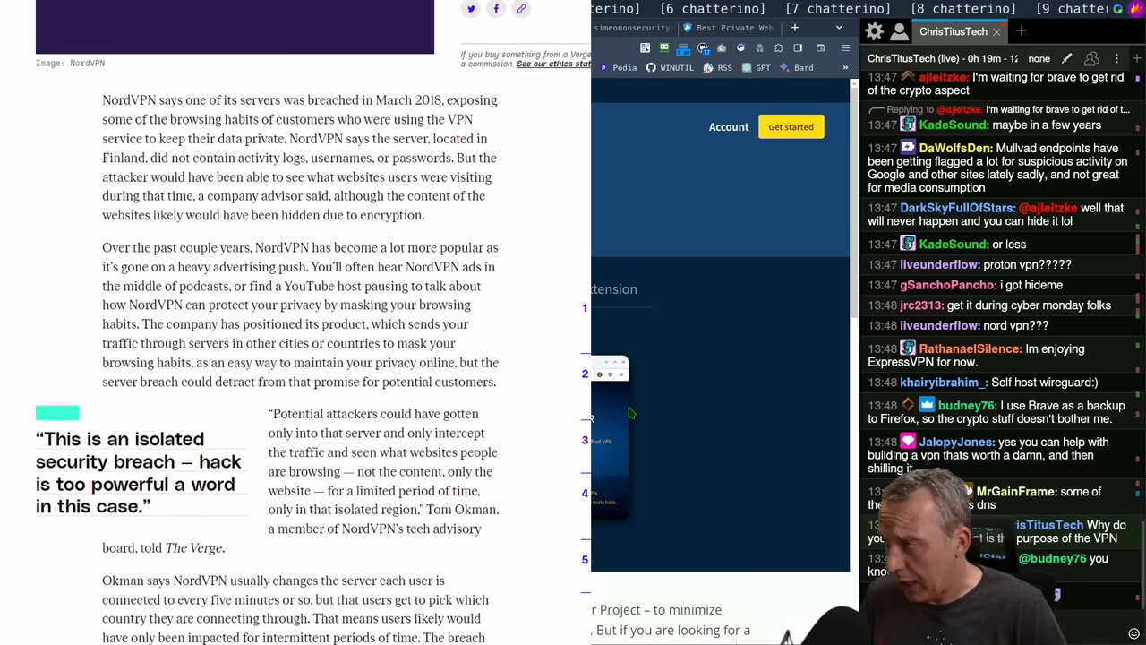
scroll(down, 3)
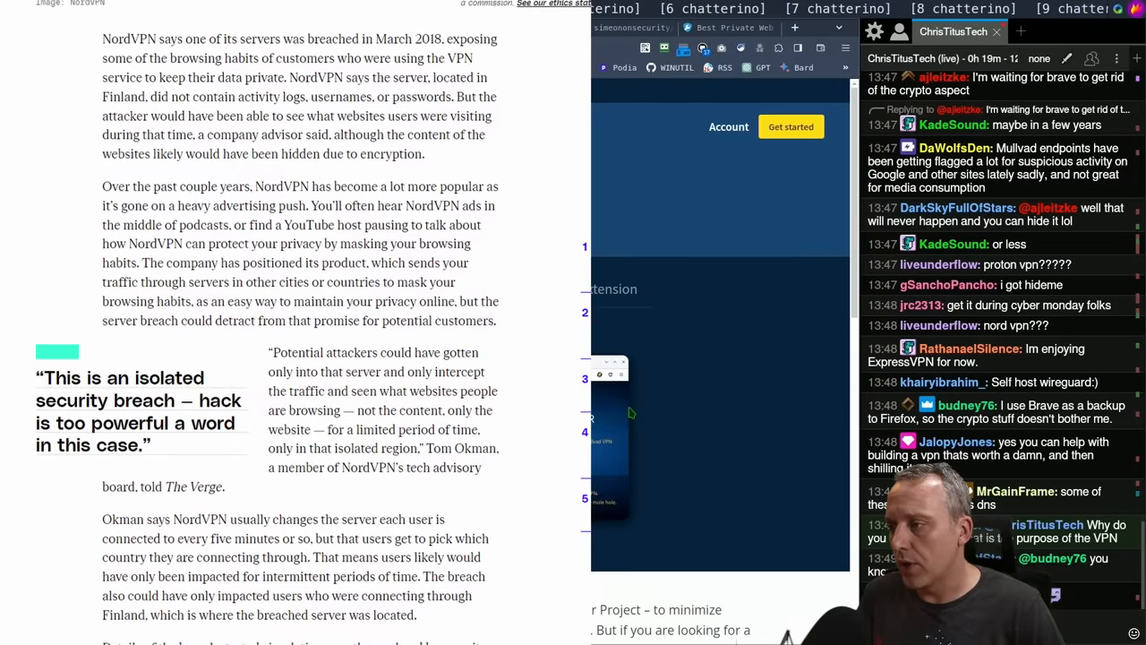
scroll(down, 3)
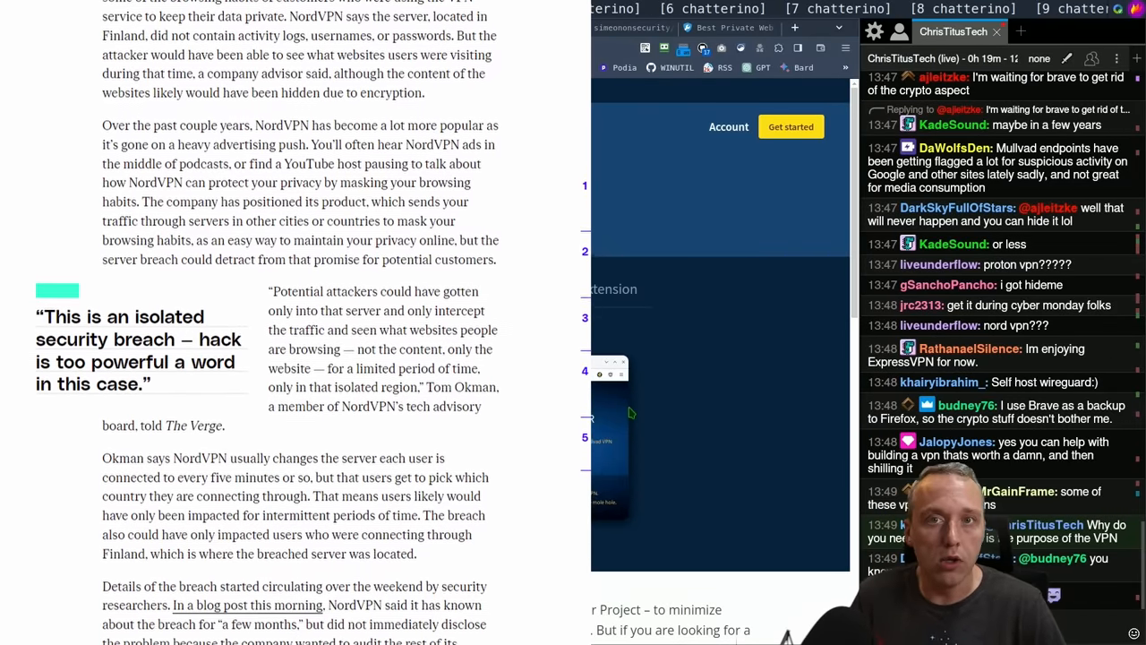
scroll(down, 3)
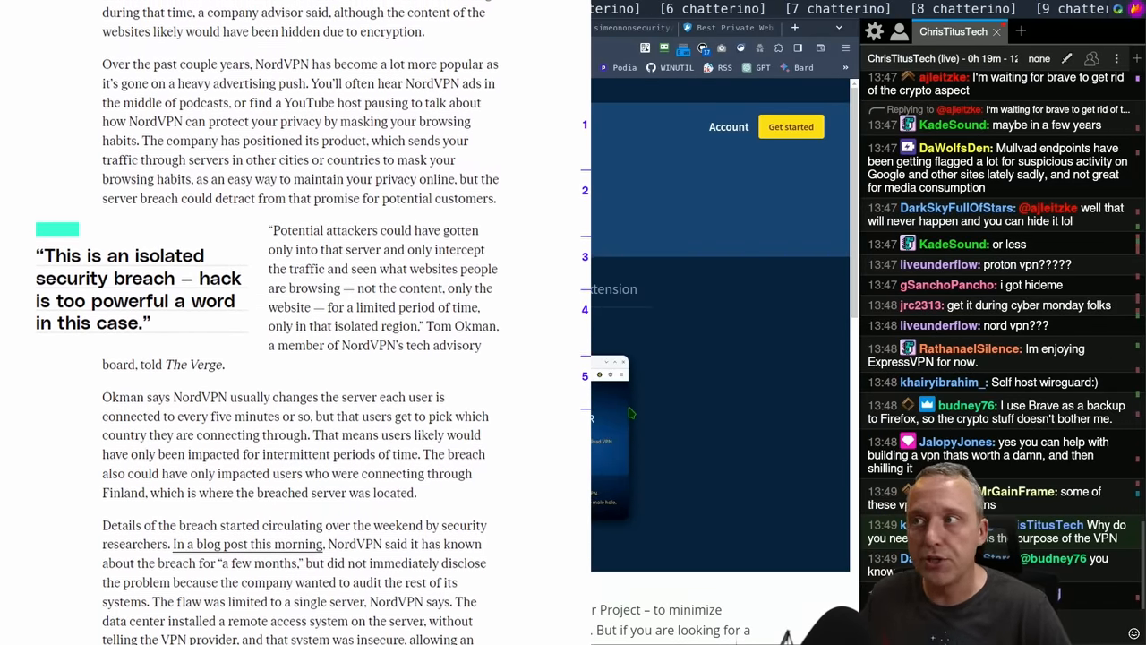
scroll(down, 3)
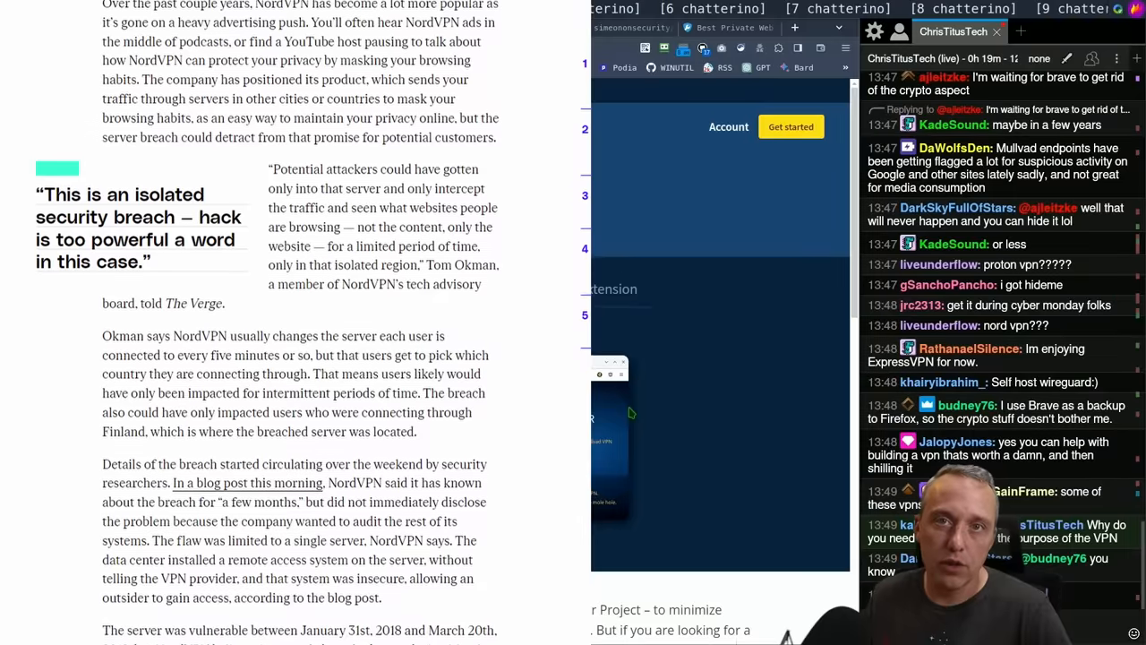
scroll(down, 3)
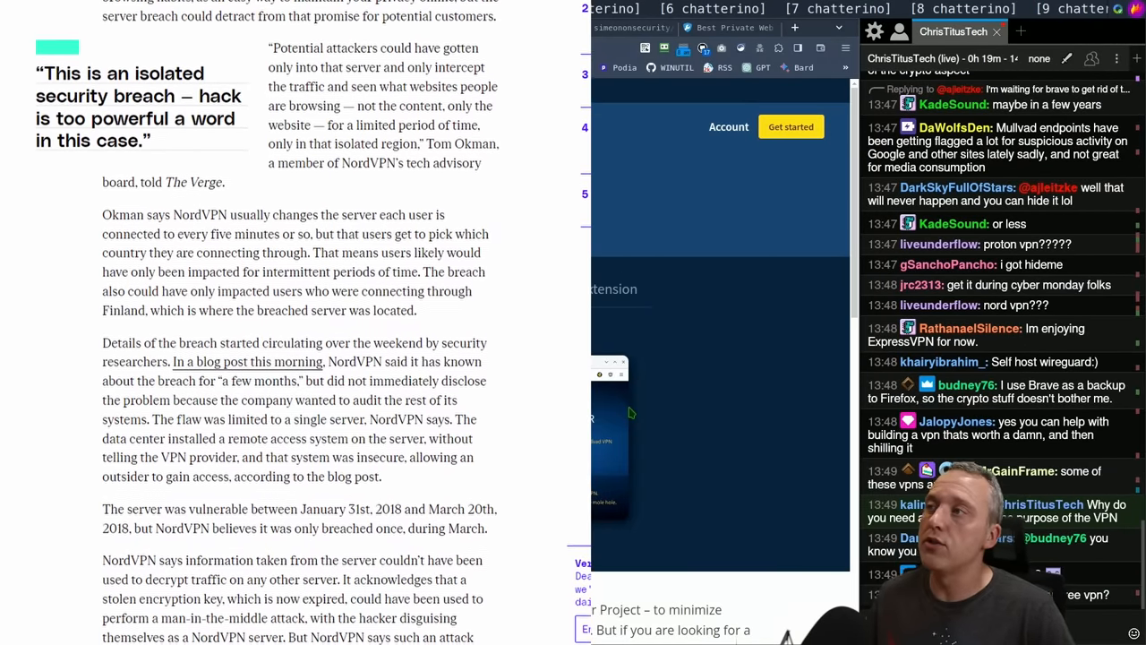
scroll(down, 3)
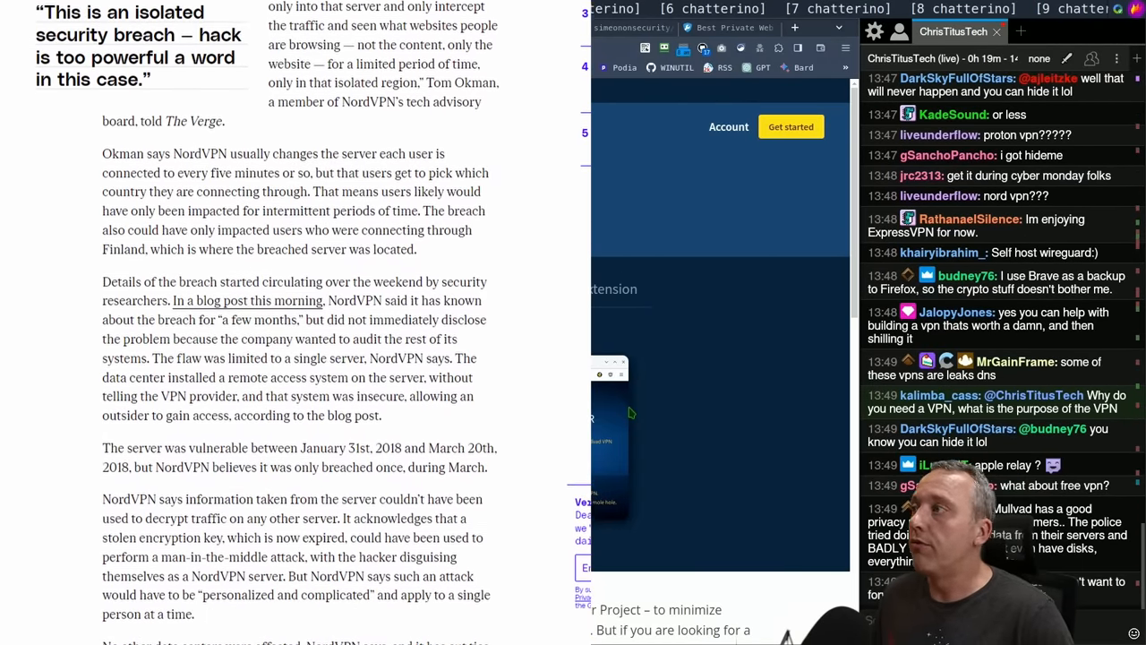
scroll(down, 3)
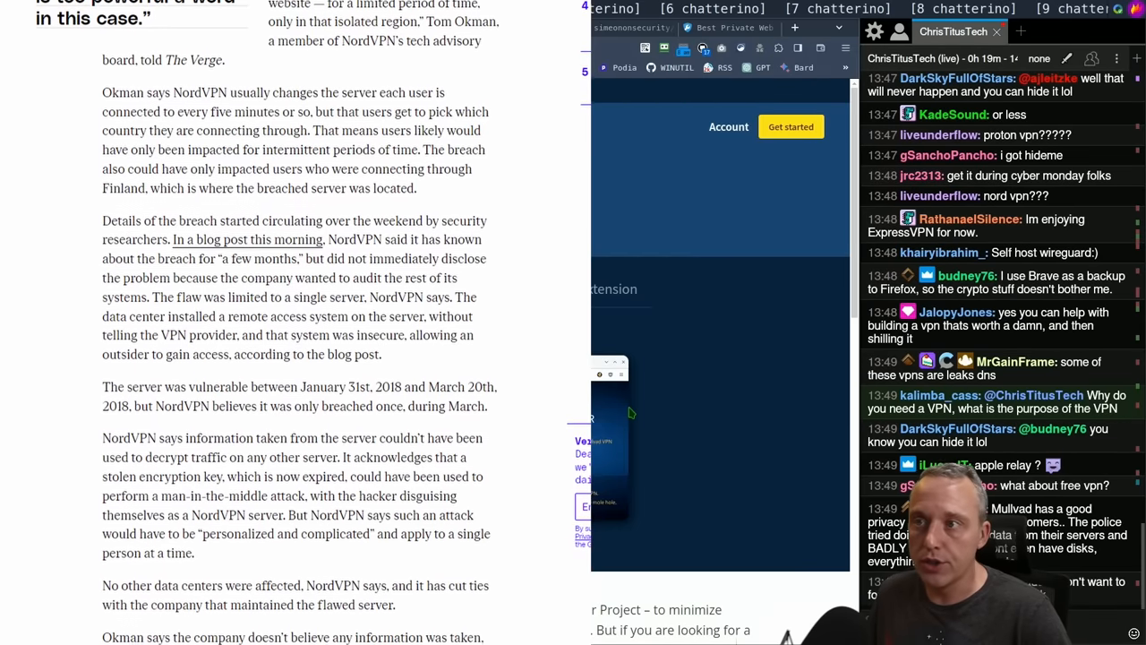
scroll(down, 3)
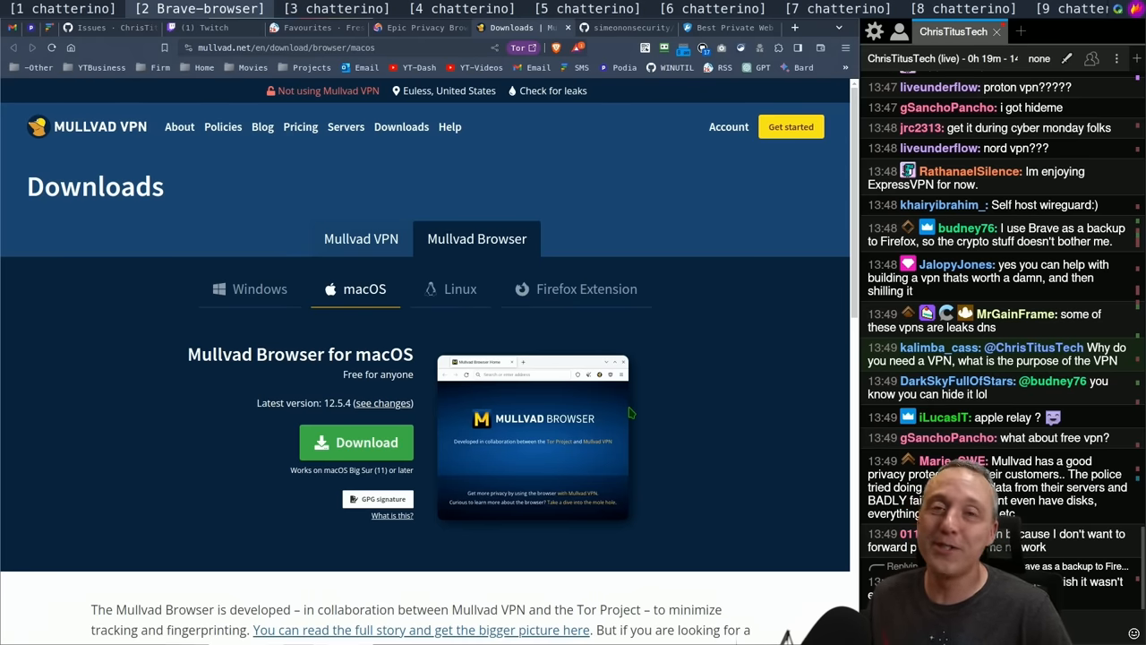
Scroll the Mullvad download page, then switch to the FreshRSS private browser article tab
scroll(down, 3)
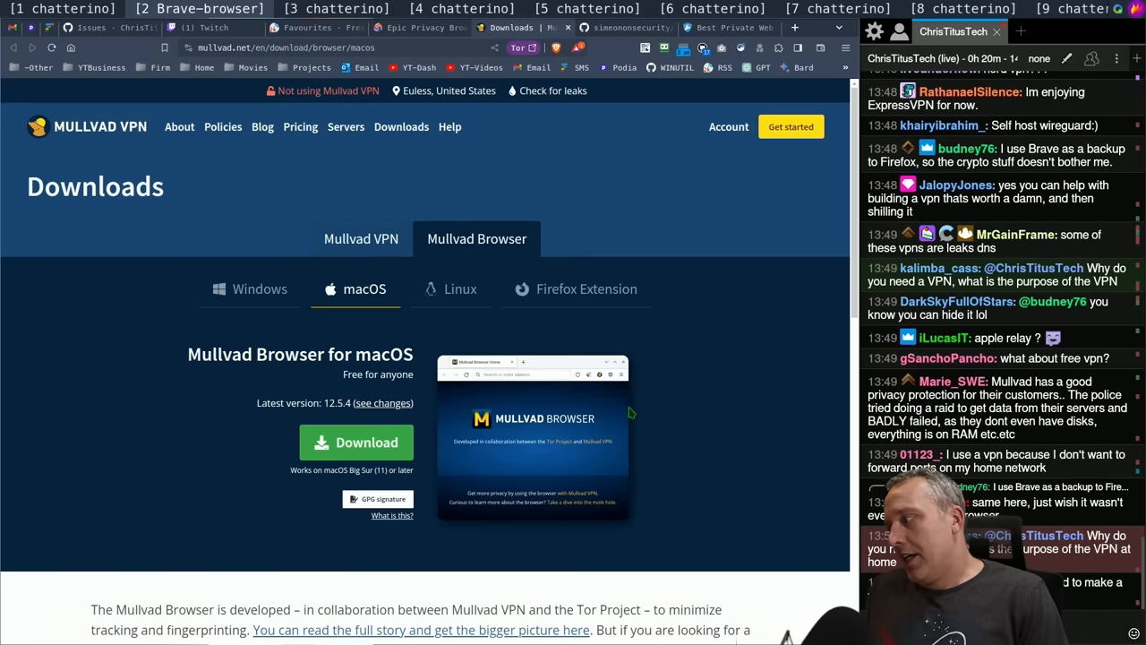
scroll(down, 3)
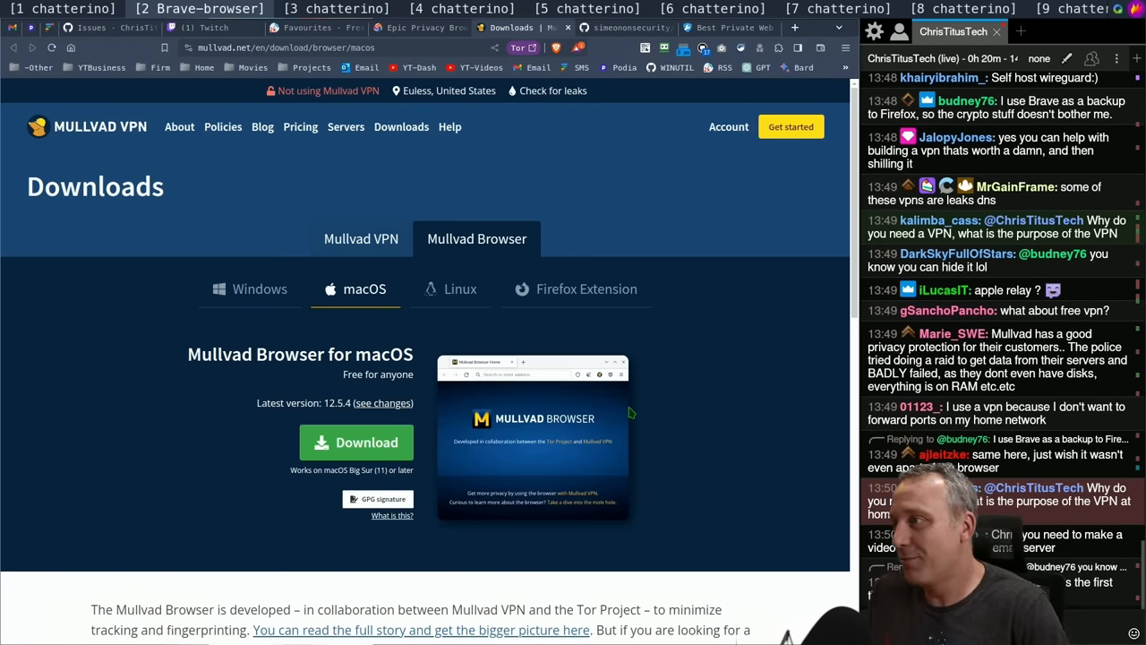
mouse_move(598, 403)
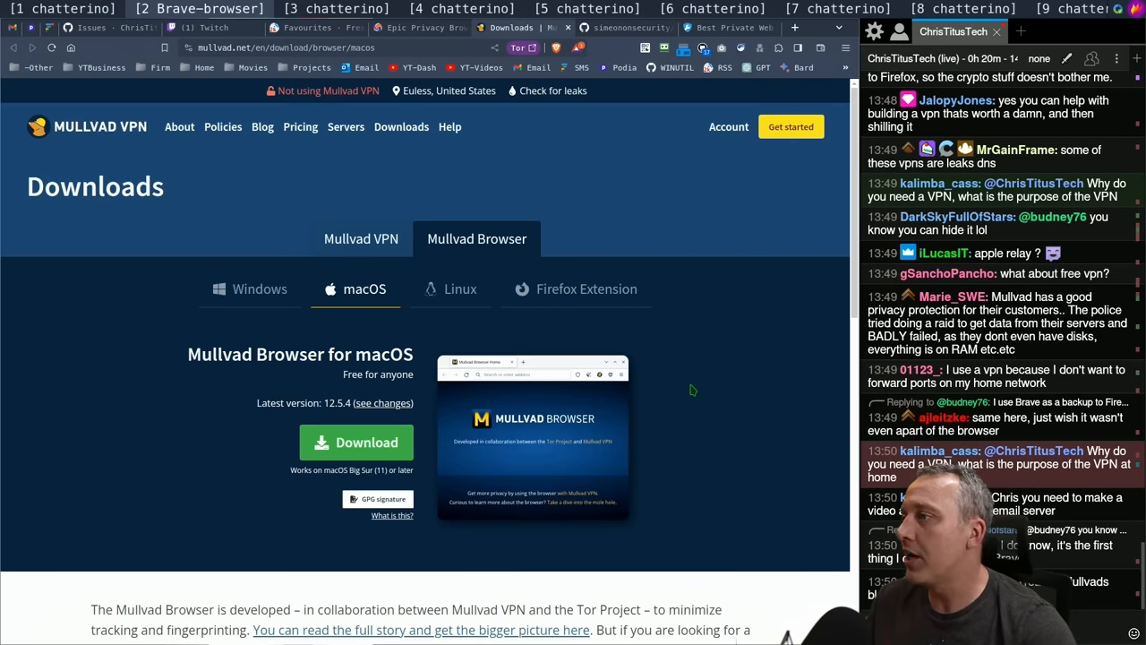
click(308, 28)
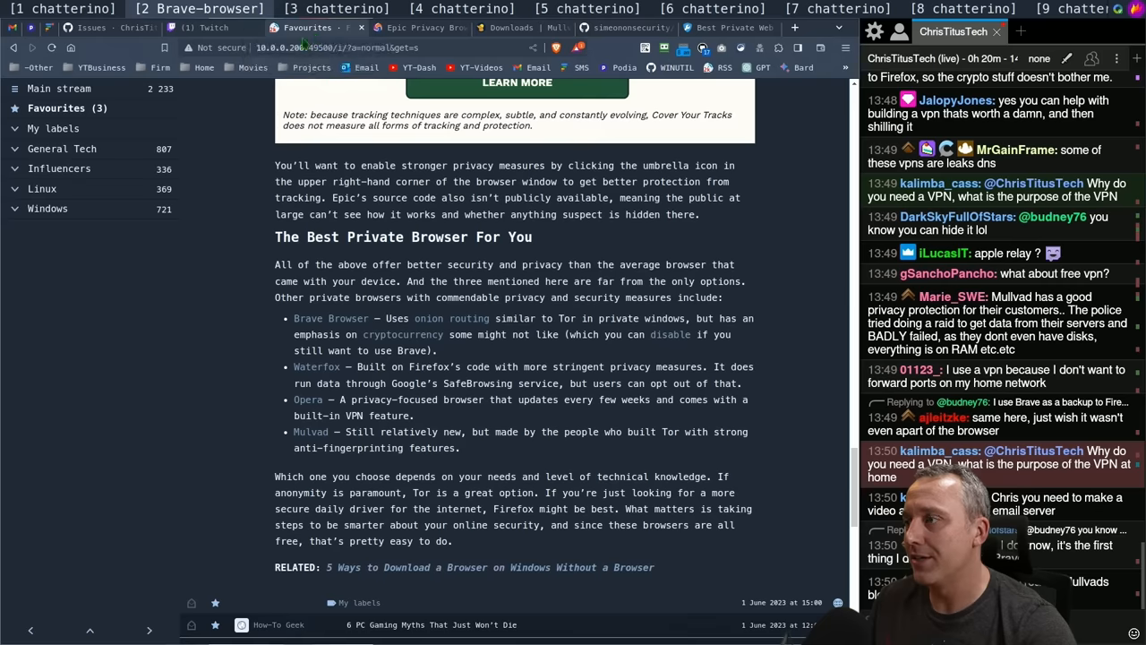
mouse_move(537, 540)
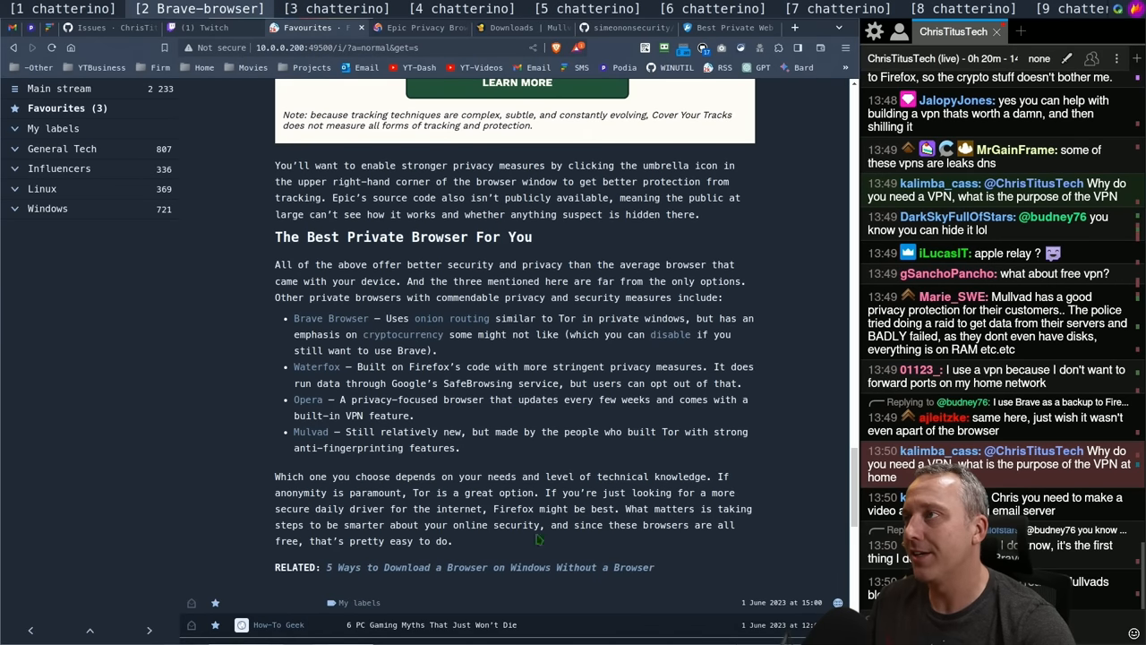